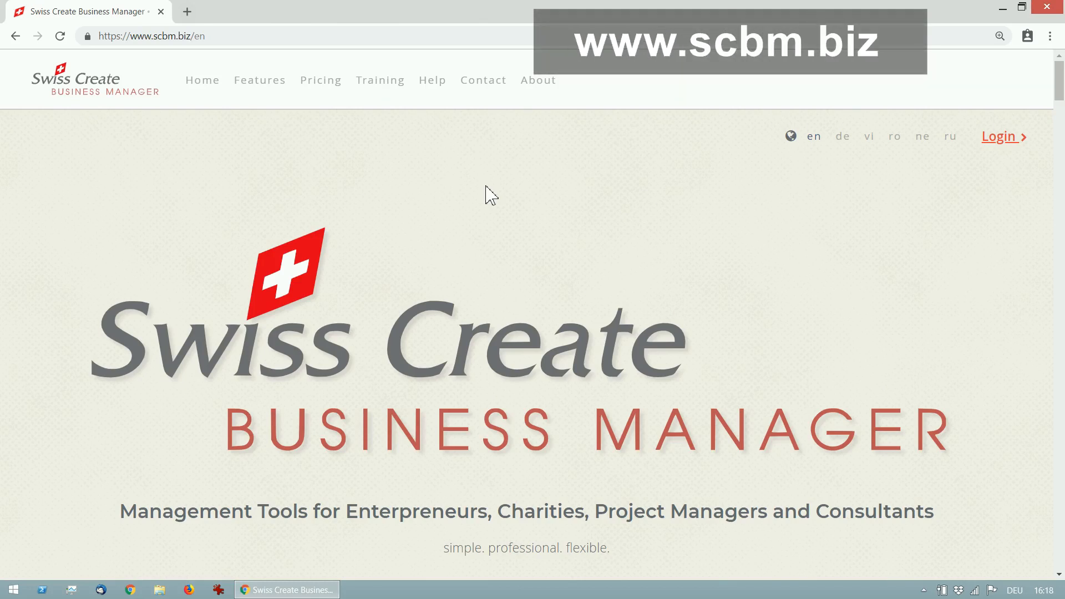
pyautogui.moveTo(964, 166)
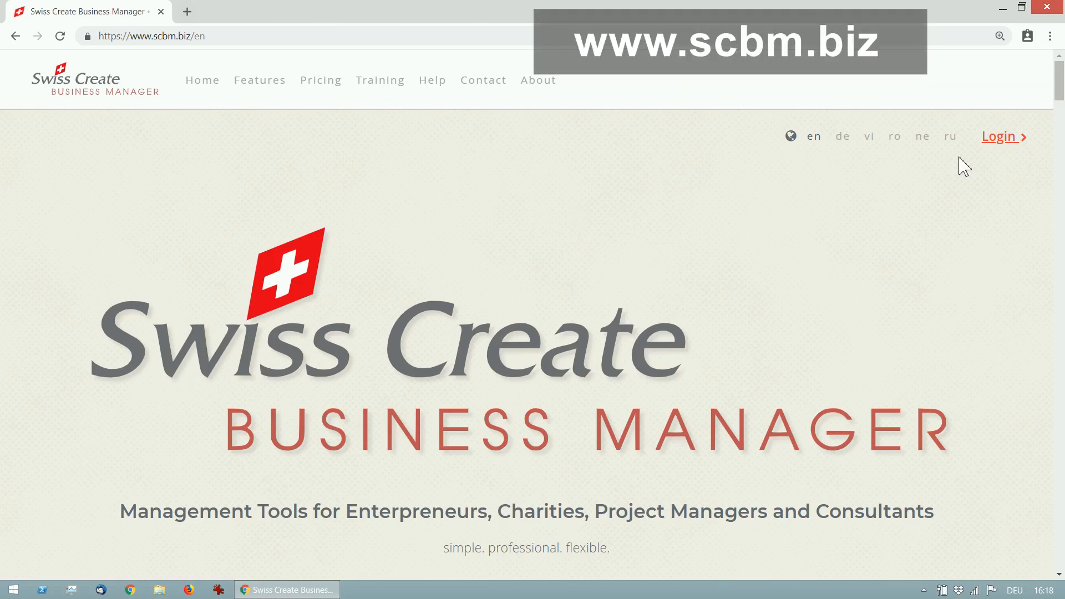
pyautogui.moveTo(999, 135)
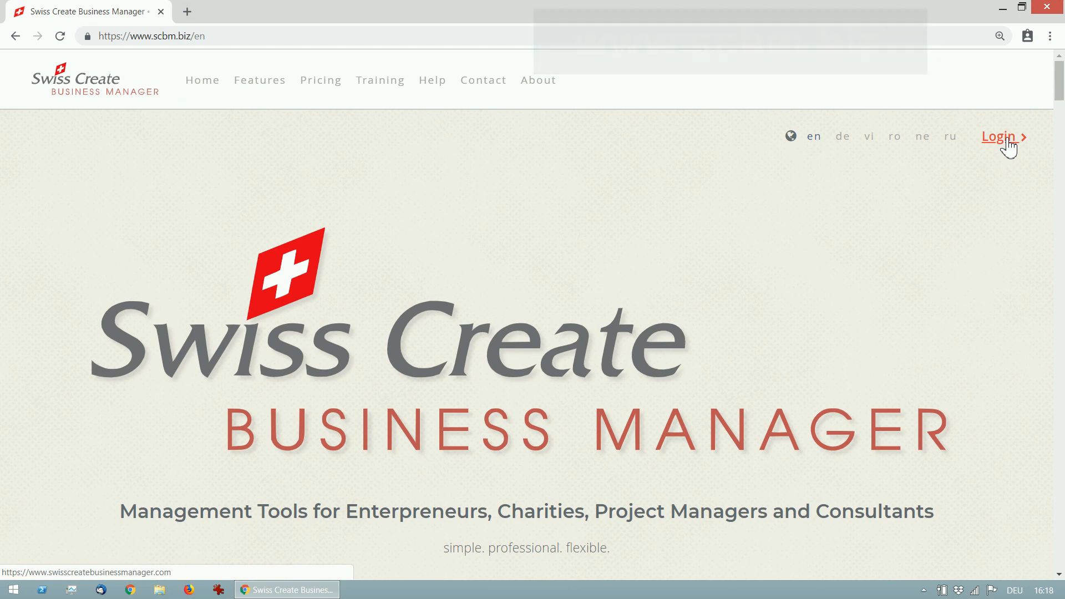
pyautogui.click(999, 136)
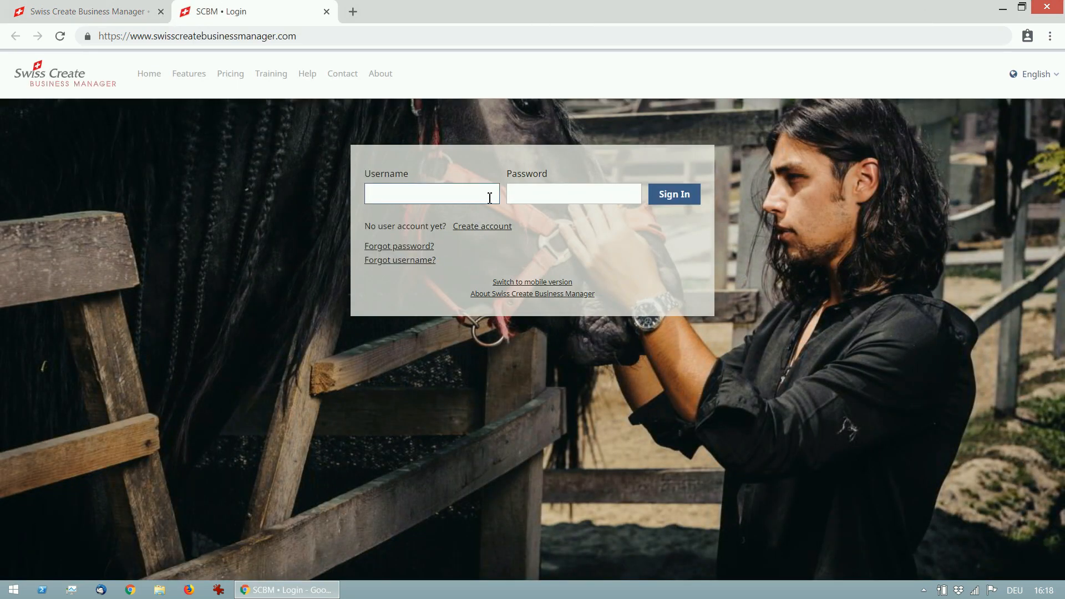
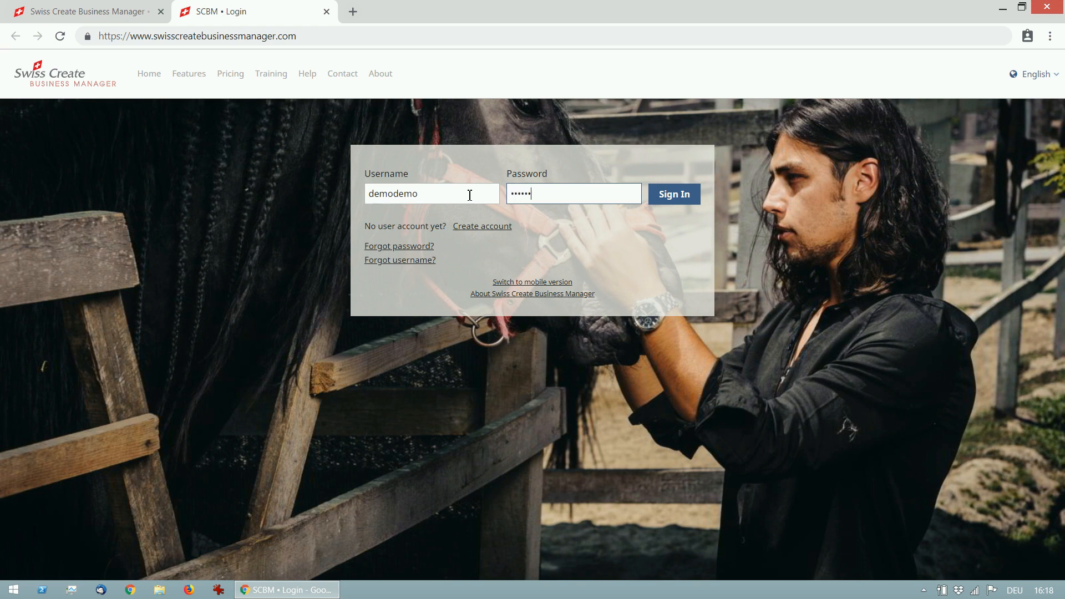
pyautogui.click(672, 194)
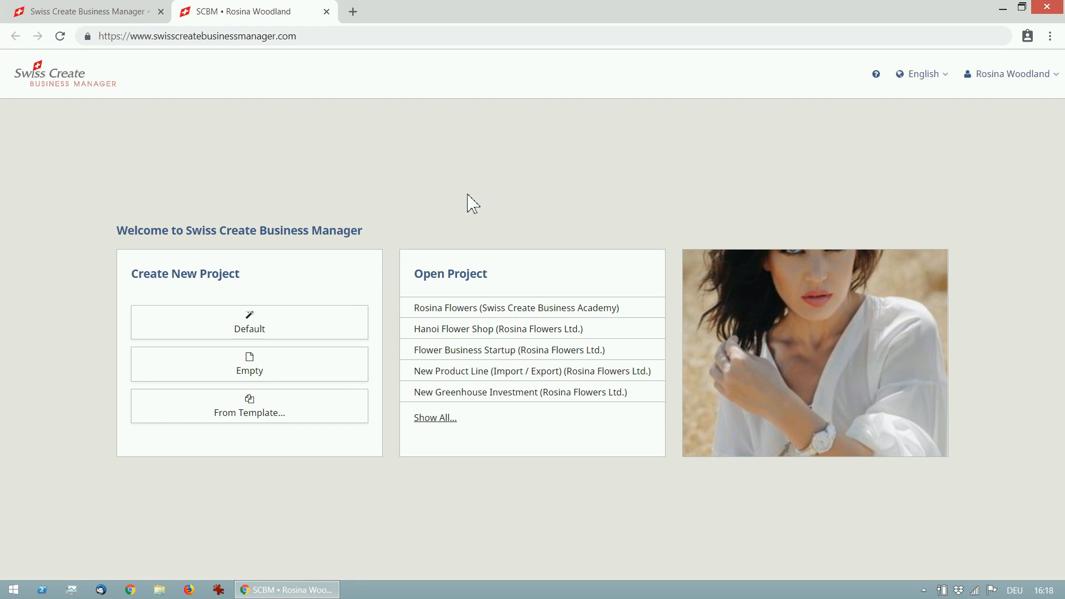
pyautogui.moveTo(625, 258)
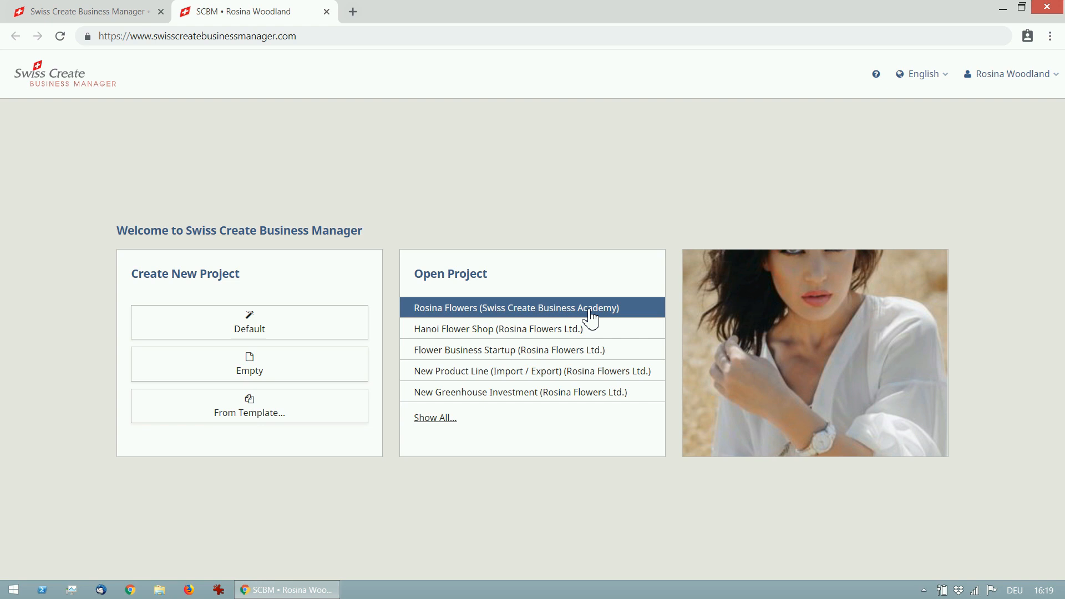
pyautogui.moveTo(483, 314)
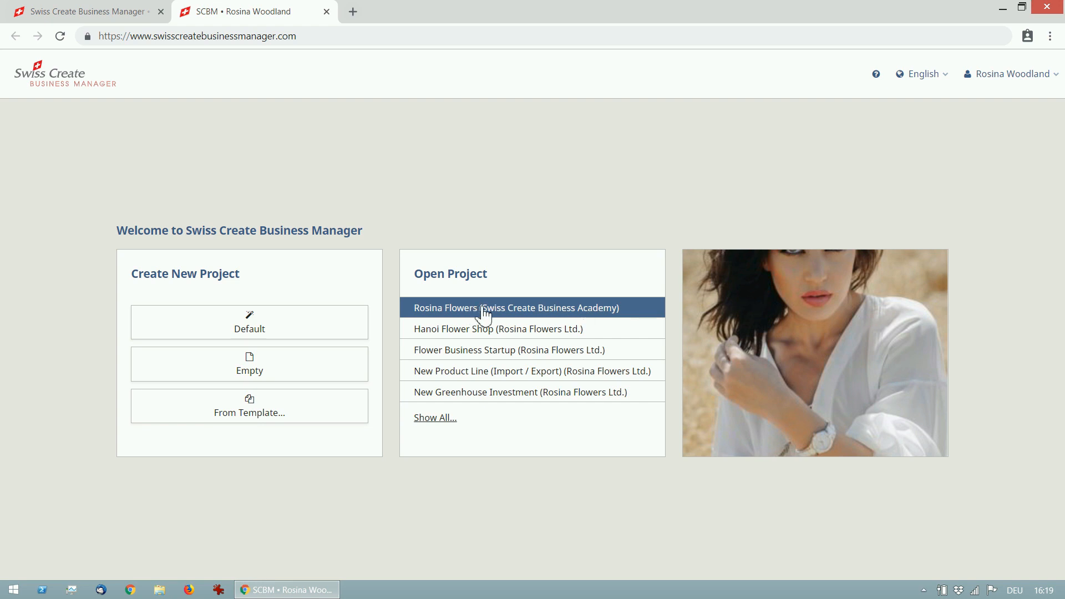
# Choose the Rosina Flowers (Swiss Create Business Academy) project under Open Project
pyautogui.click(515, 307)
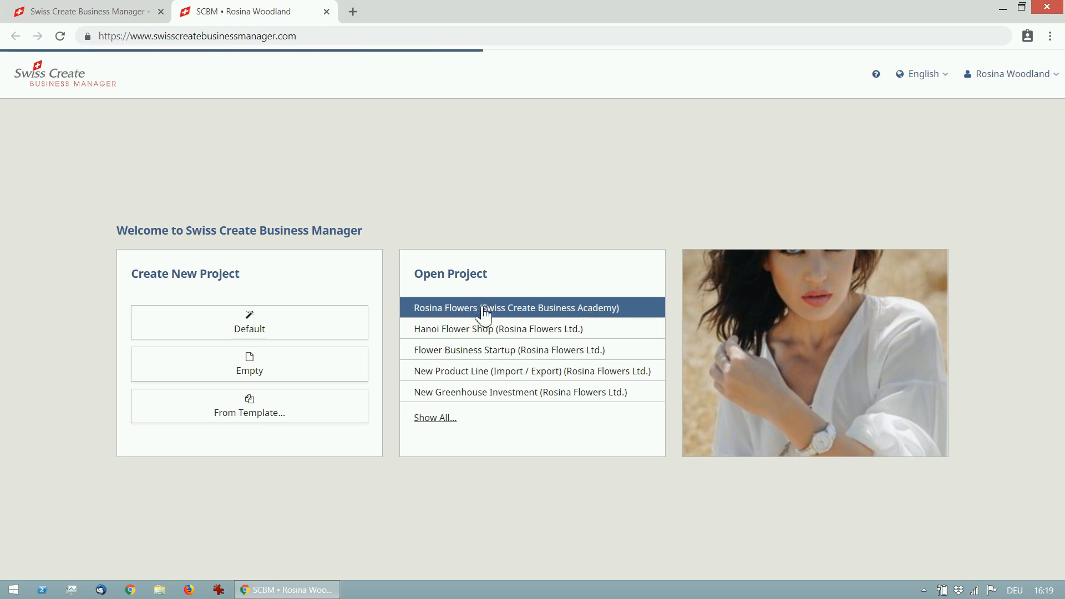
# Open the Rosina Flowers project to reach its module overview
pyautogui.click(516, 308)
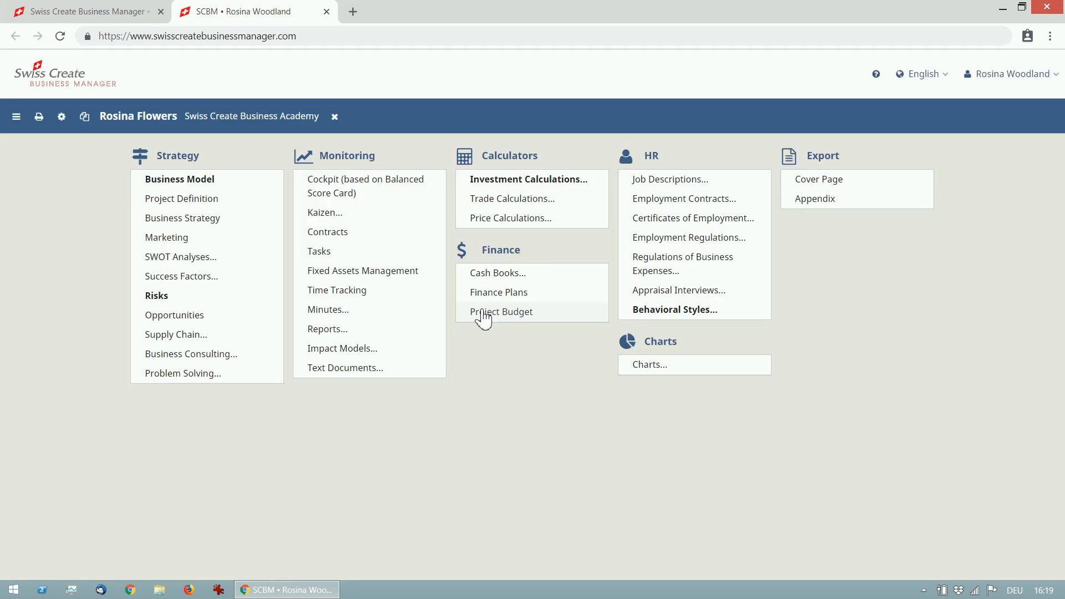
pyautogui.moveTo(252, 204)
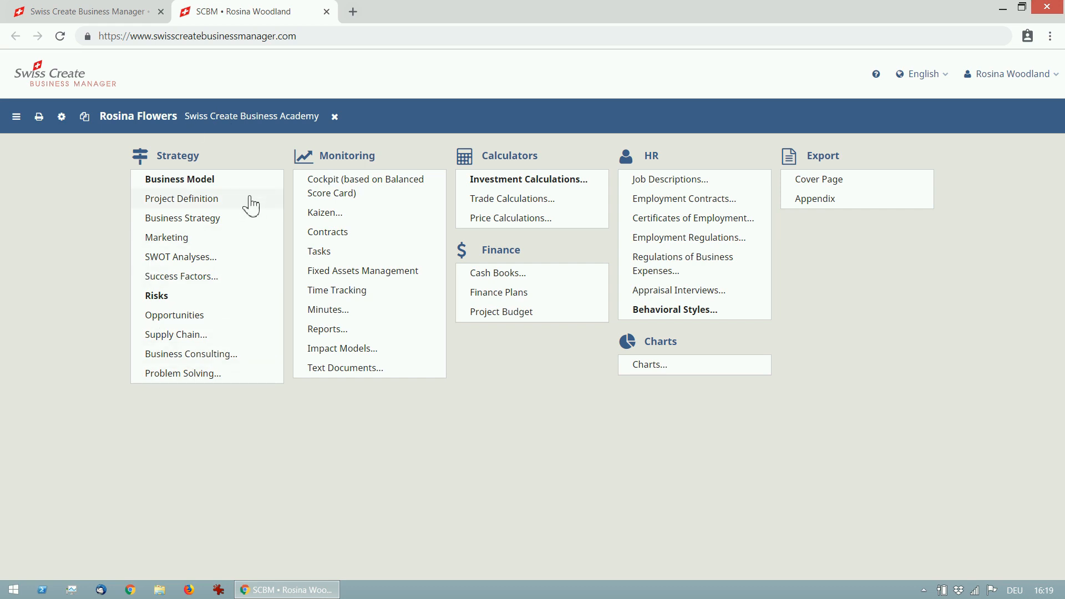
pyautogui.moveTo(266, 166)
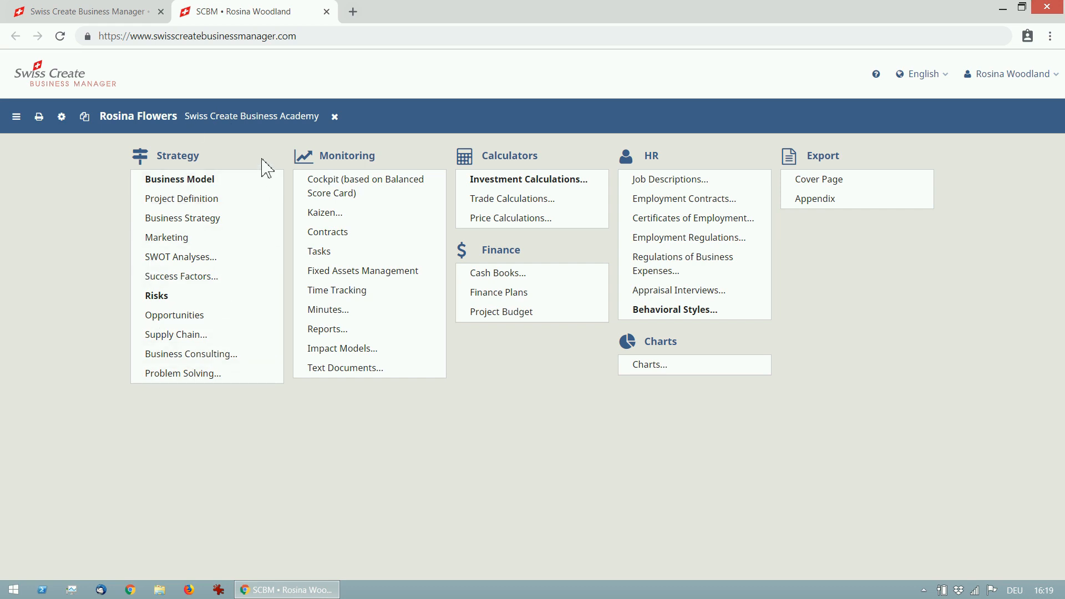
pyautogui.moveTo(320, 157)
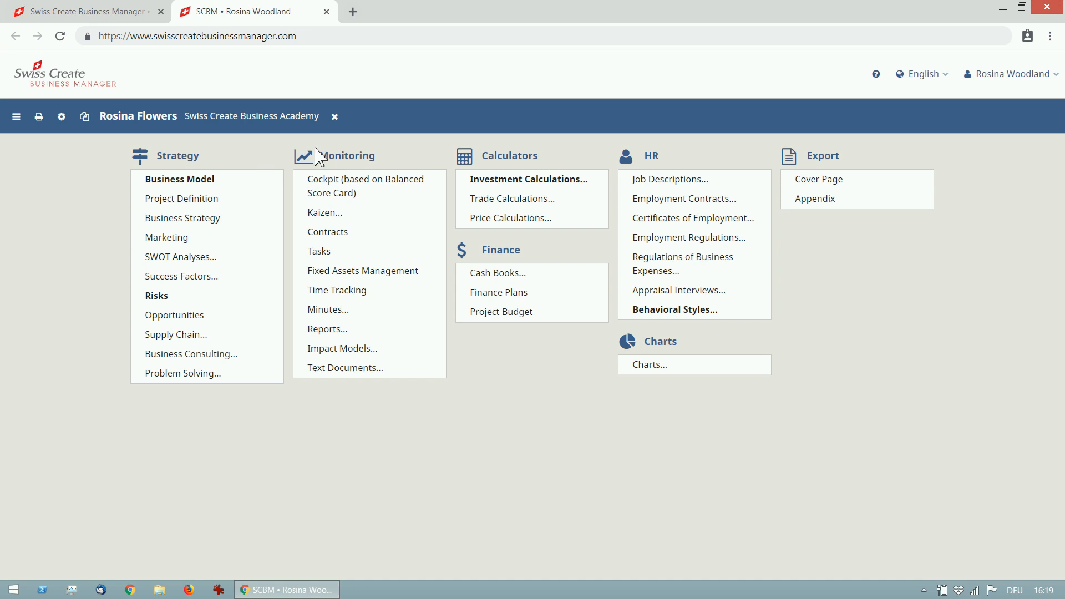
pyautogui.moveTo(434, 193)
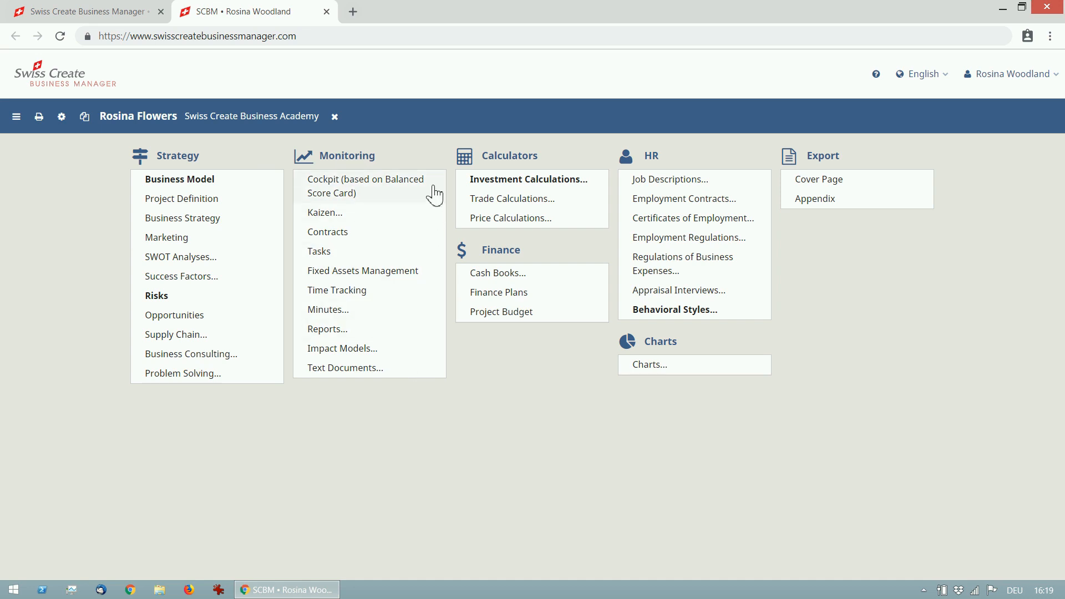
pyautogui.moveTo(429, 169)
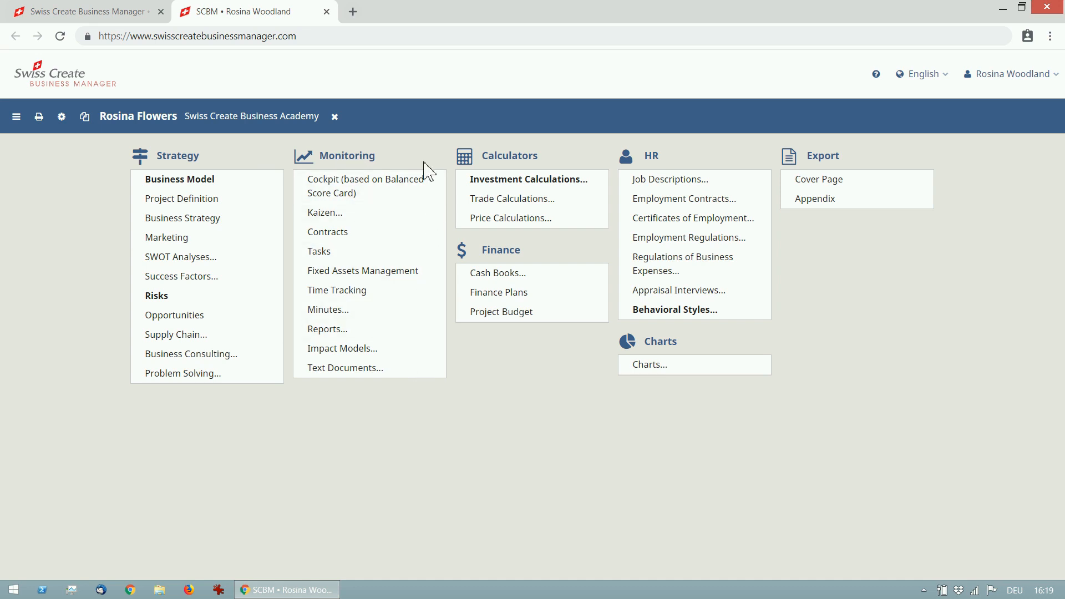
pyautogui.moveTo(541, 166)
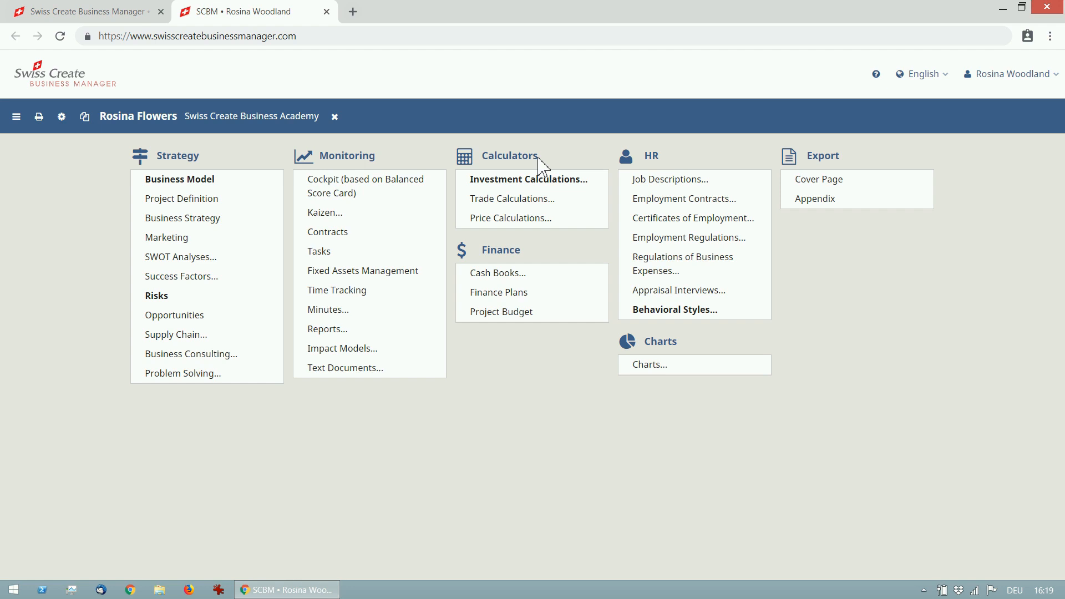
pyautogui.moveTo(529, 247)
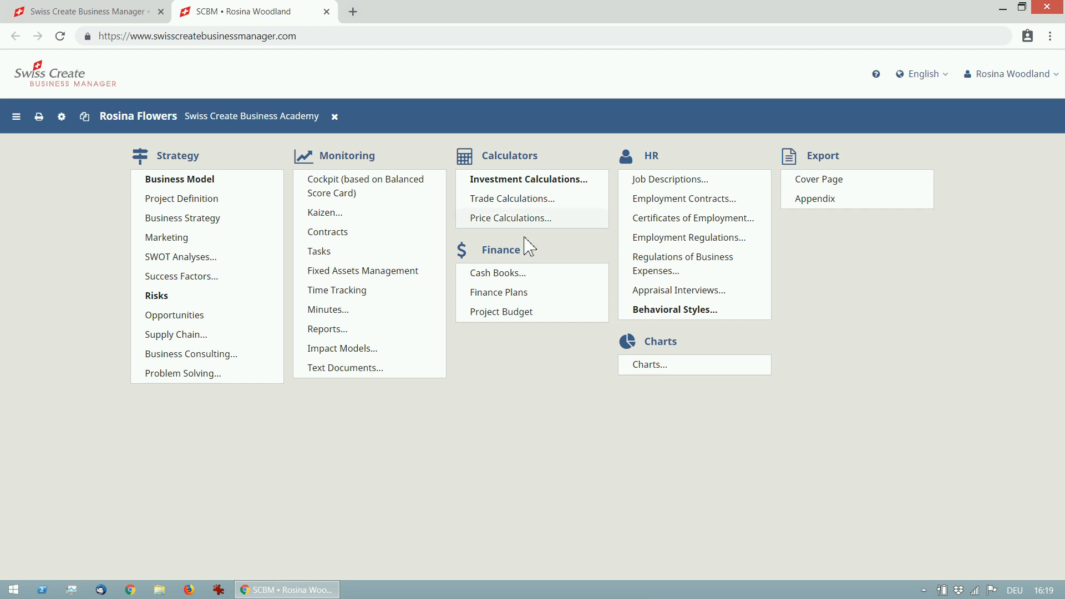
pyautogui.moveTo(539, 250)
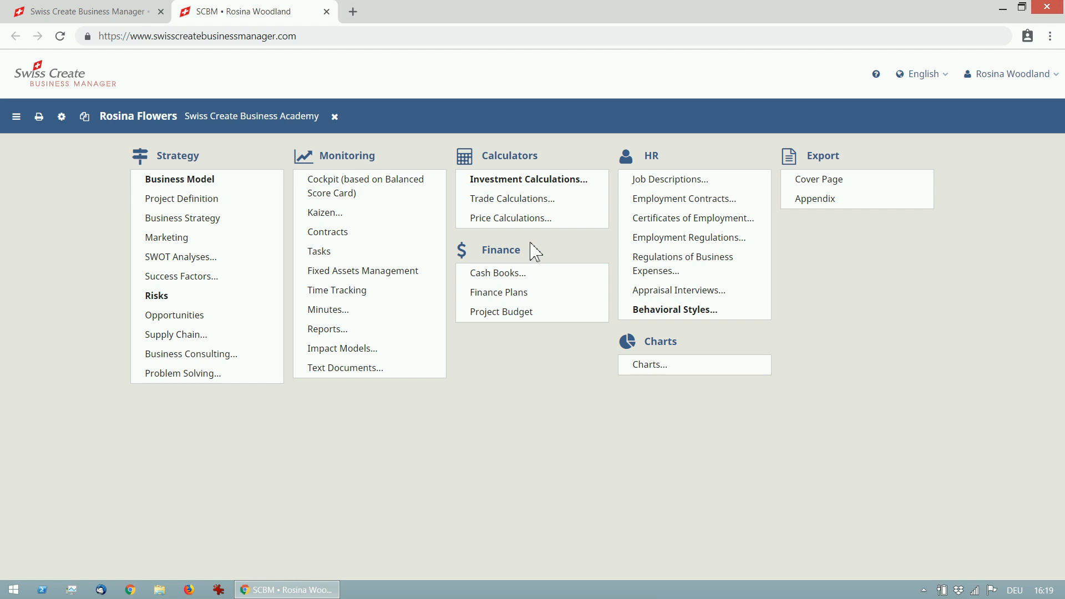
pyautogui.moveTo(547, 283)
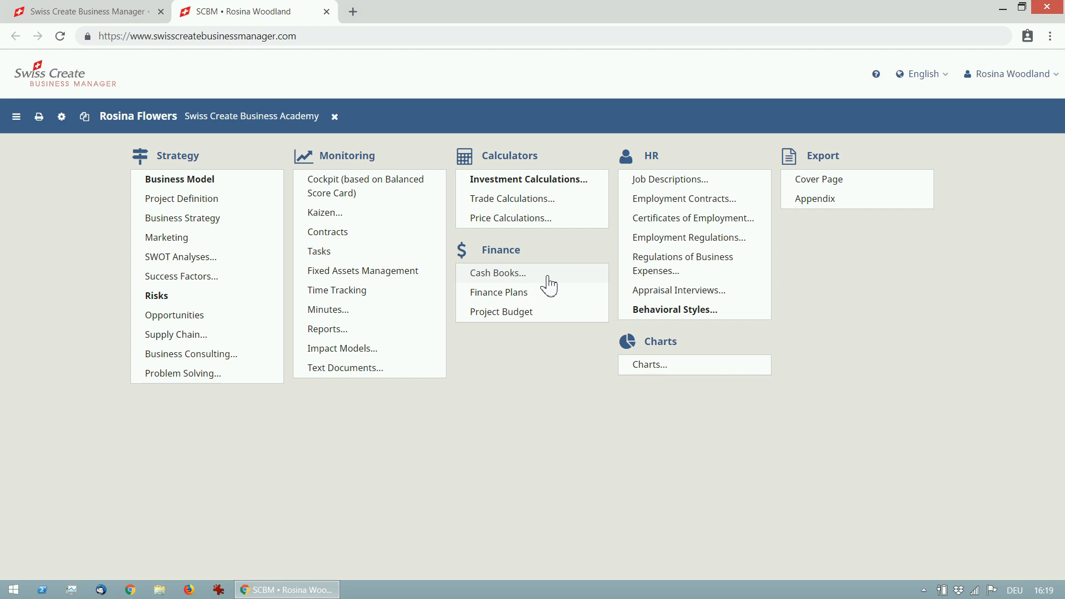
pyautogui.moveTo(553, 298)
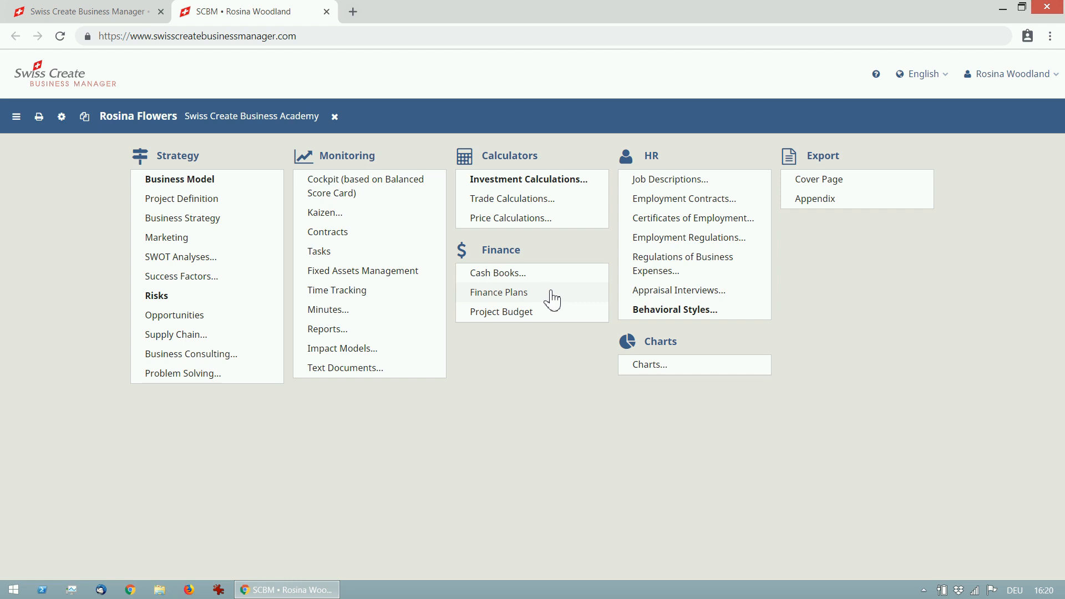
pyautogui.moveTo(558, 316)
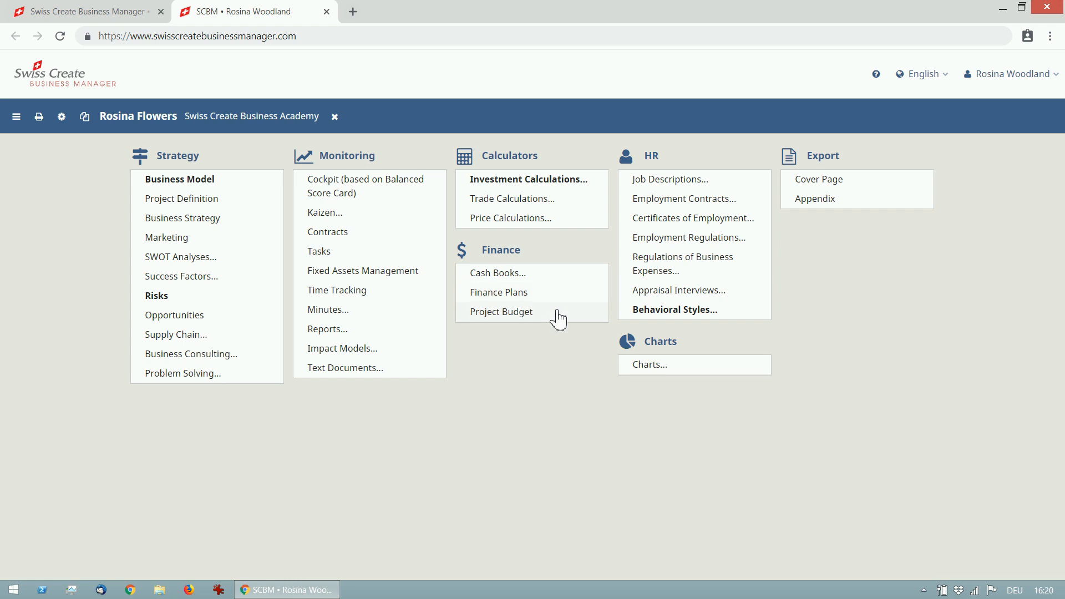
pyautogui.moveTo(282, 161)
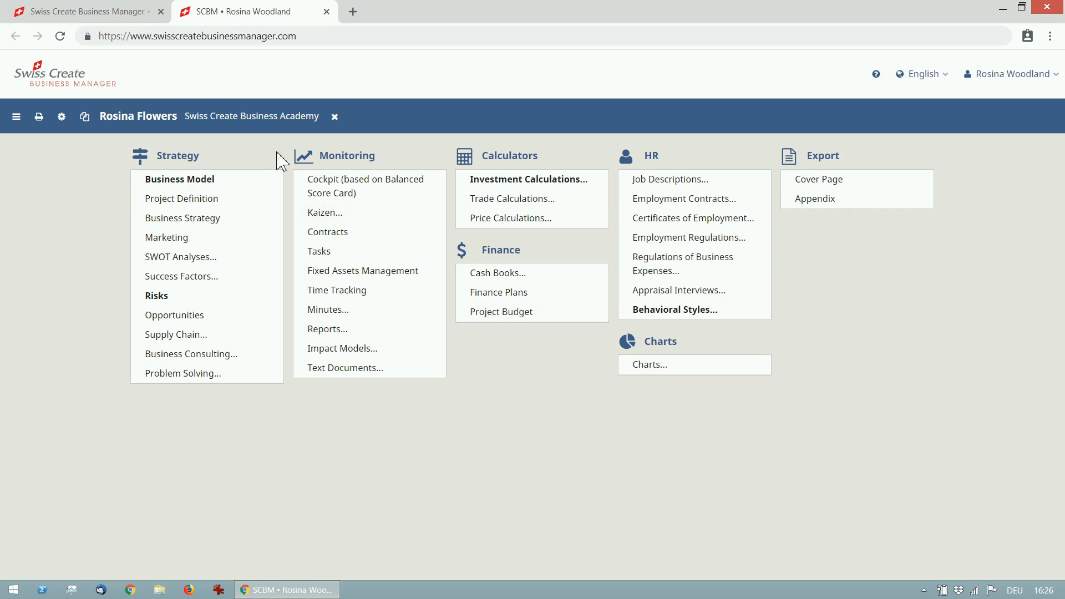
pyautogui.moveTo(234, 185)
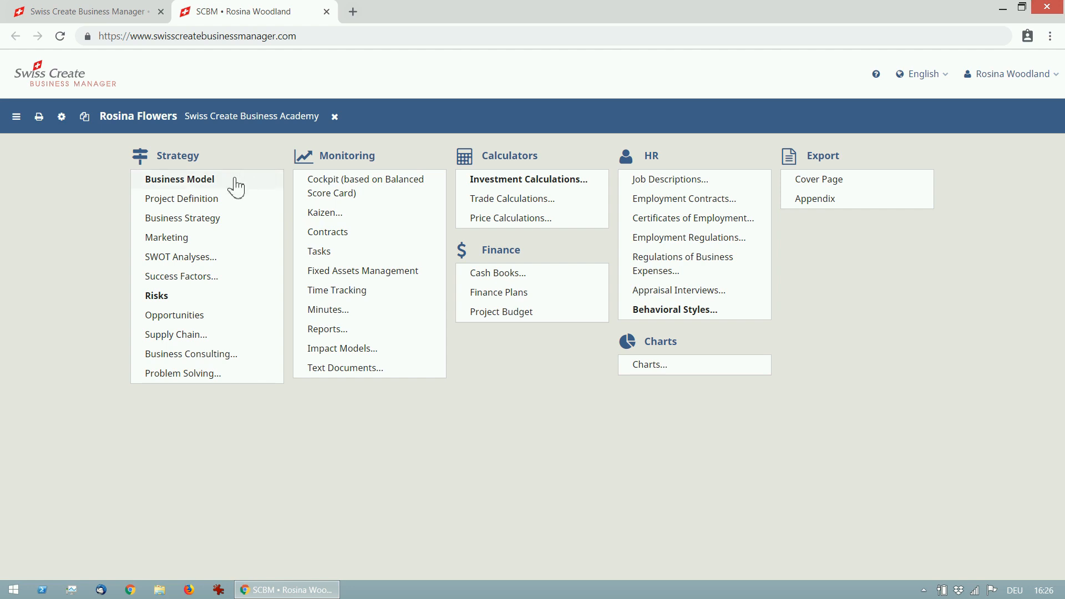
pyautogui.click(180, 179)
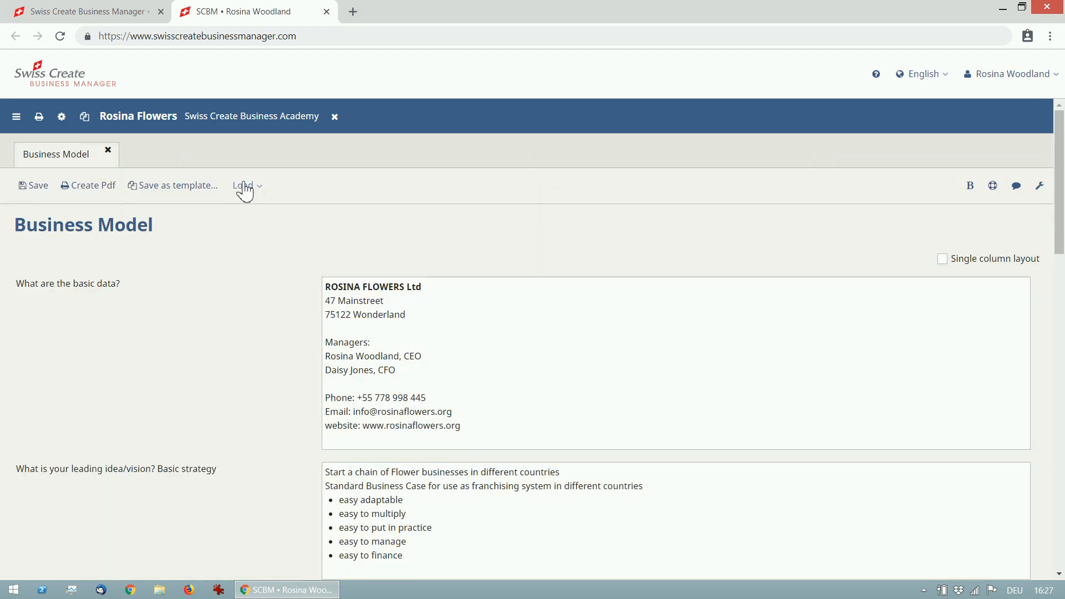
pyautogui.moveTo(334, 228)
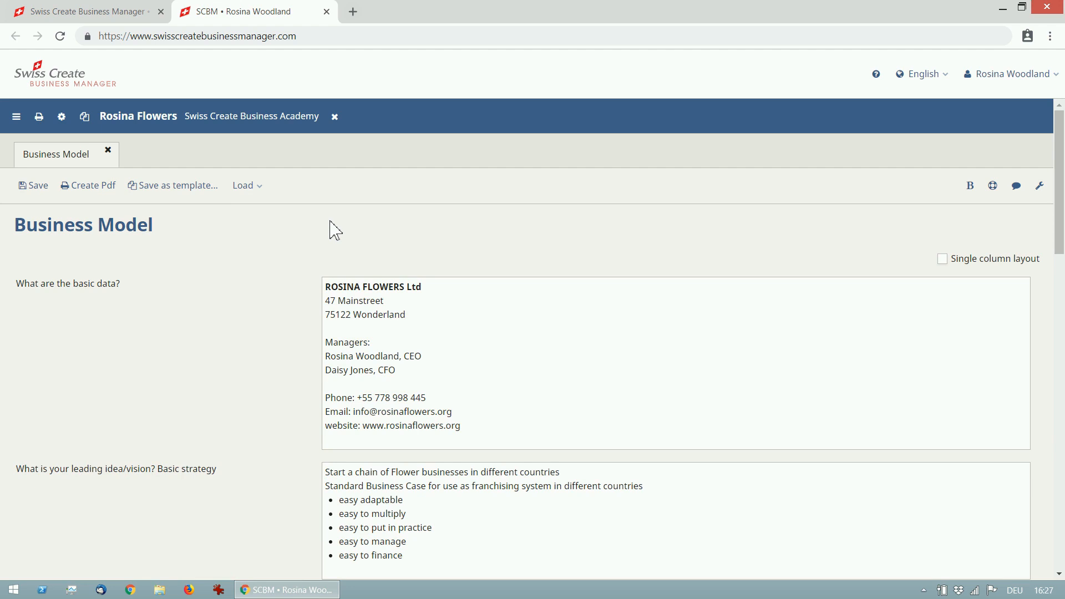
pyautogui.moveTo(92, 437)
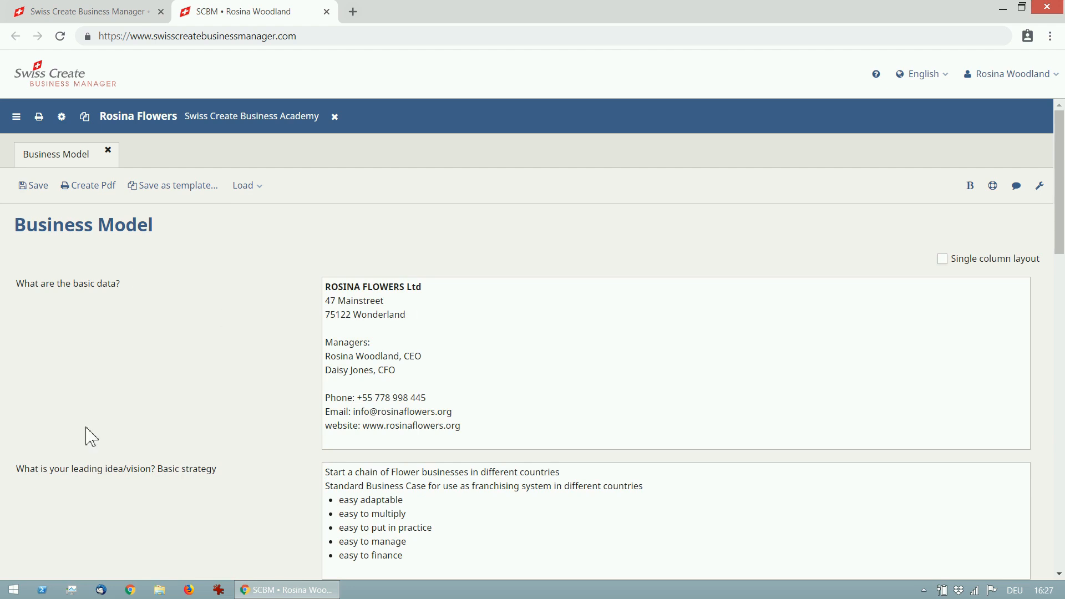
pyautogui.moveTo(197, 313)
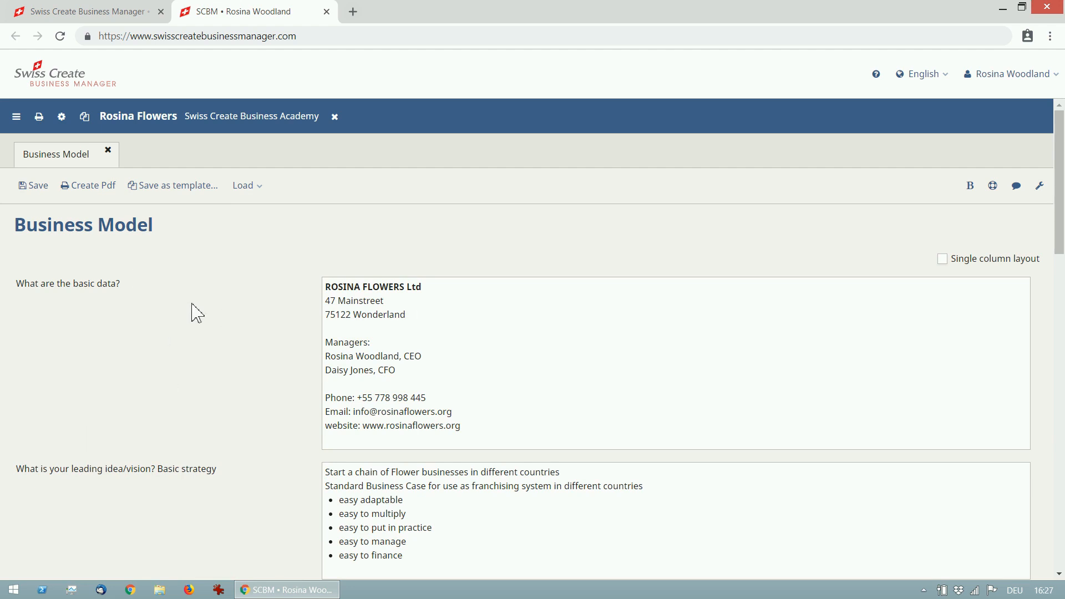
pyautogui.moveTo(503, 323)
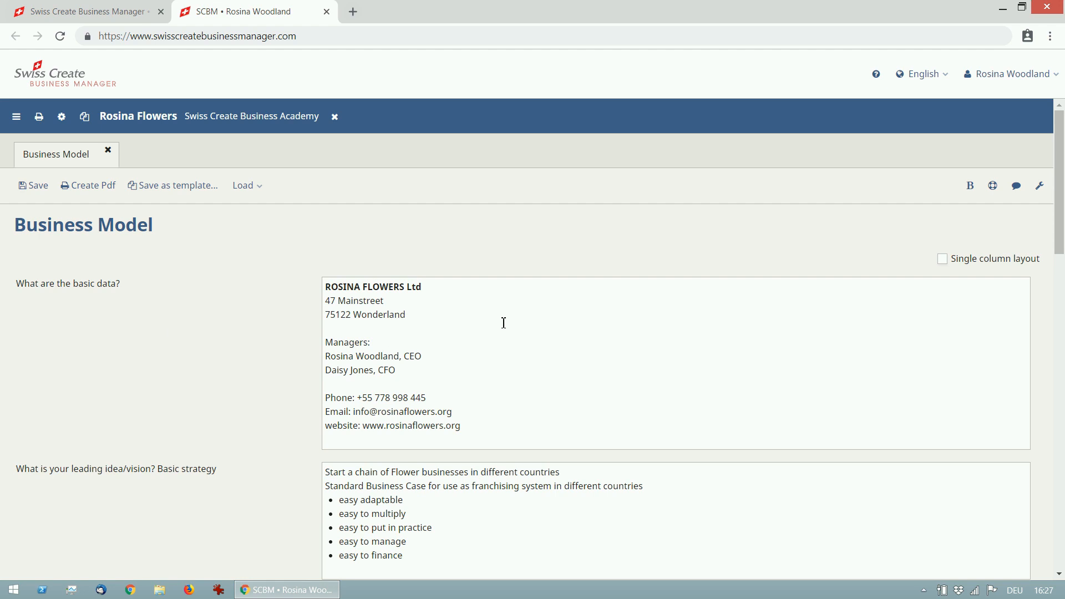
pyautogui.scroll(3)
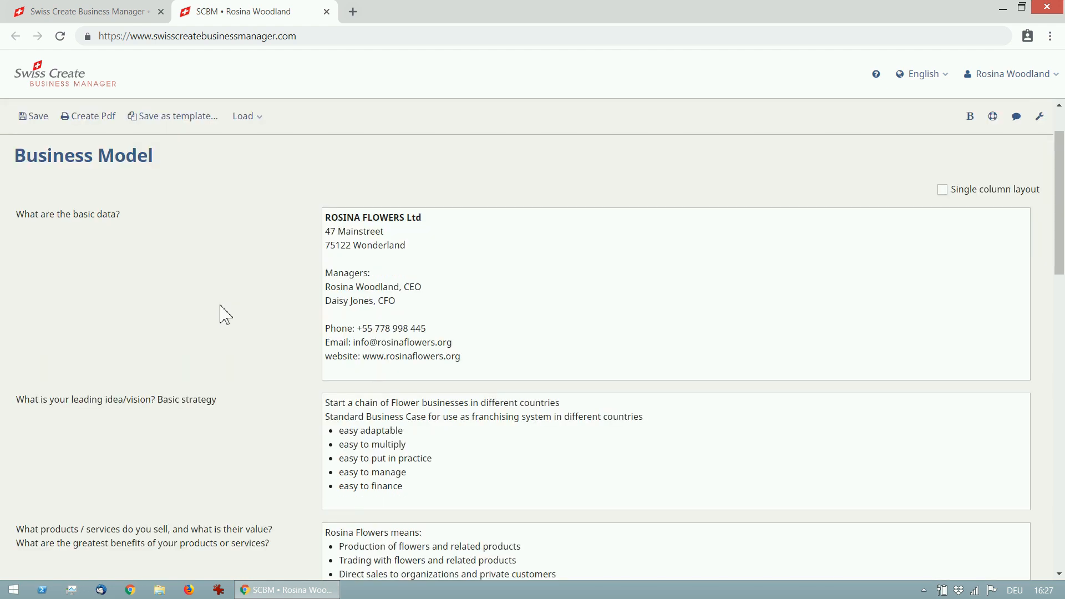
pyautogui.scroll(-3)
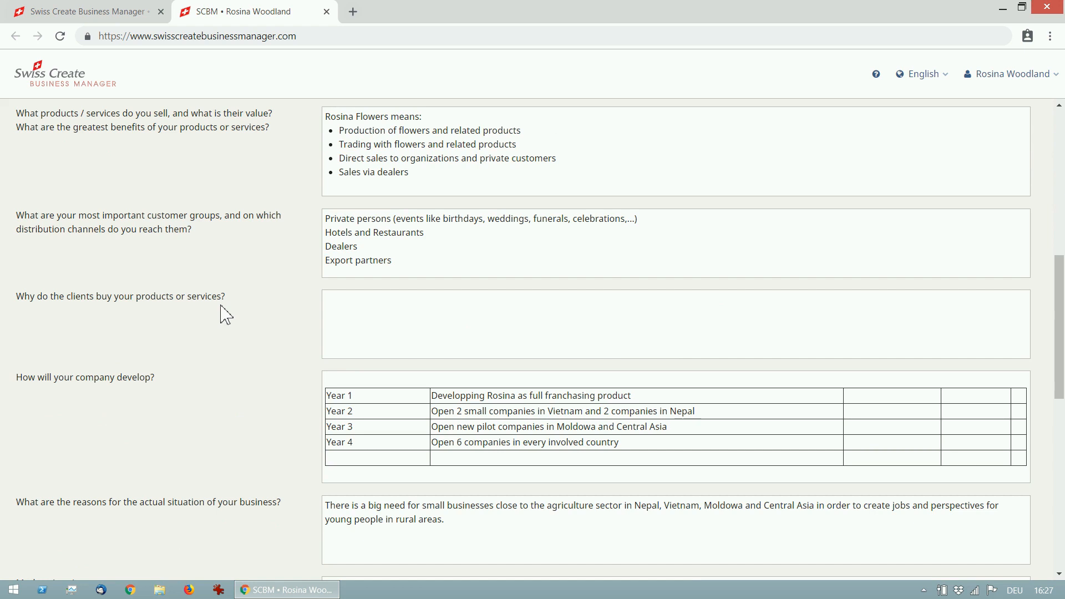
pyautogui.moveTo(228, 308)
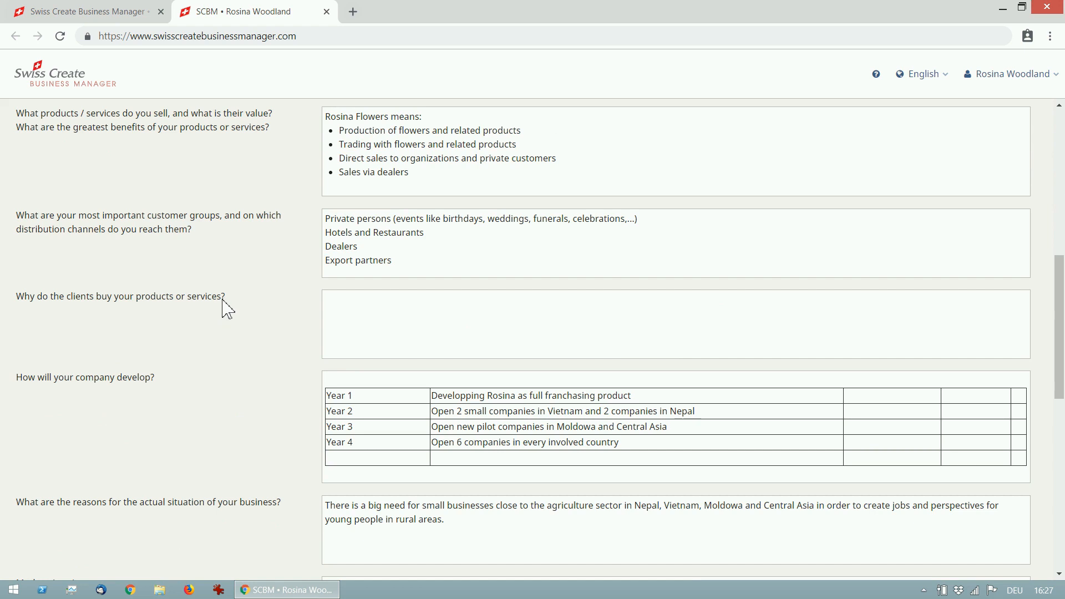
pyautogui.moveTo(179, 325)
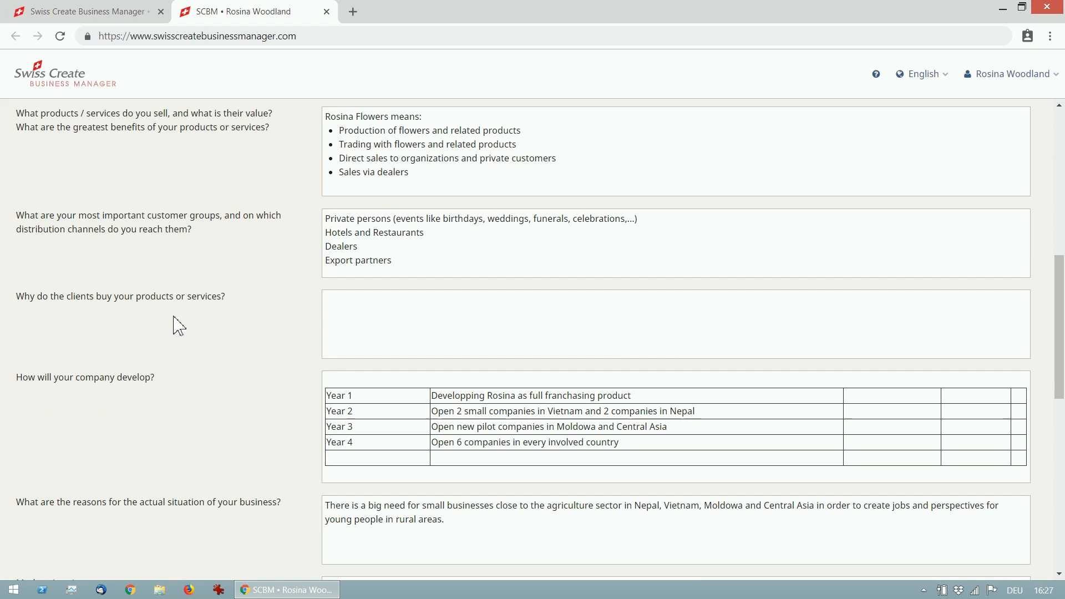
pyautogui.moveTo(1028, 58)
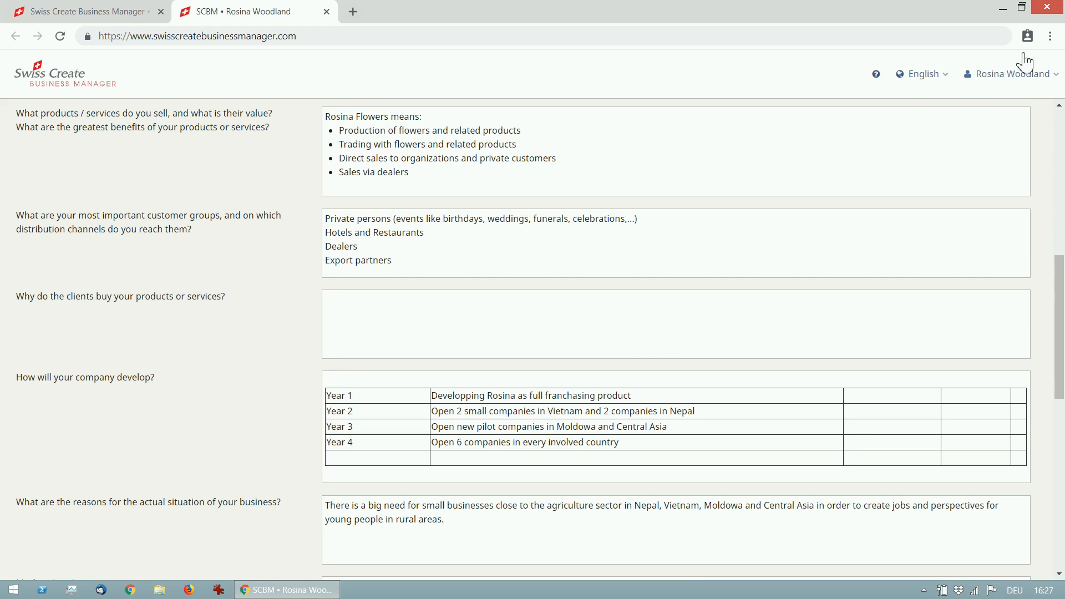
# Enlarge the page via Chrome zoom and enter 'Wellknown and convincing brand' among the reasons clients buy
pyautogui.click(1048, 35)
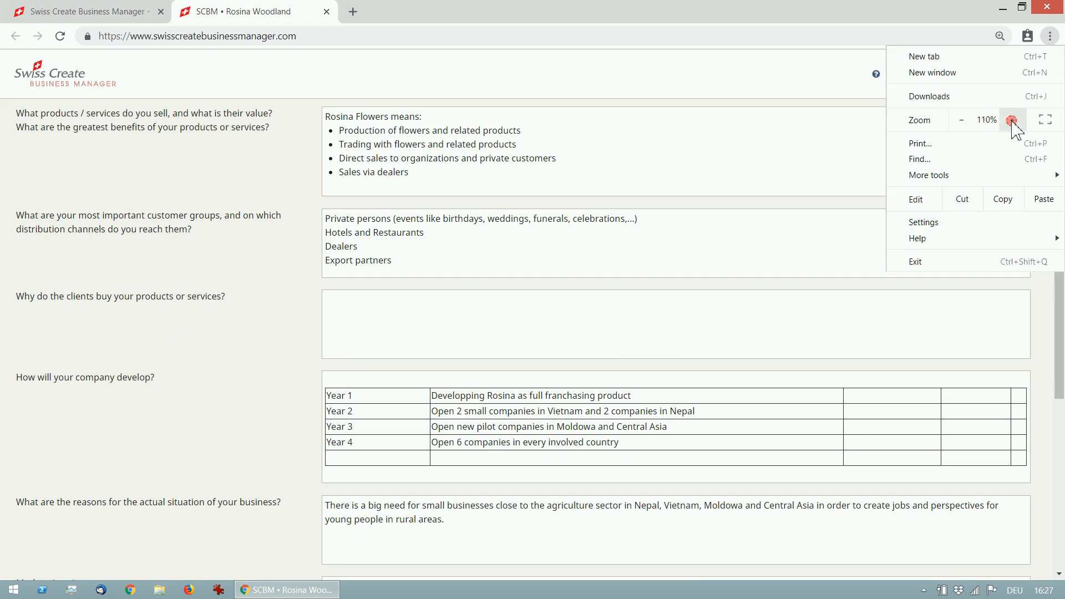
pyautogui.click(1012, 119)
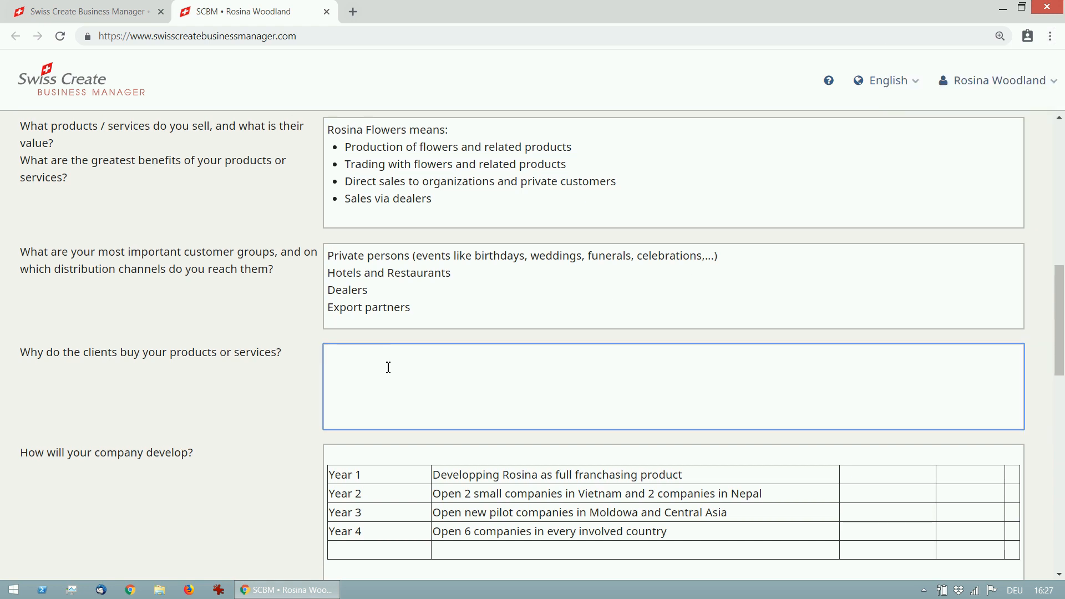
pyautogui.write('Wellknown and convincing brand')
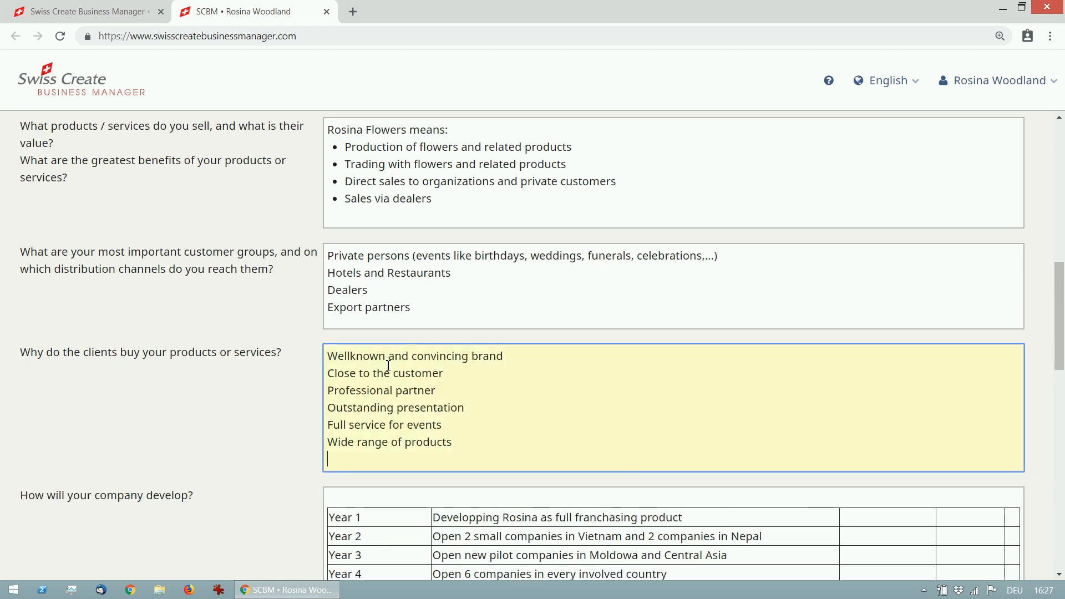
pyautogui.click(697, 219)
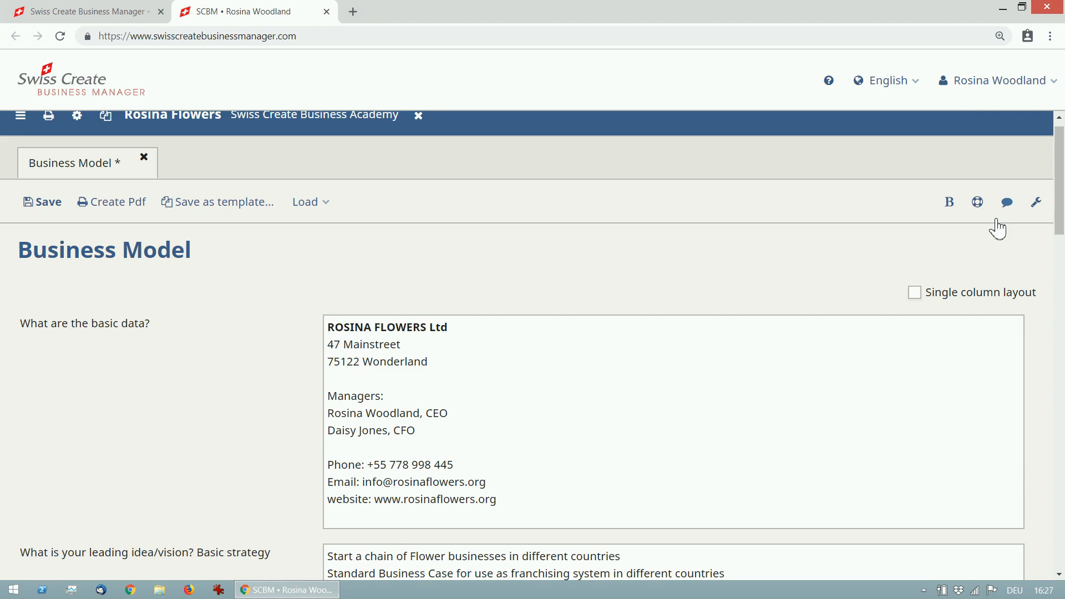
pyautogui.moveTo(950, 202)
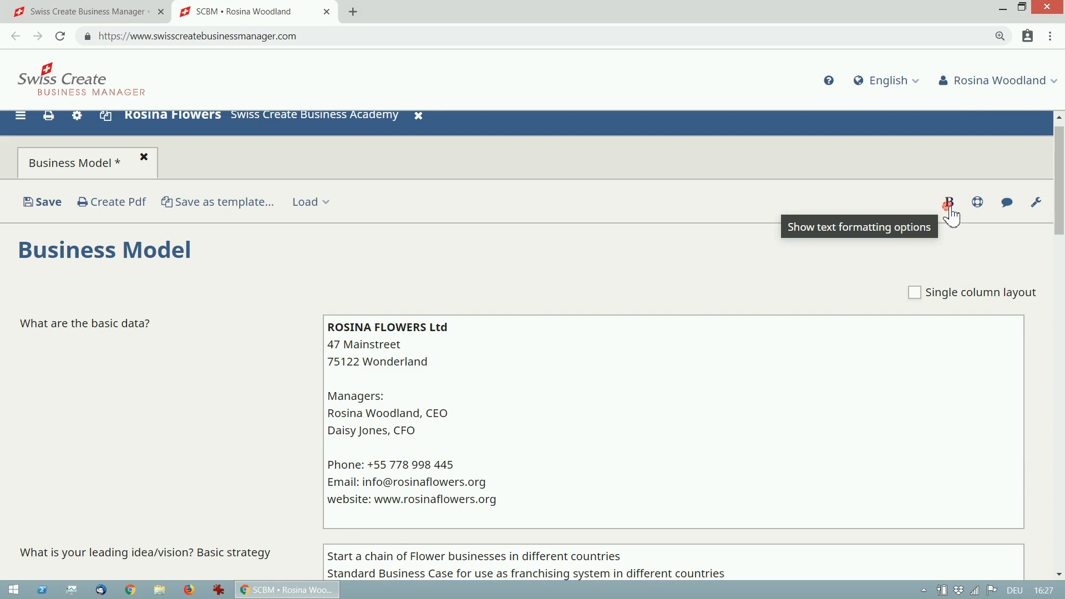
# Show the text formatting toolbar, review the form, and save the Business Model
pyautogui.click(949, 202)
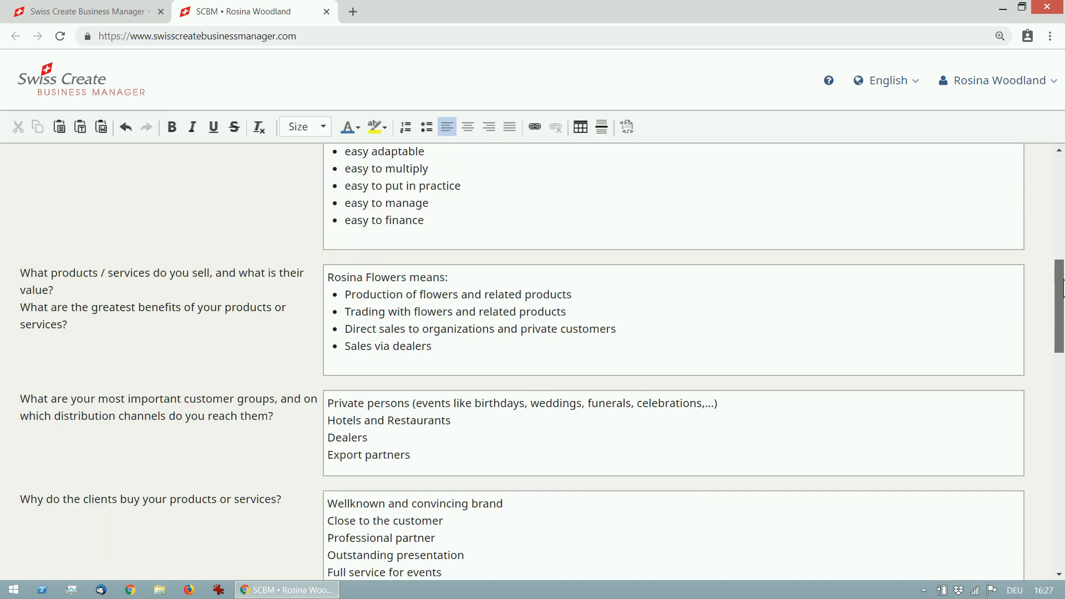
pyautogui.scroll(-3)
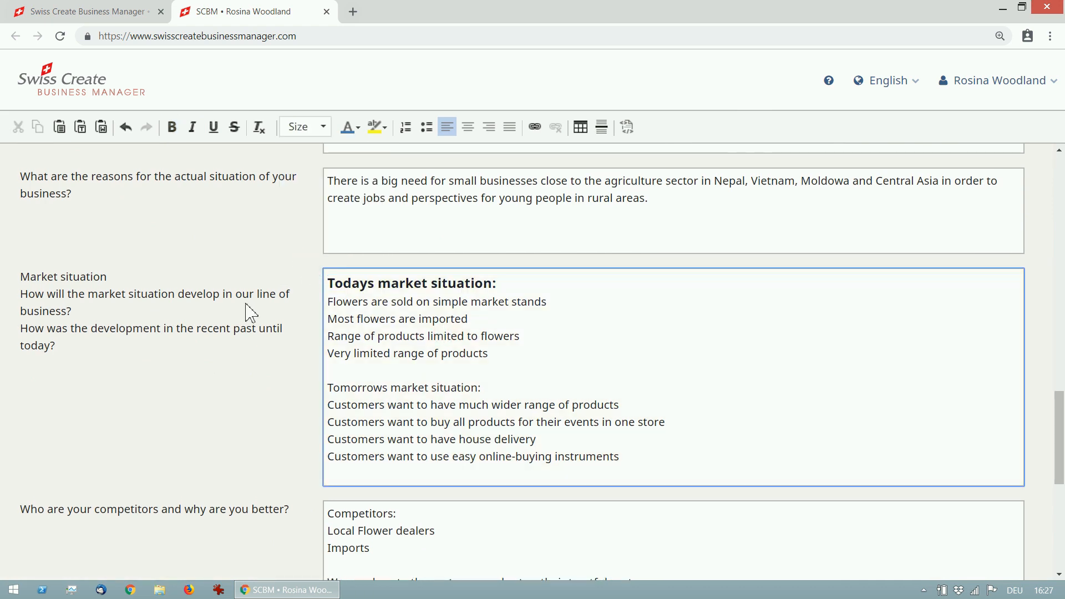
pyautogui.moveTo(983, 389)
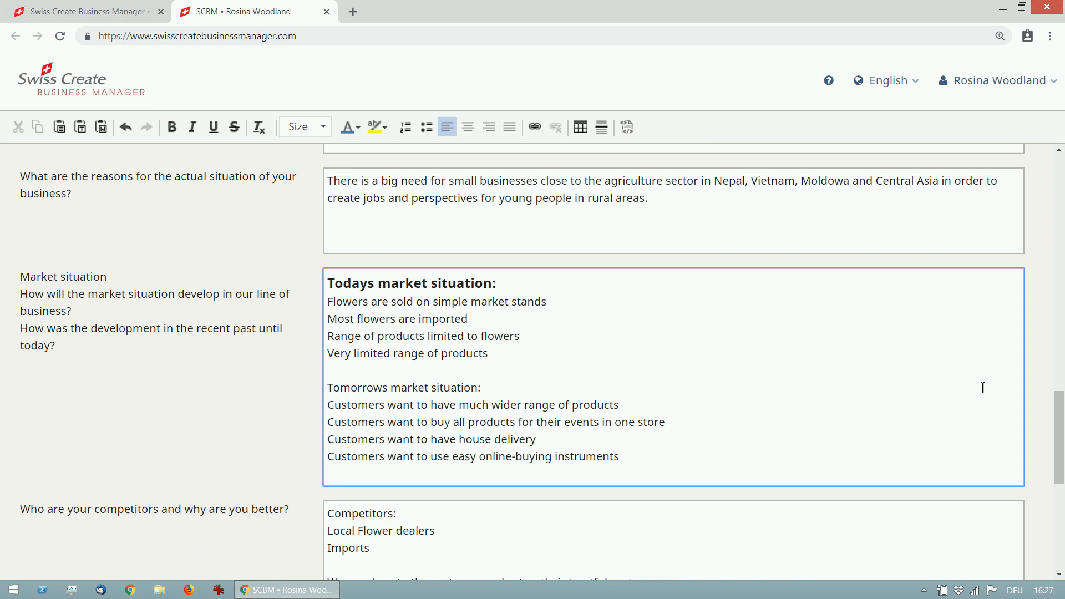
pyautogui.scroll(3)
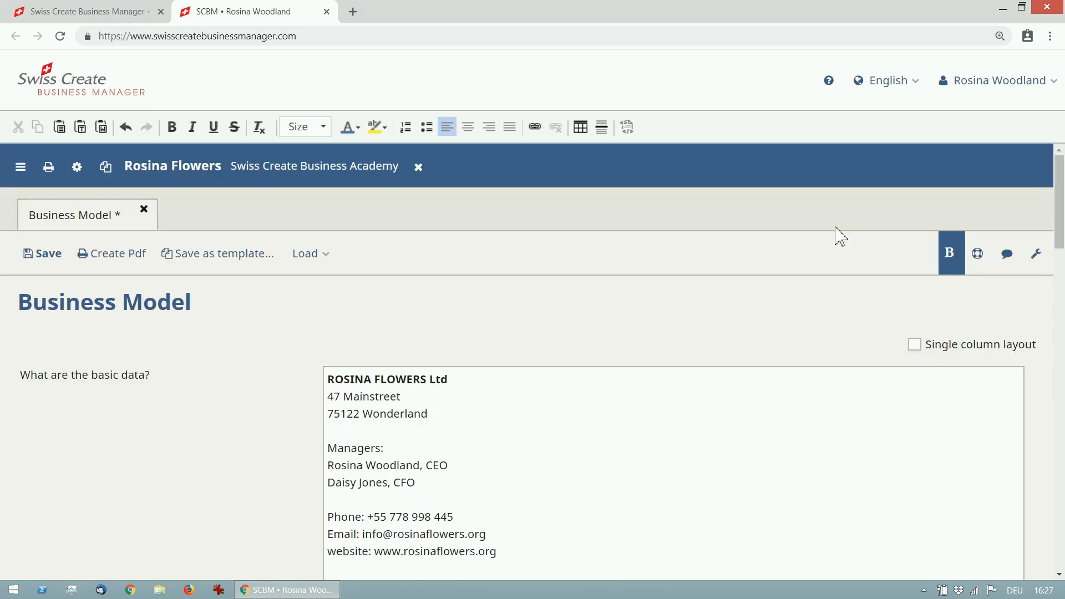
pyautogui.moveTo(48, 253)
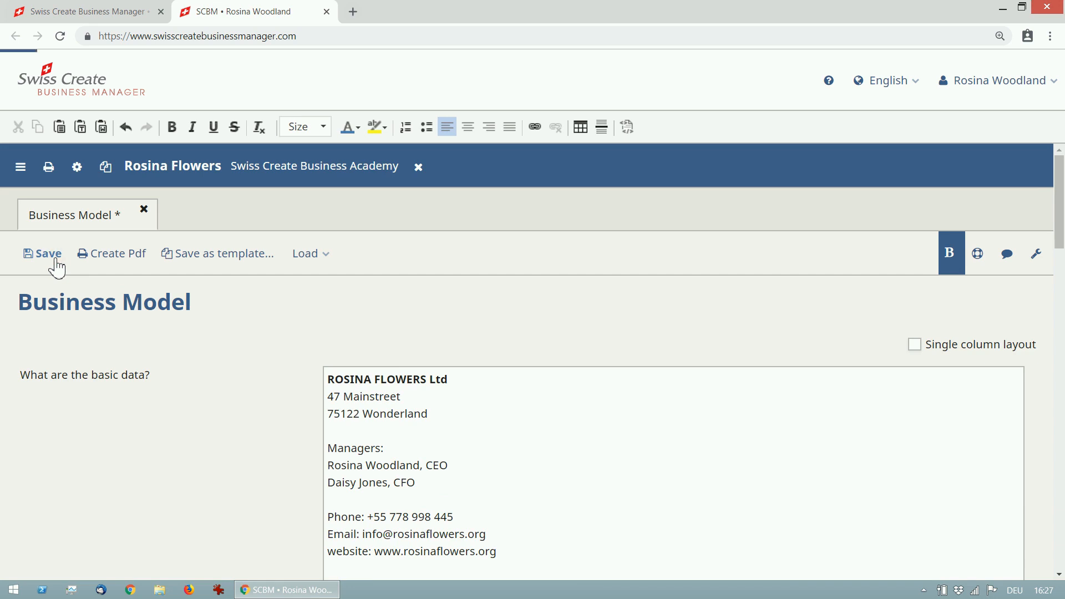
pyautogui.click(46, 253)
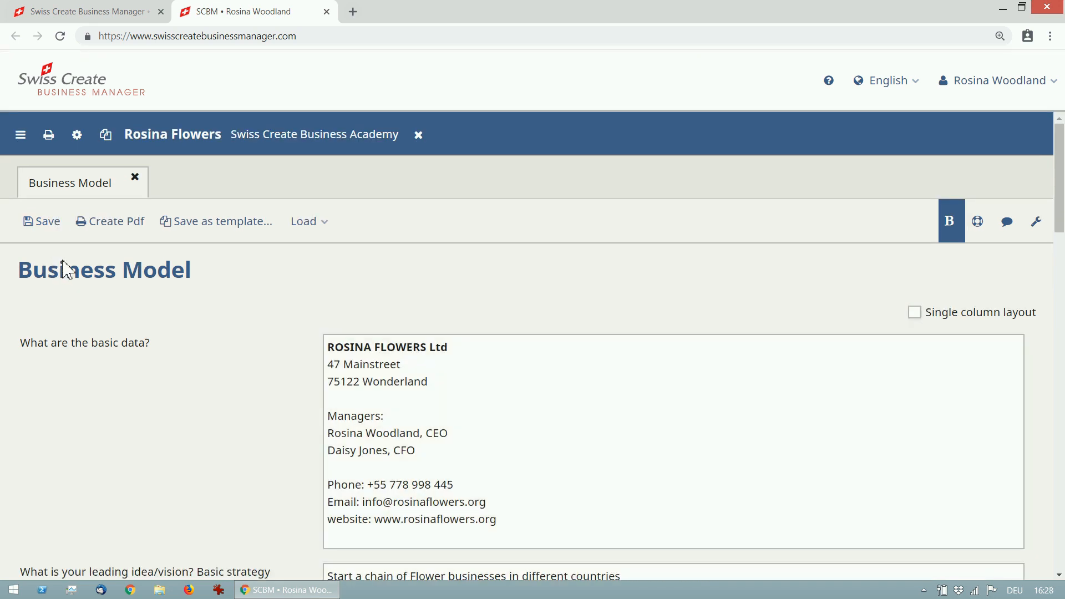
pyautogui.moveTo(143, 240)
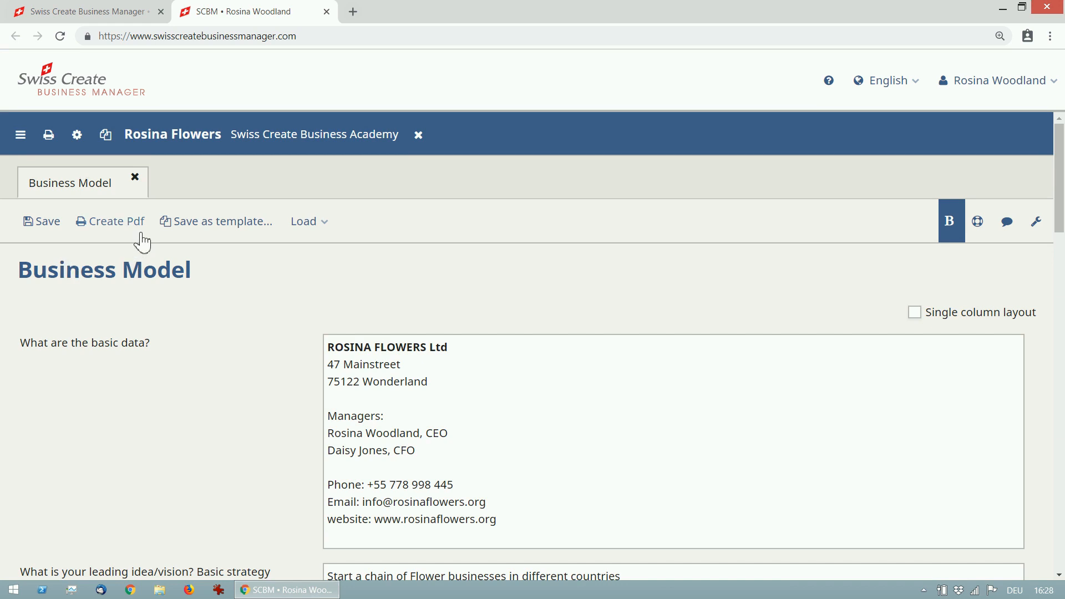
# Generate the Business Model PDF, preview the three-page report, then close the preview and download notice
pyautogui.click(110, 221)
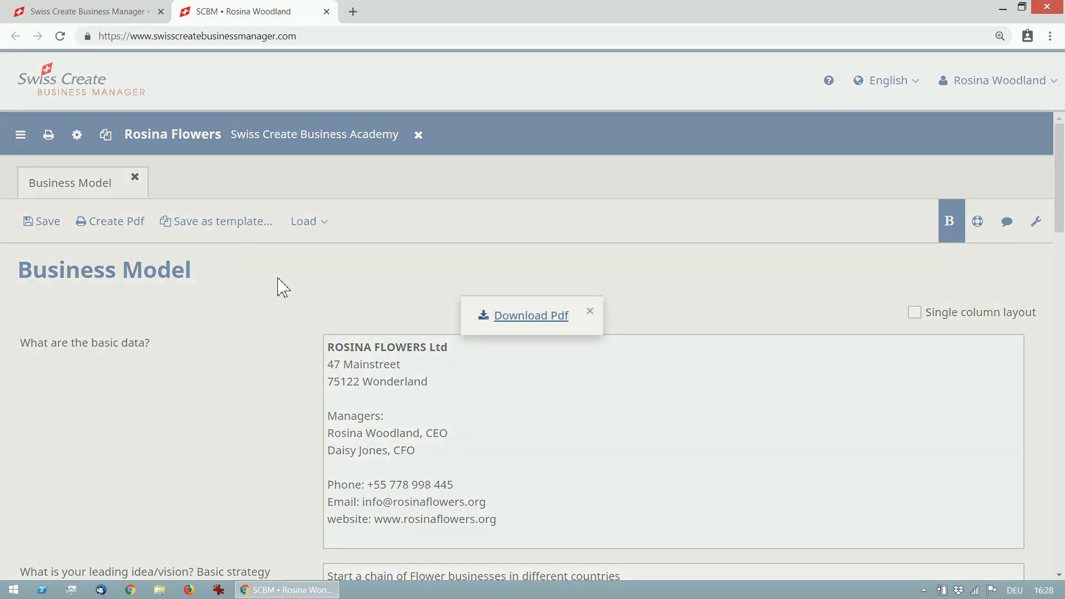
pyautogui.click(530, 315)
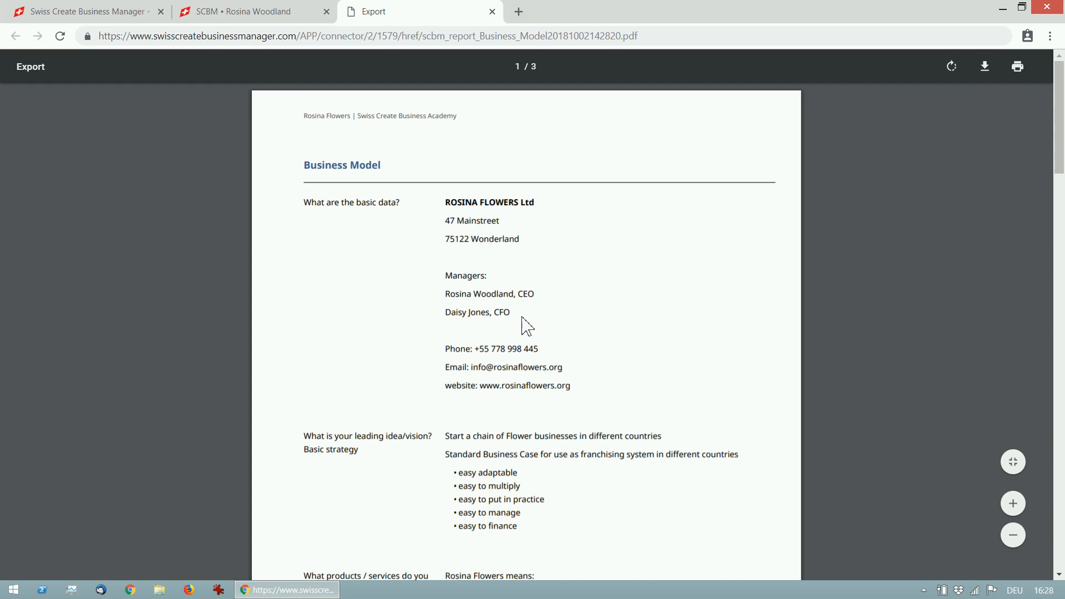
pyautogui.moveTo(891, 333)
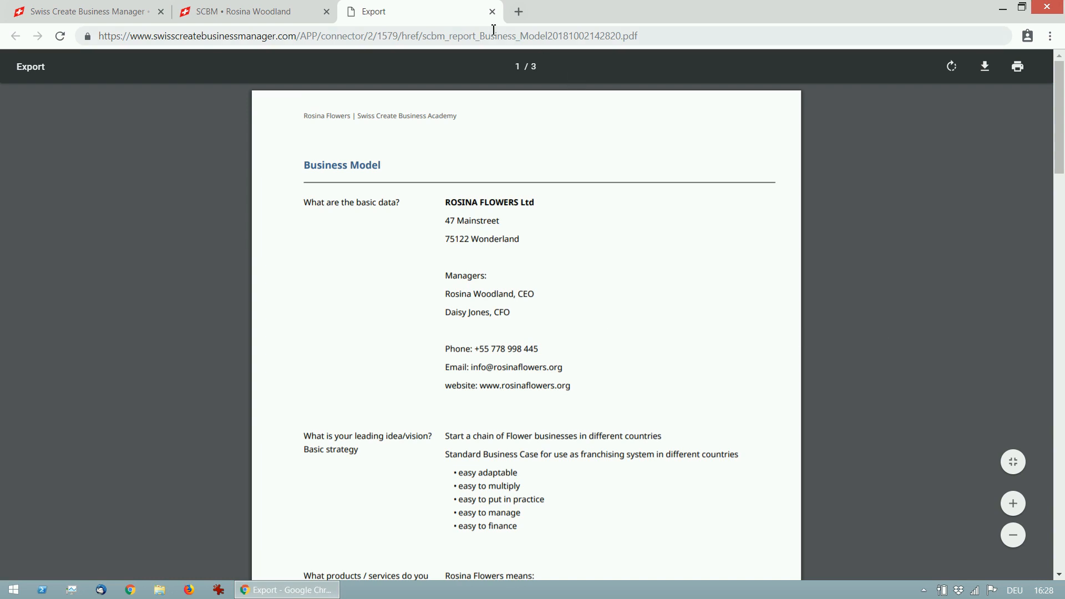
pyautogui.click(492, 11)
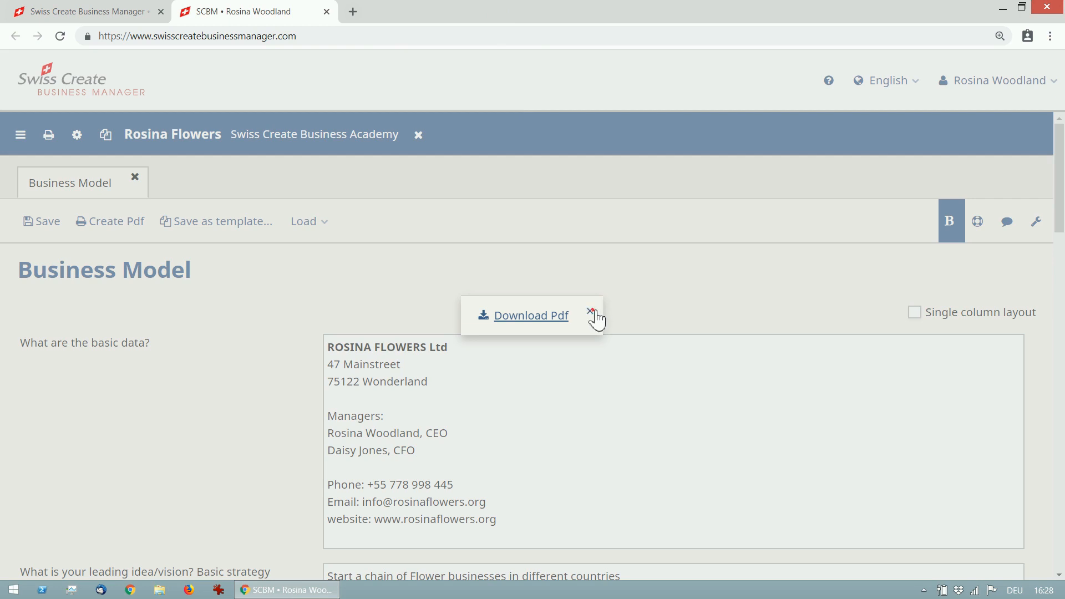
pyautogui.click(593, 315)
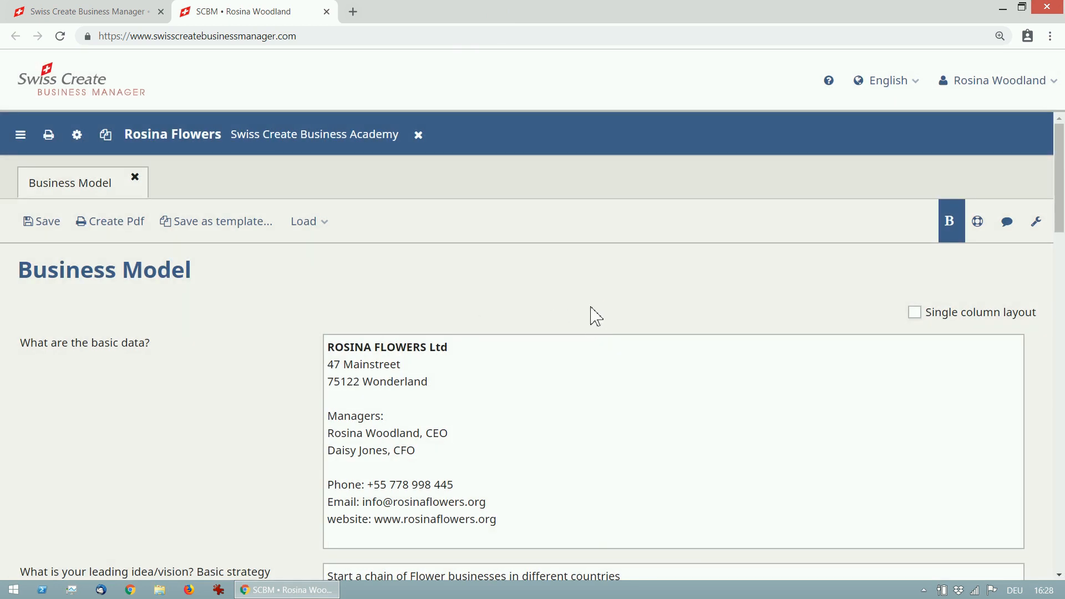
pyautogui.moveTo(615, 314)
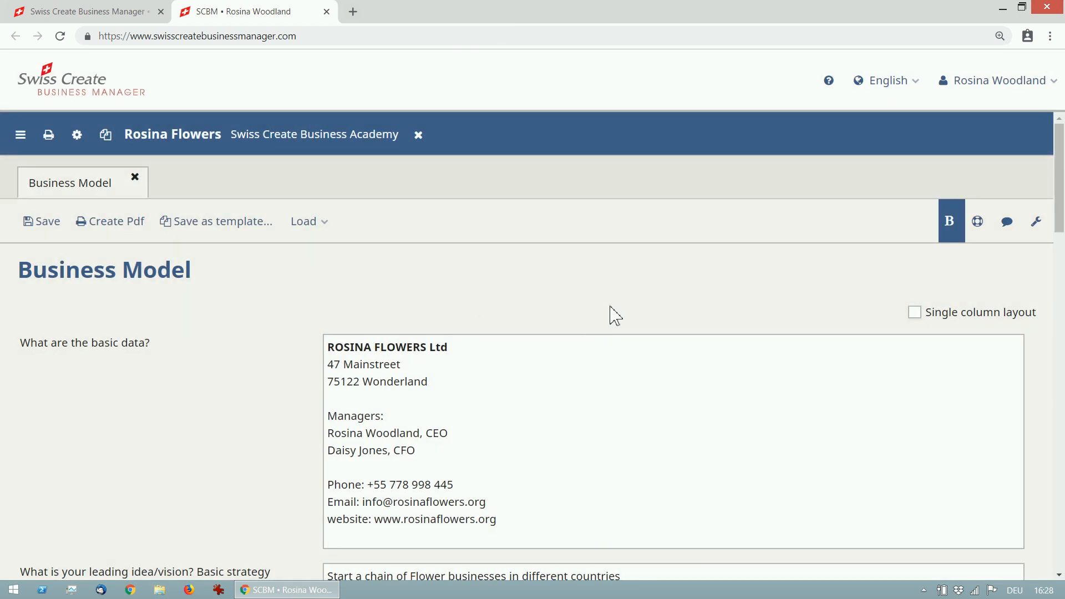
pyautogui.moveTo(1037, 221)
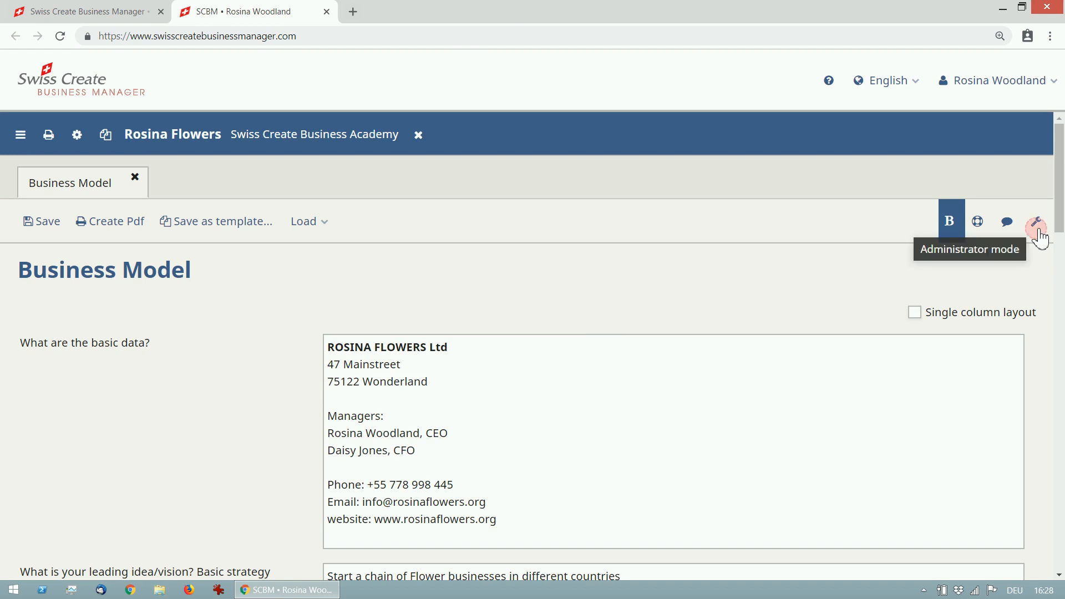
# Add a question 'My new question' below basic data in question-edit mode and save the Business Model
pyautogui.click(1036, 221)
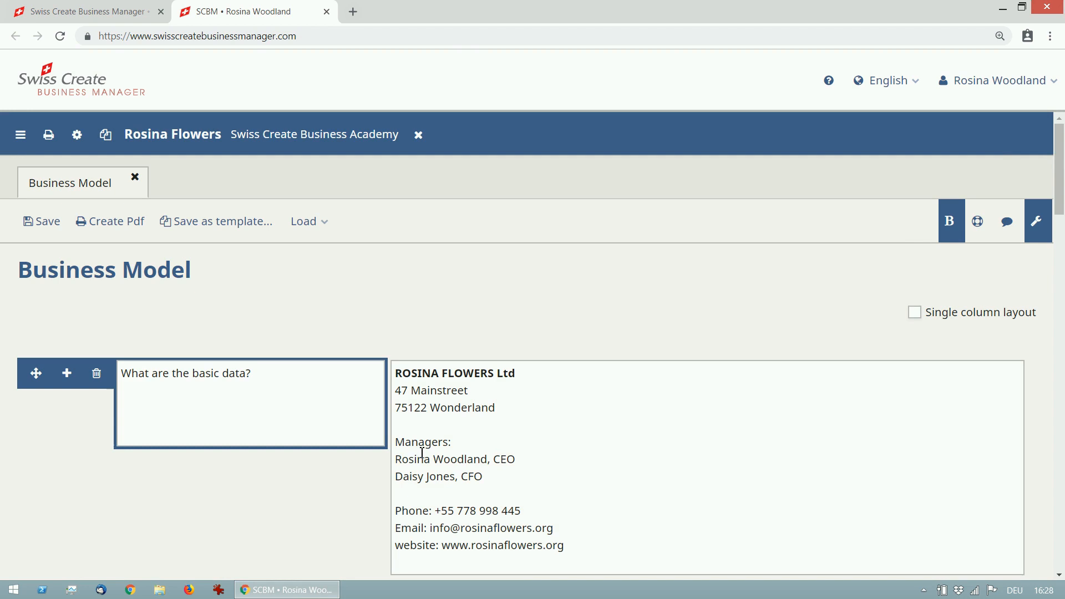
pyautogui.scroll(-3)
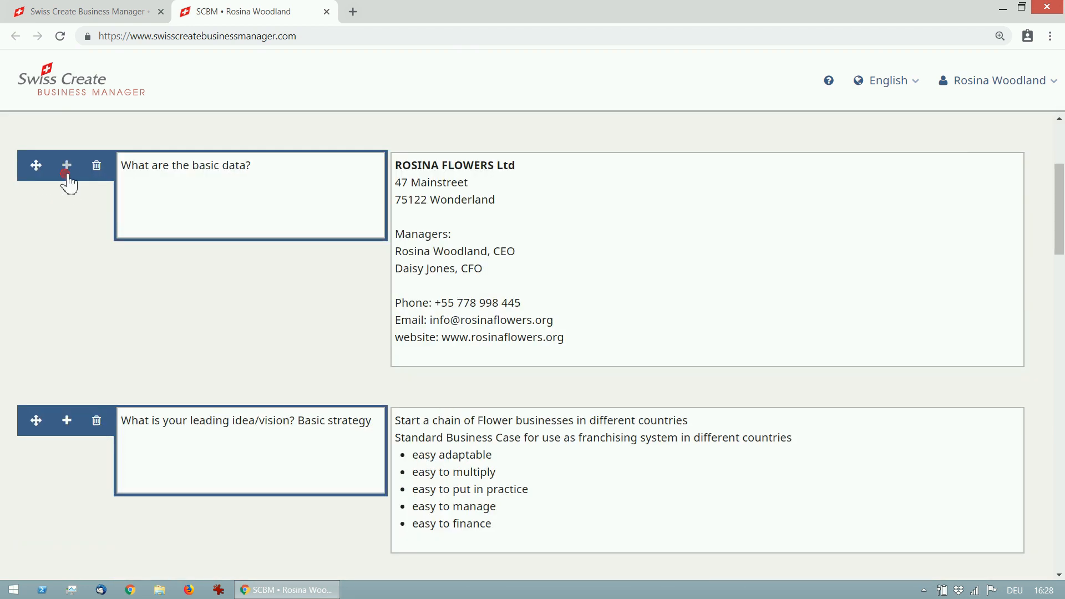
pyautogui.click(66, 165)
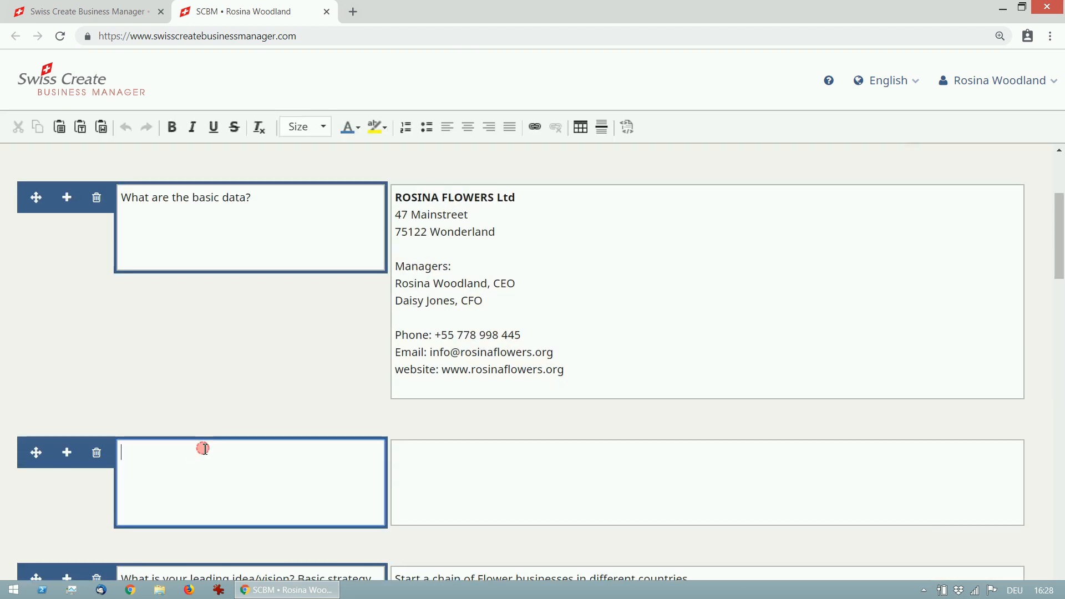
pyautogui.write('M')
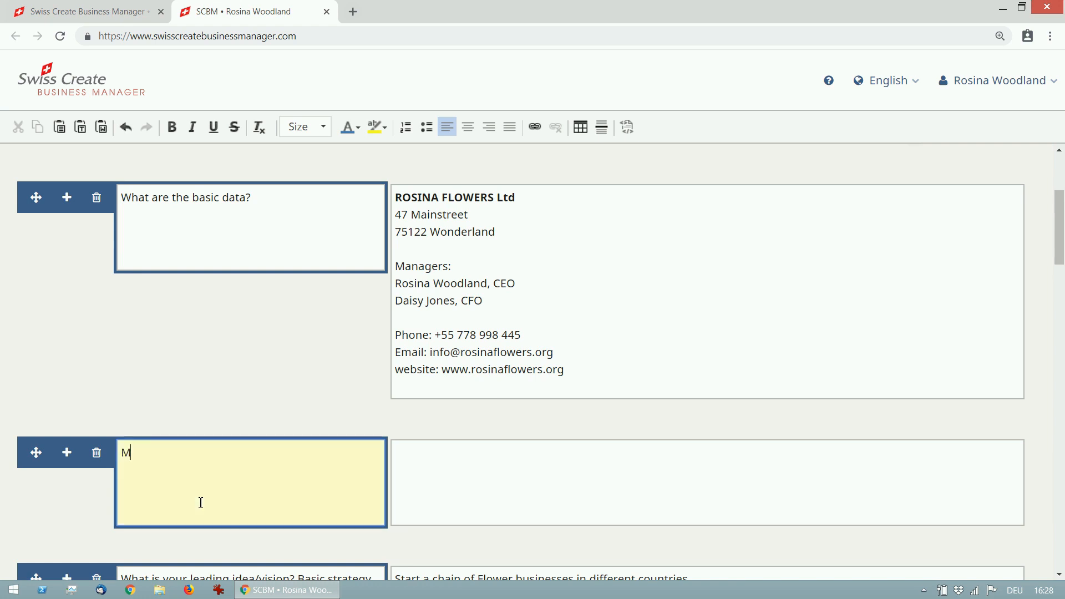
pyautogui.write('y new question')
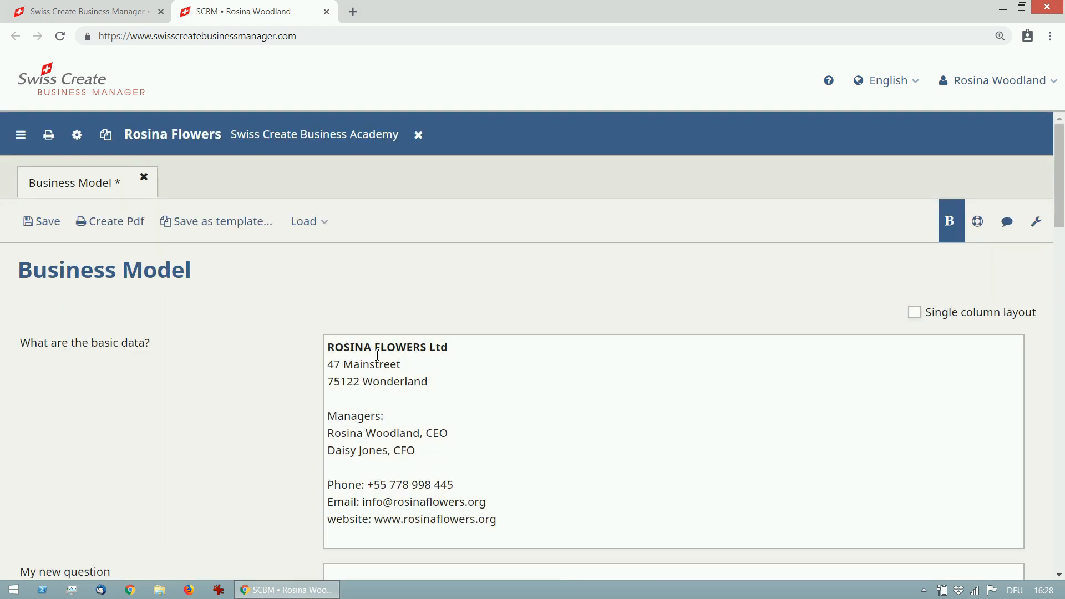
pyautogui.scroll(-3)
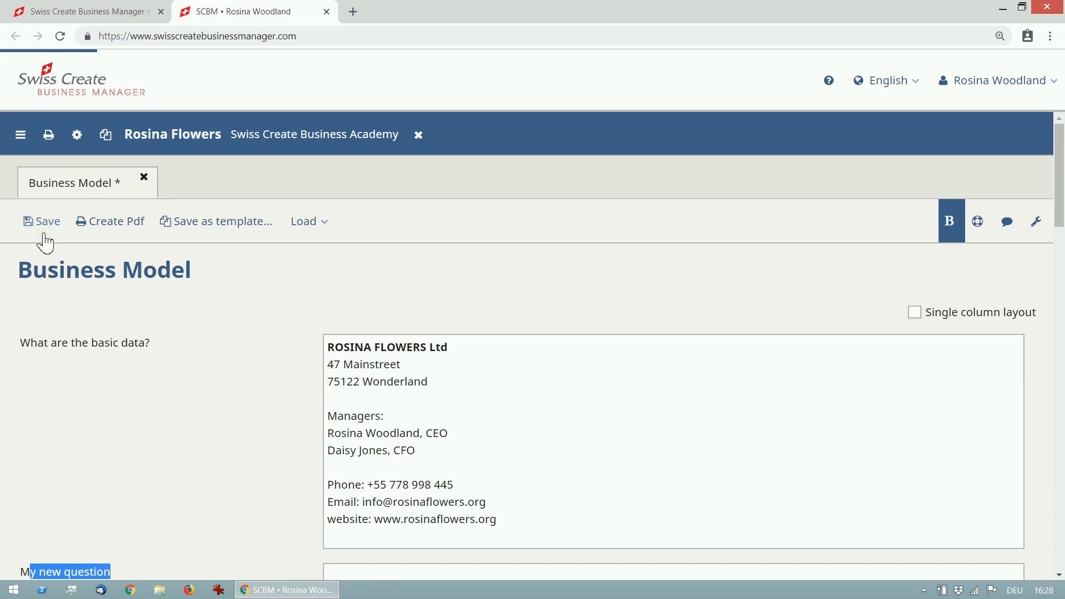
pyautogui.click(41, 221)
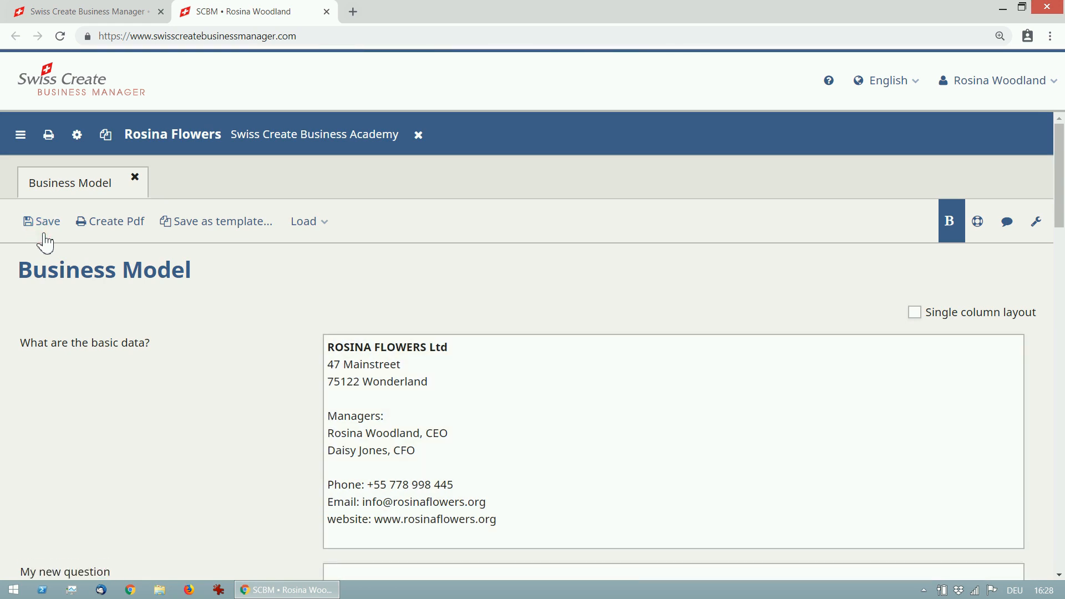
pyautogui.moveTo(20, 134)
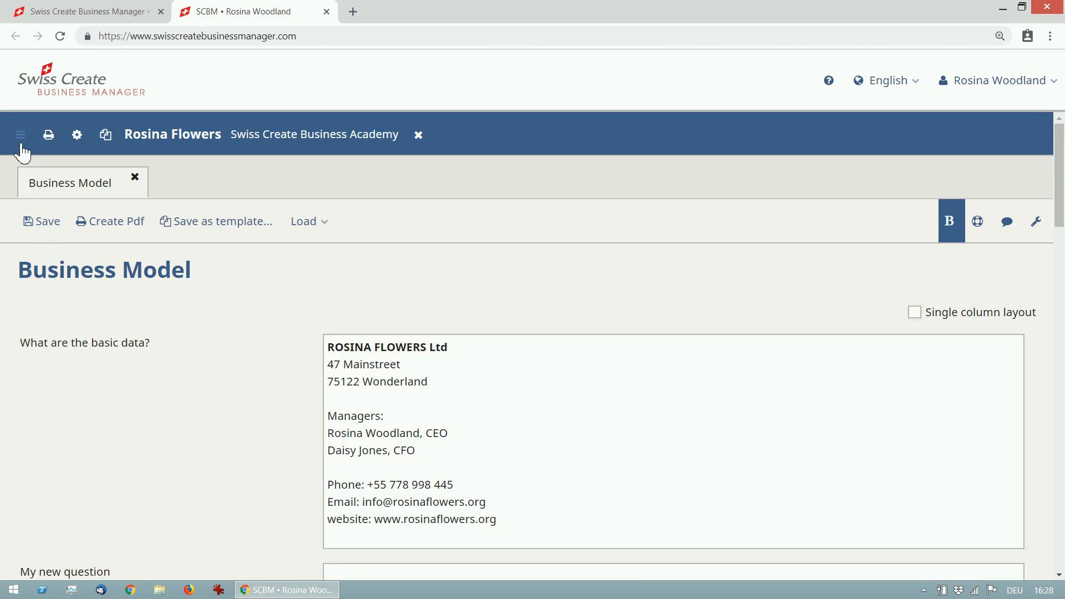
# Open the Risks module under Strategy from the Modules overview
pyautogui.click(20, 135)
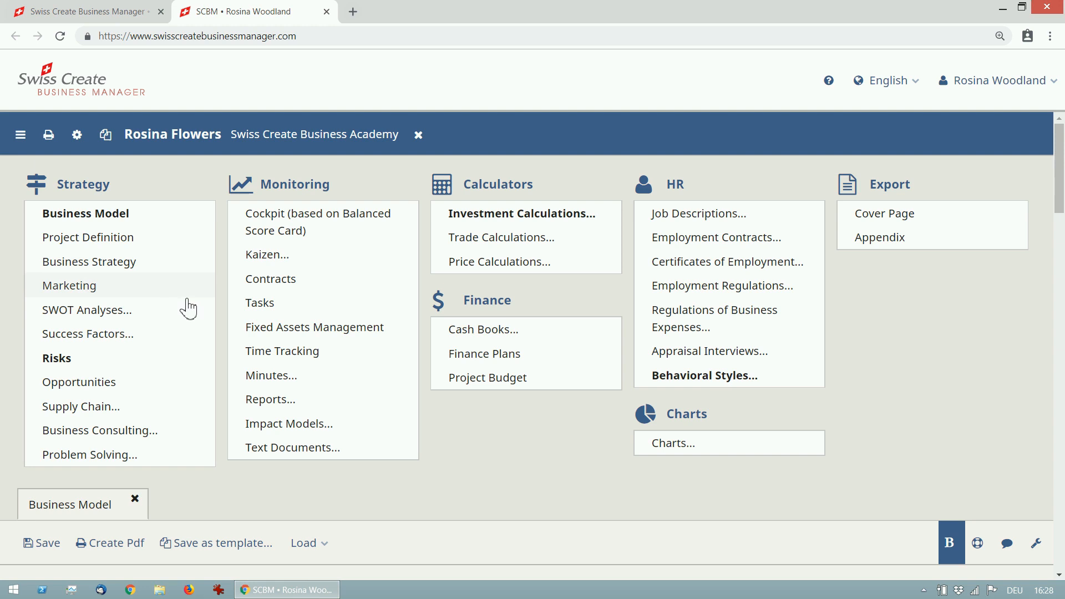
pyautogui.moveTo(163, 368)
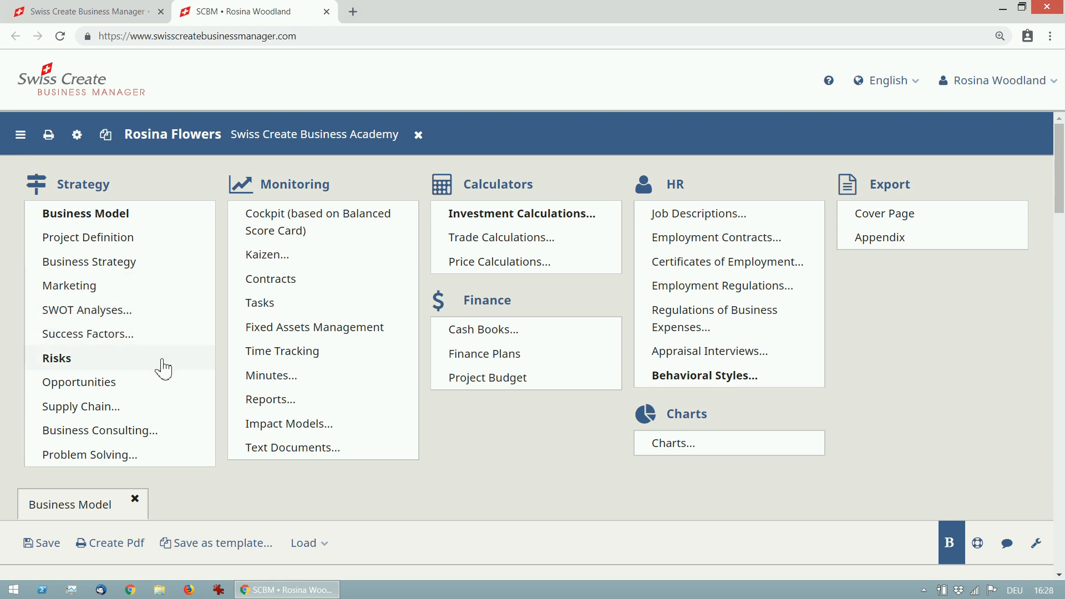
pyautogui.click(56, 359)
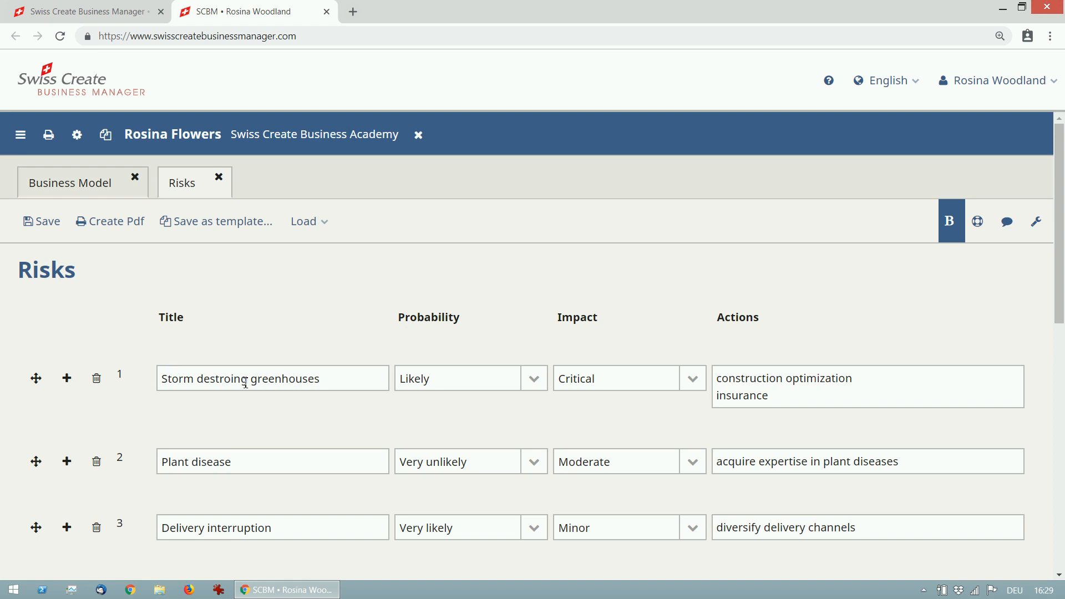
pyautogui.moveTo(399, 432)
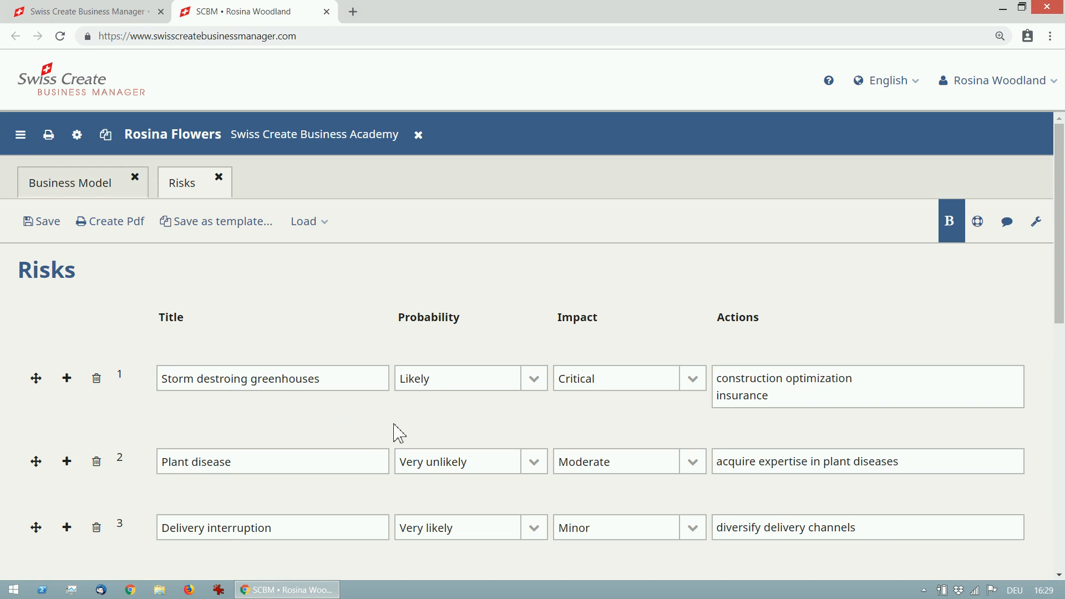
pyautogui.moveTo(369, 416)
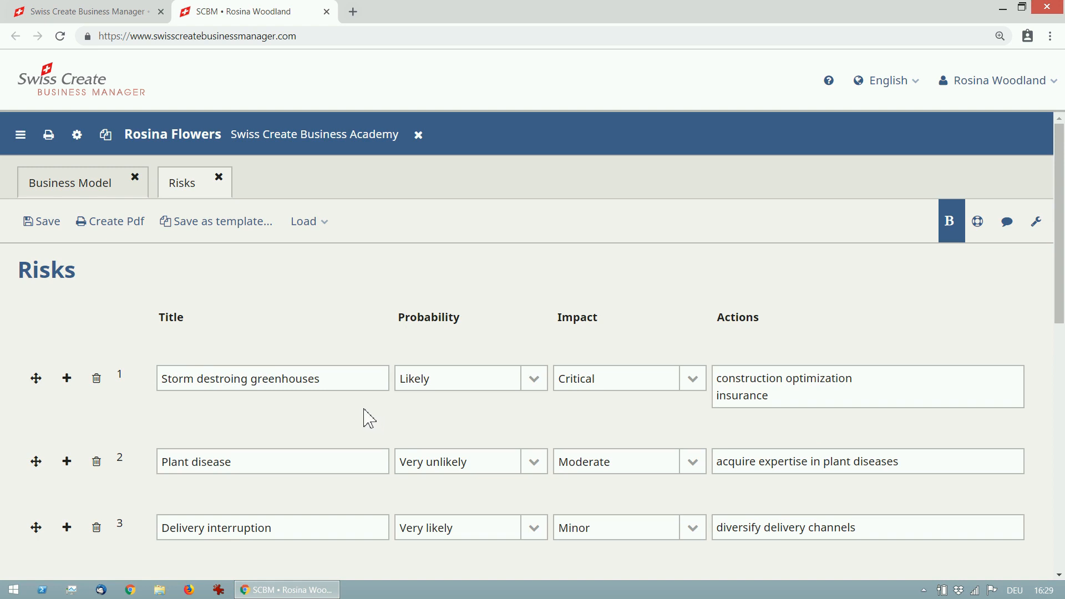
# Review the storm risk's Impact choices and the risk matrix, save the risk list, and return to the Modules overview
pyautogui.click(534, 378)
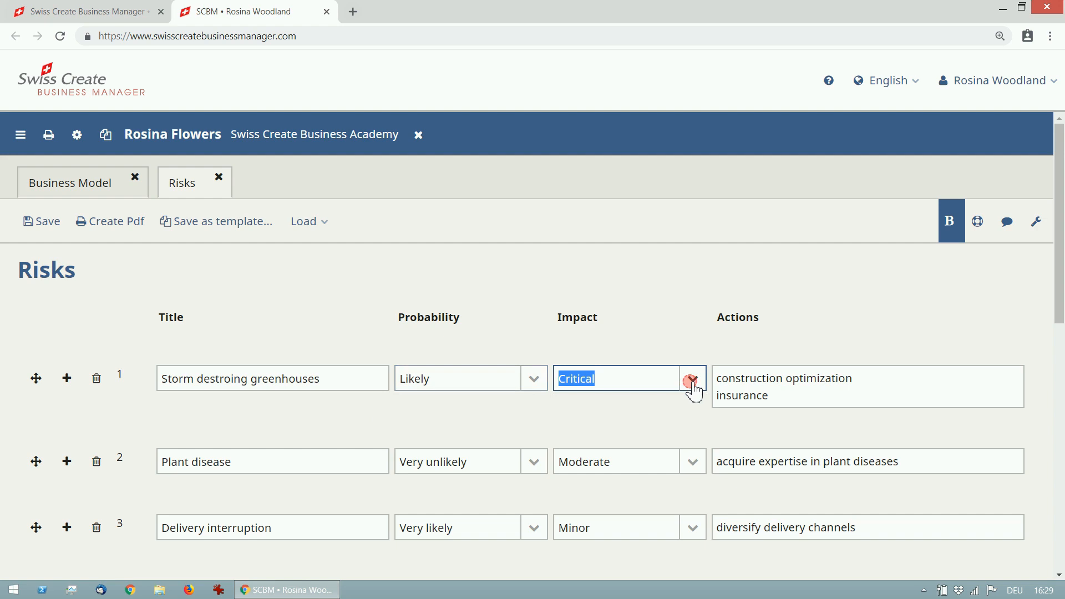
pyautogui.click(693, 379)
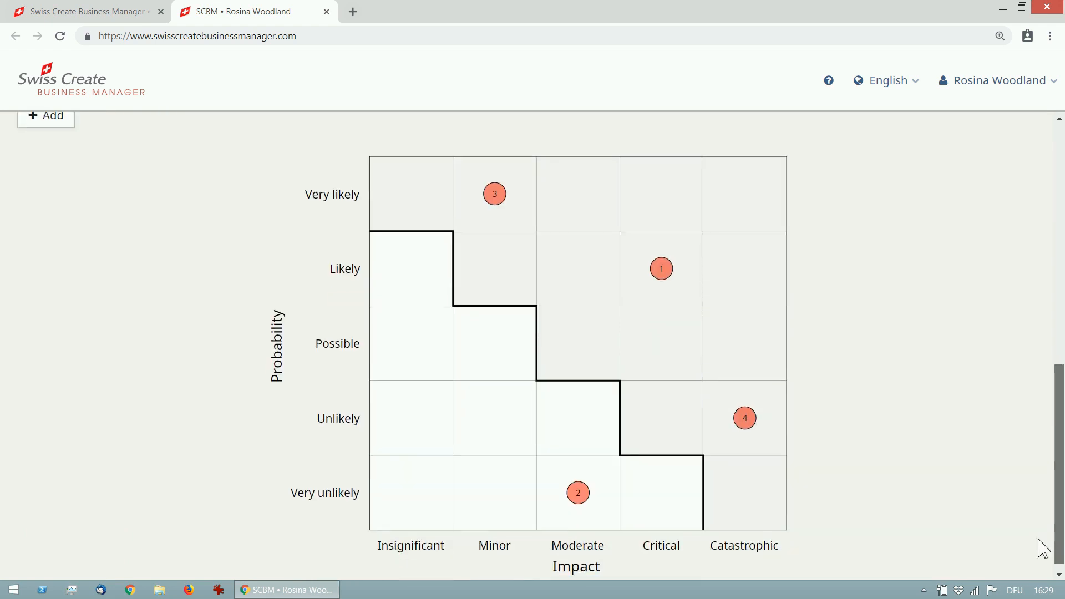
pyautogui.moveTo(953, 477)
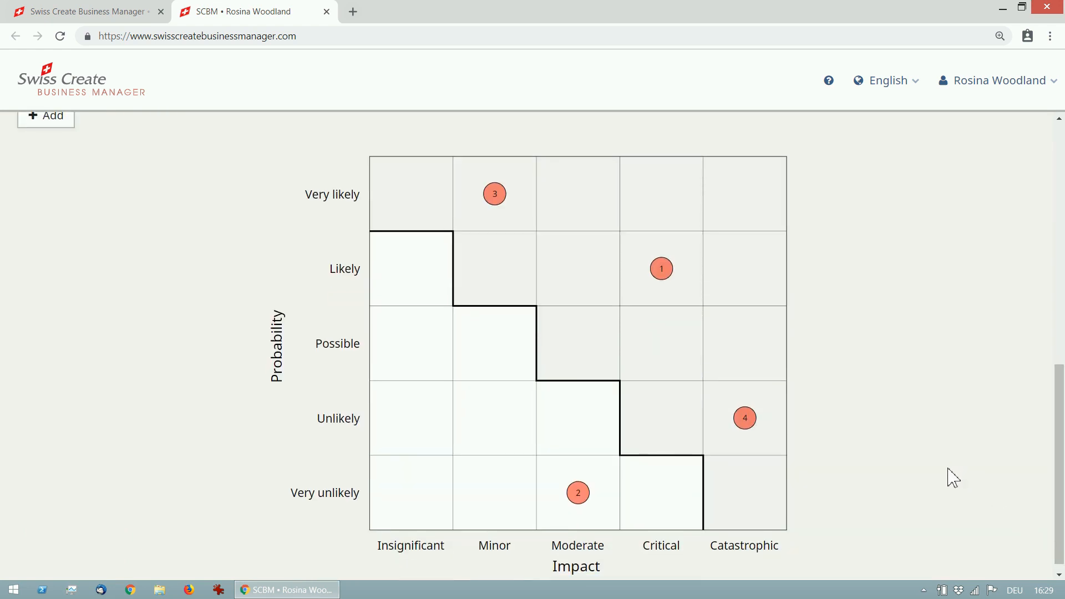
pyautogui.moveTo(949, 474)
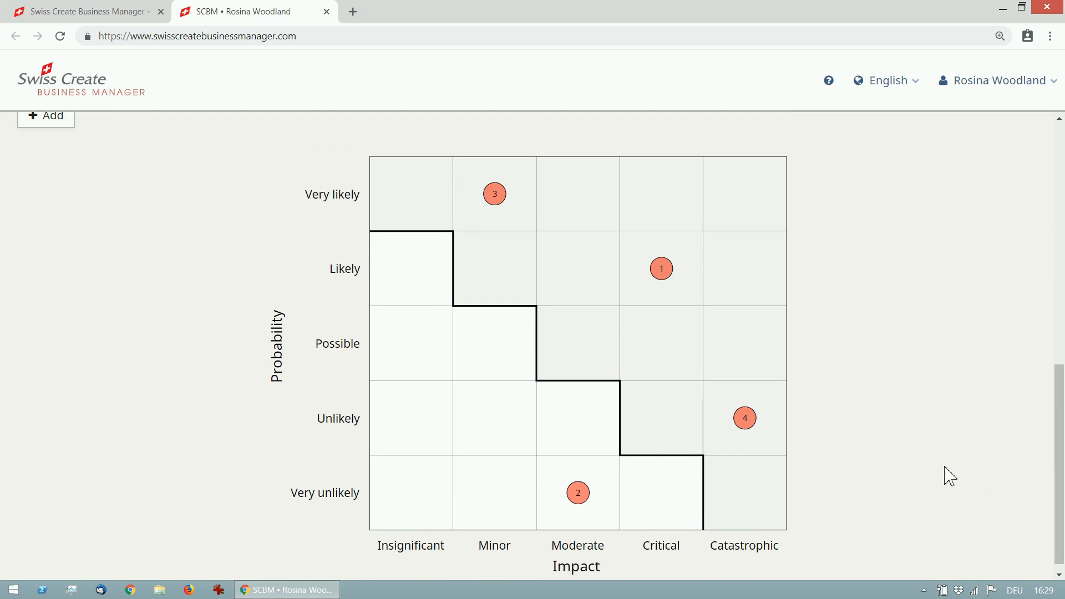
pyautogui.scroll(3)
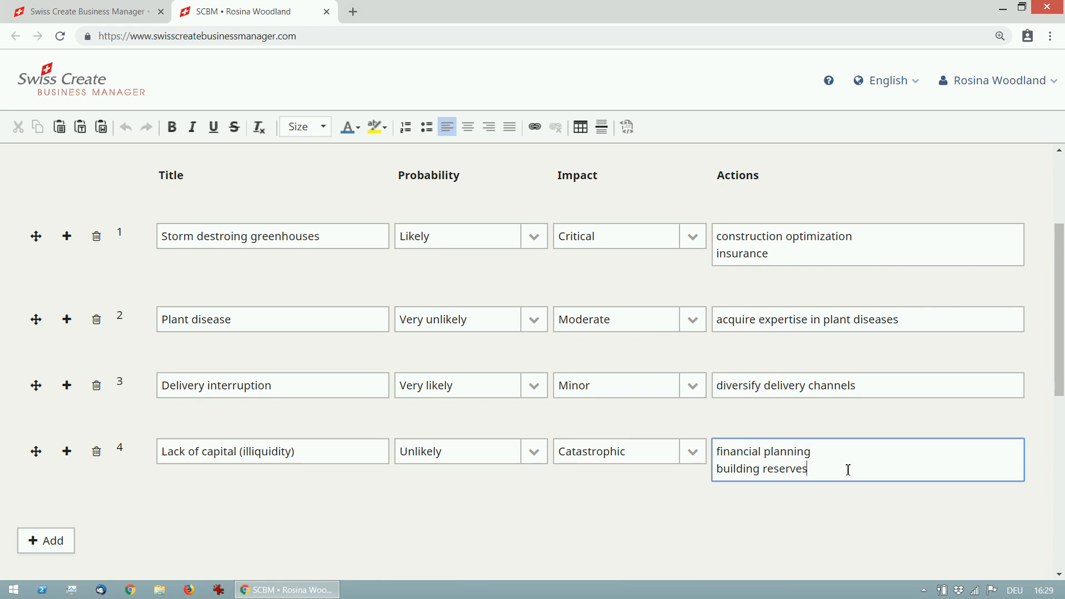
pyautogui.scroll(-3)
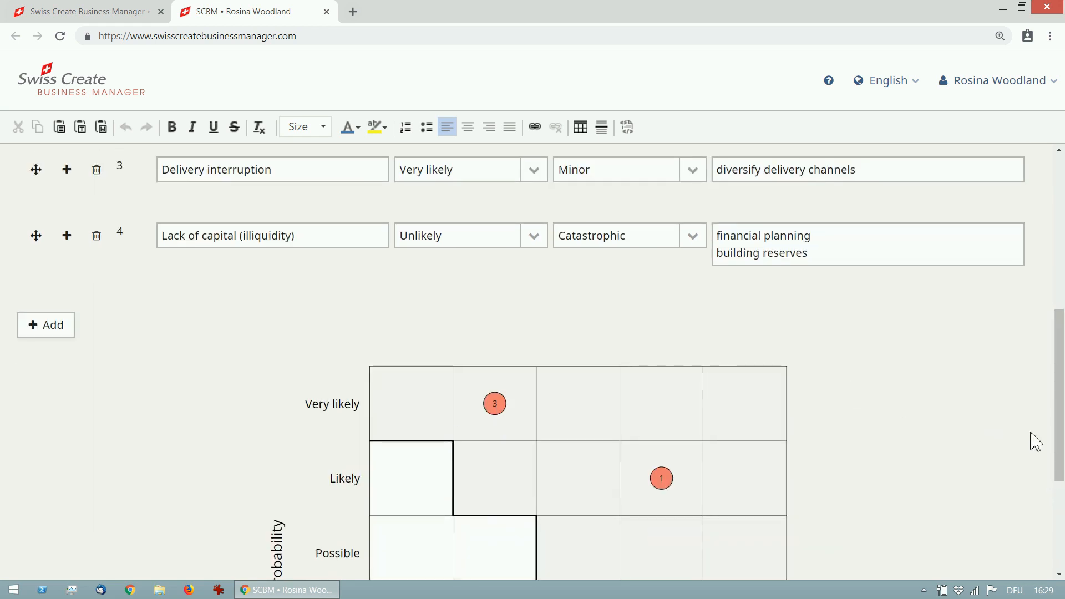
pyautogui.scroll(3)
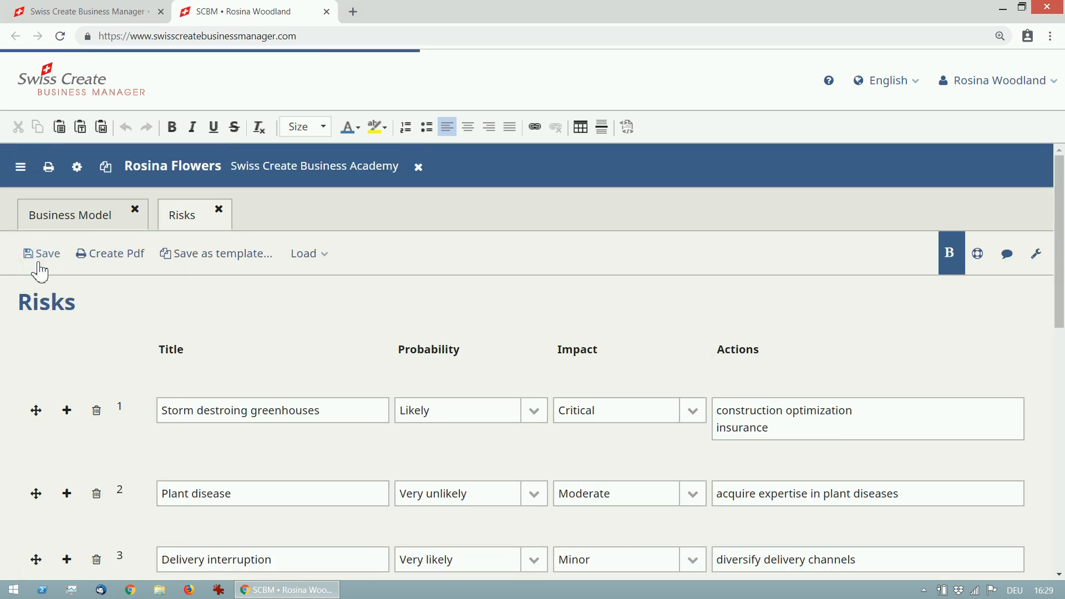
pyautogui.click(42, 253)
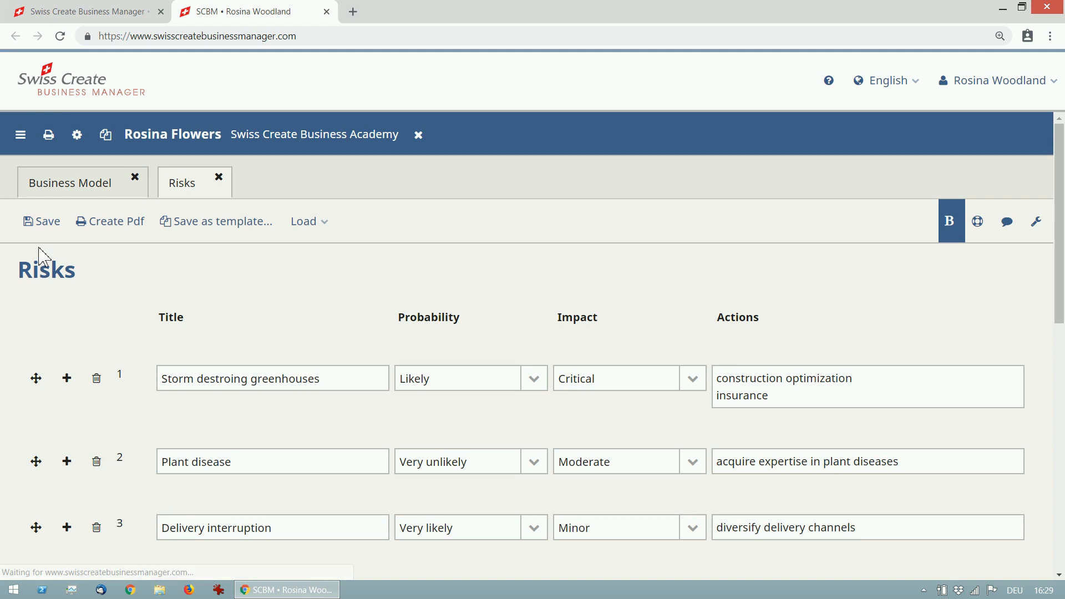
pyautogui.click(20, 134)
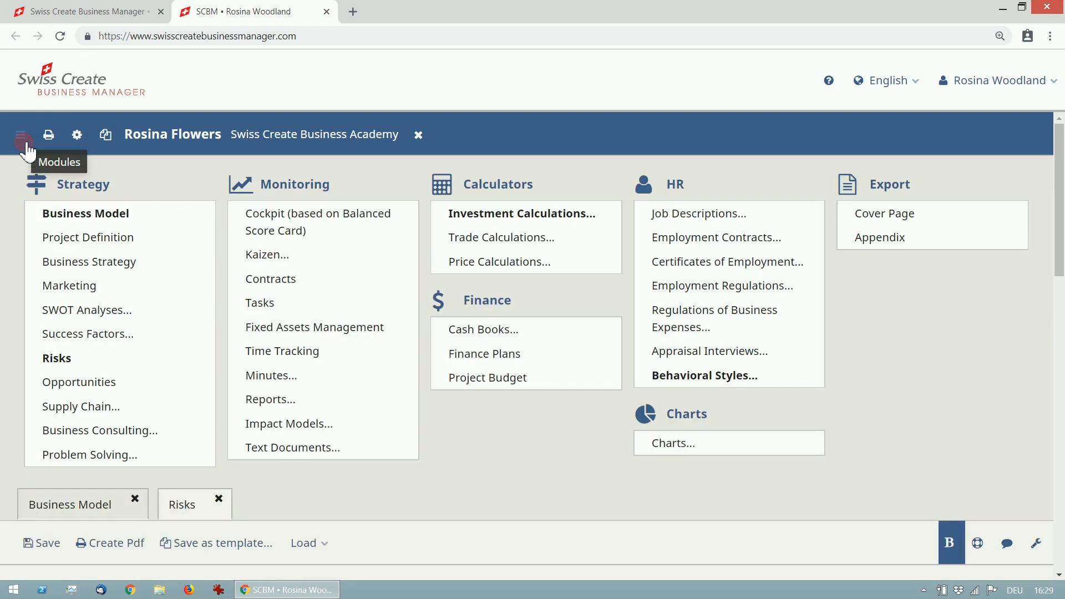
pyautogui.moveTo(148, 227)
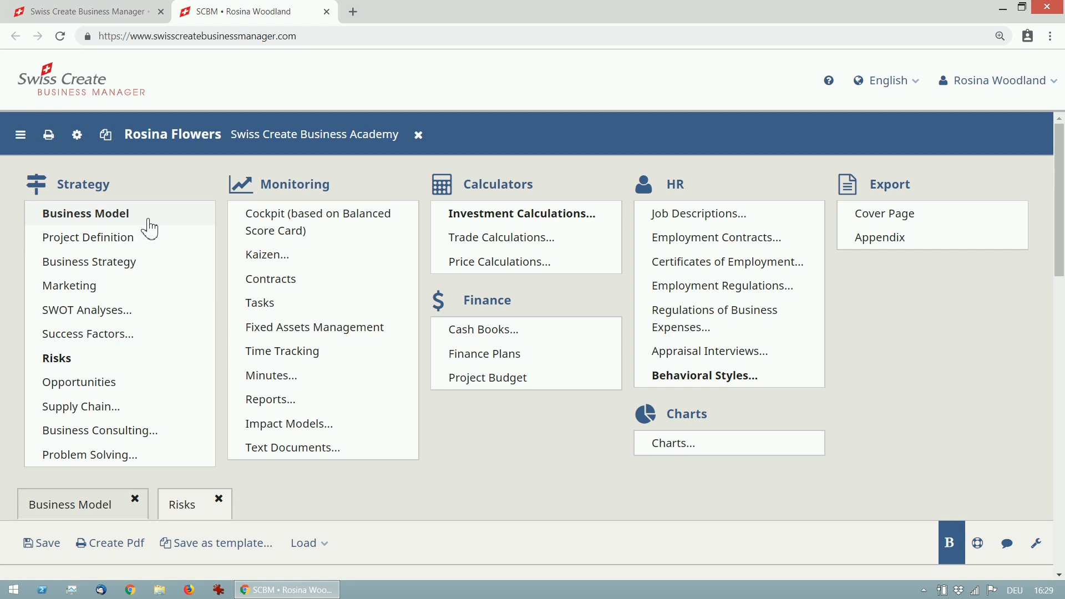
pyautogui.moveTo(168, 358)
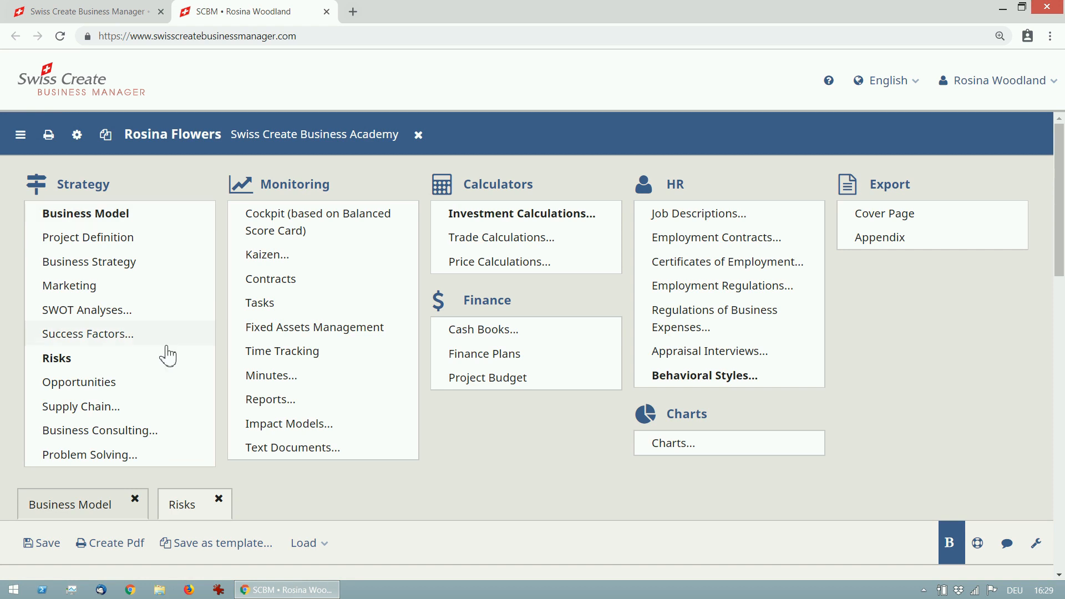
pyautogui.moveTo(172, 359)
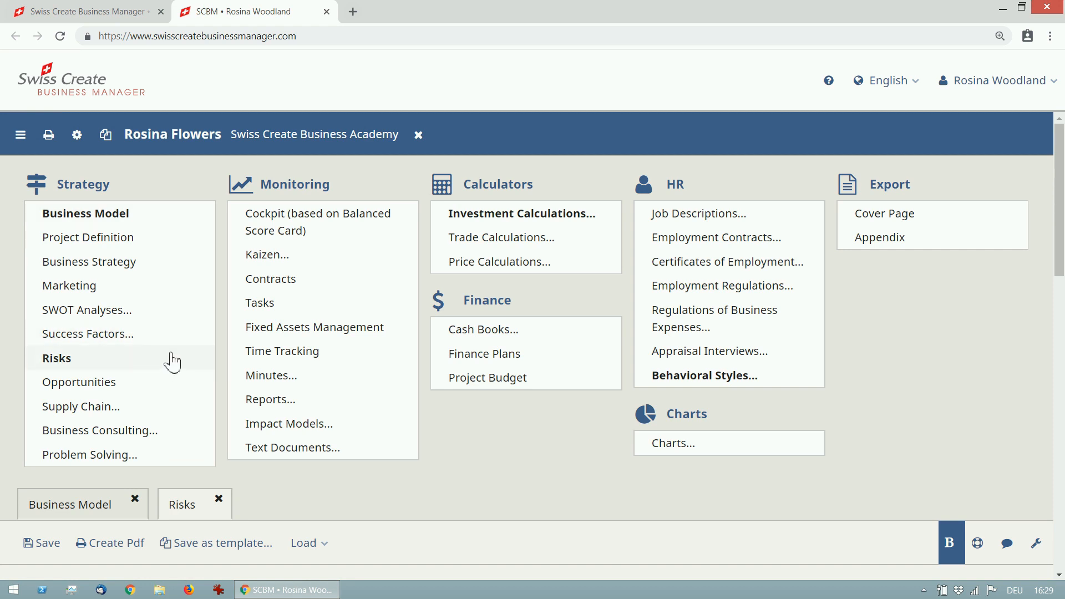
pyautogui.moveTo(502, 256)
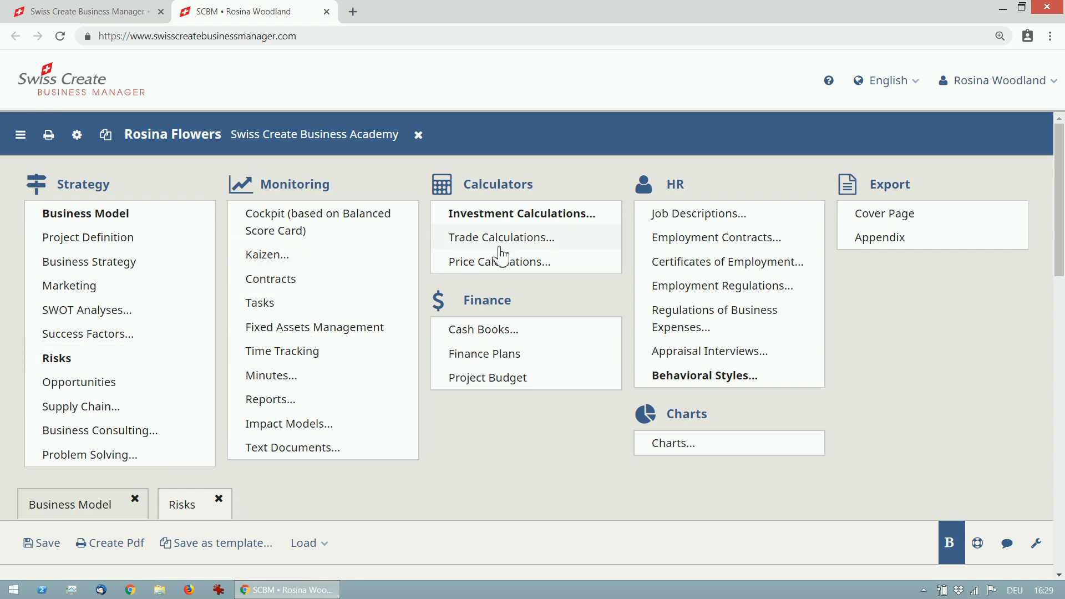
pyautogui.moveTo(591, 227)
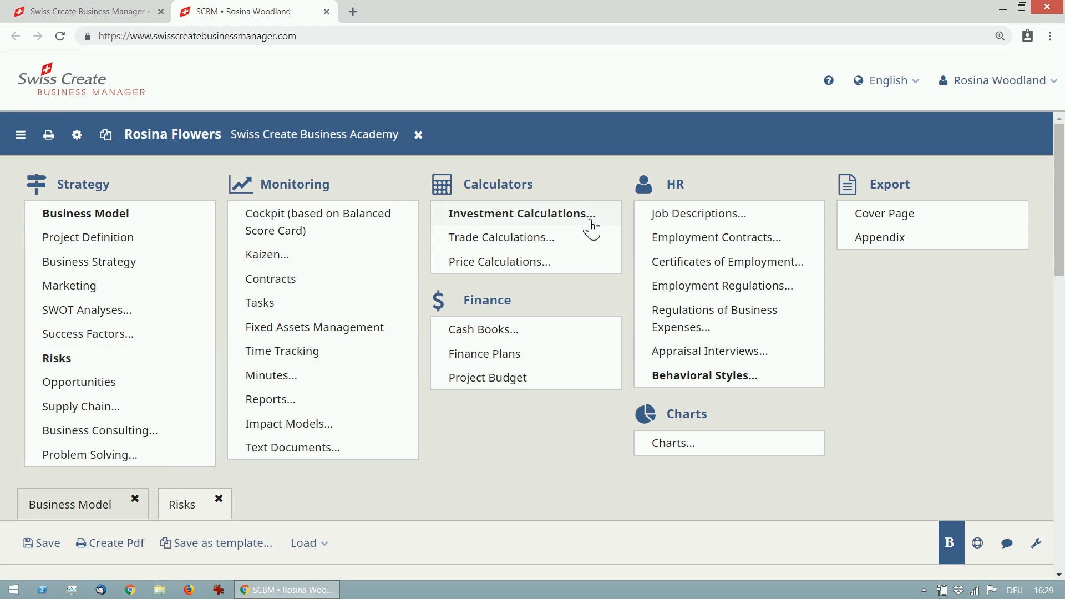
# Open Investment Calculations under Calculators, showing the Greenhouse Jupiter chooser
pyautogui.click(522, 213)
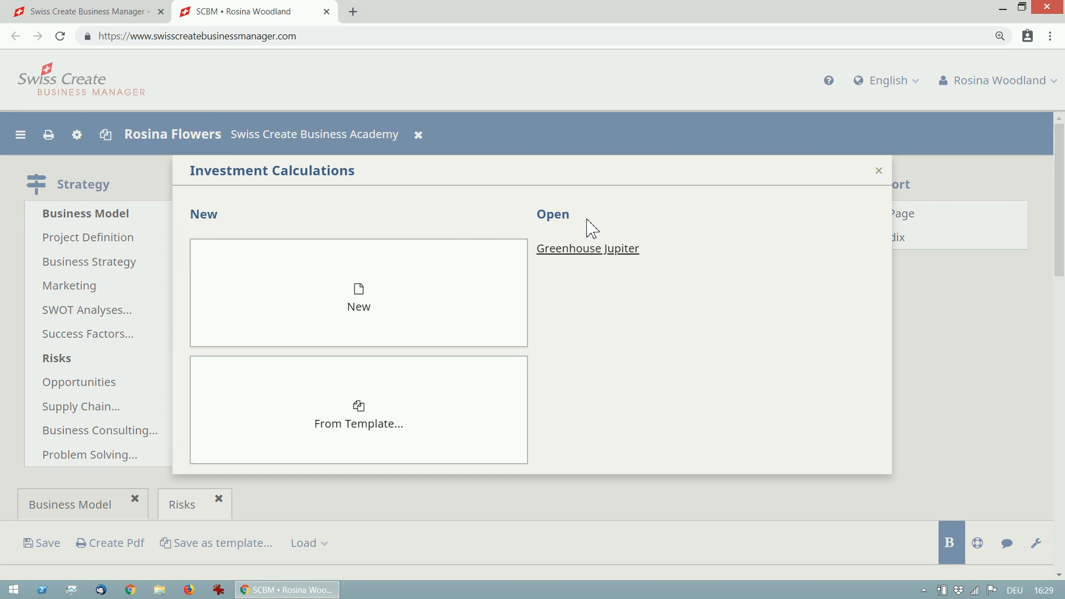
pyautogui.moveTo(458, 308)
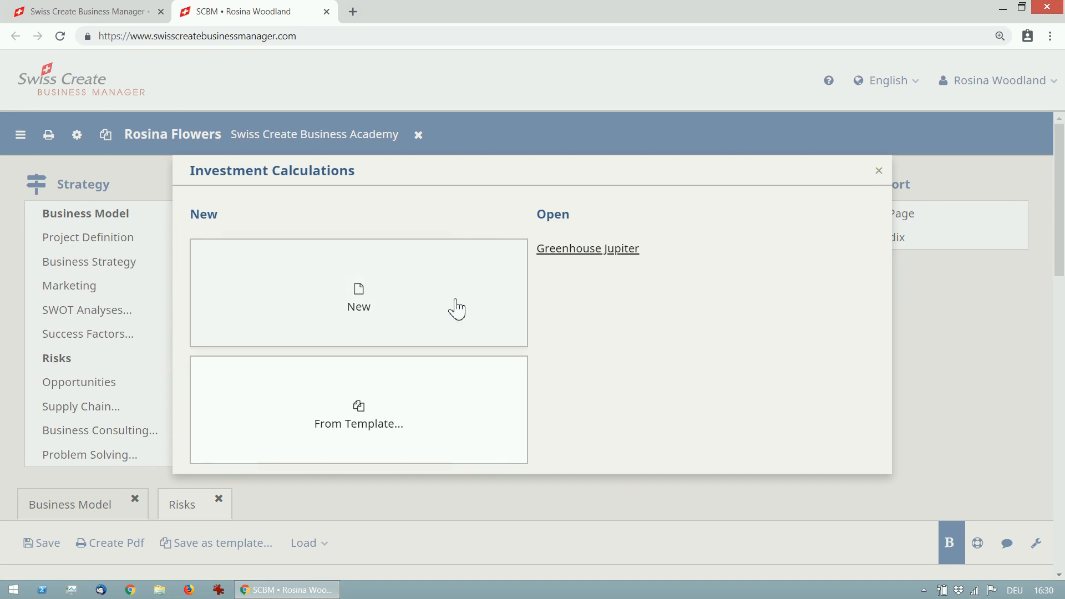
pyautogui.moveTo(612, 259)
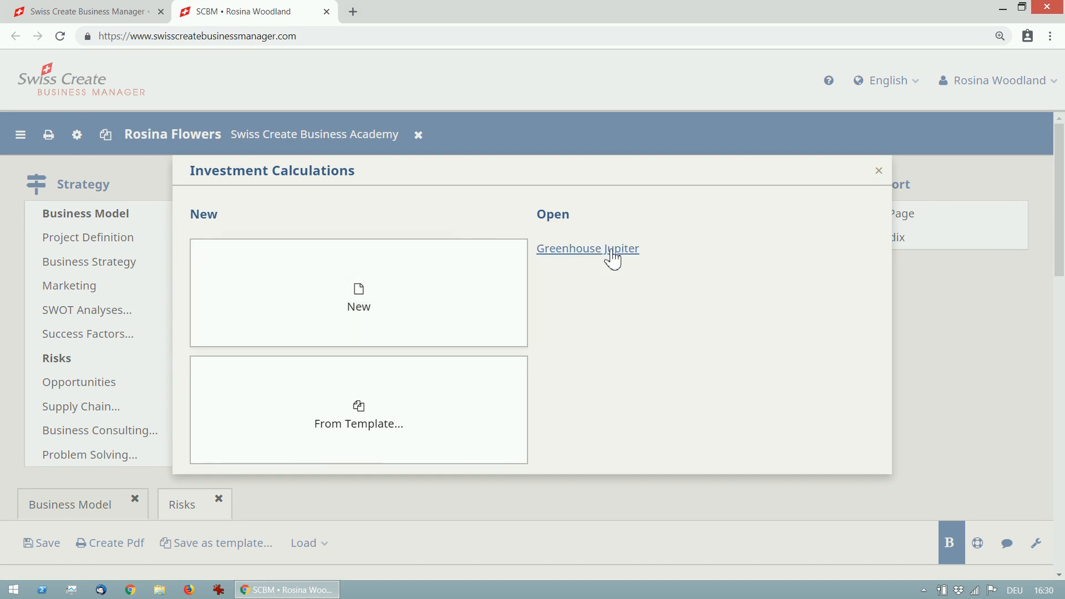
# Open the Greenhouse Jupiter investment calculation and move down to its variable costs
pyautogui.click(587, 249)
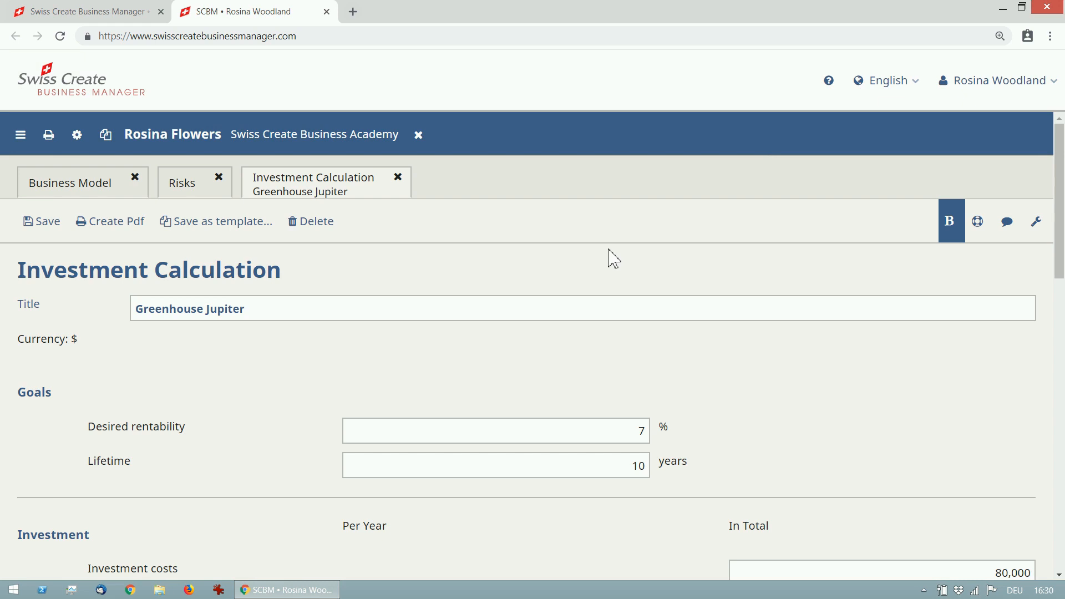
pyautogui.moveTo(353, 395)
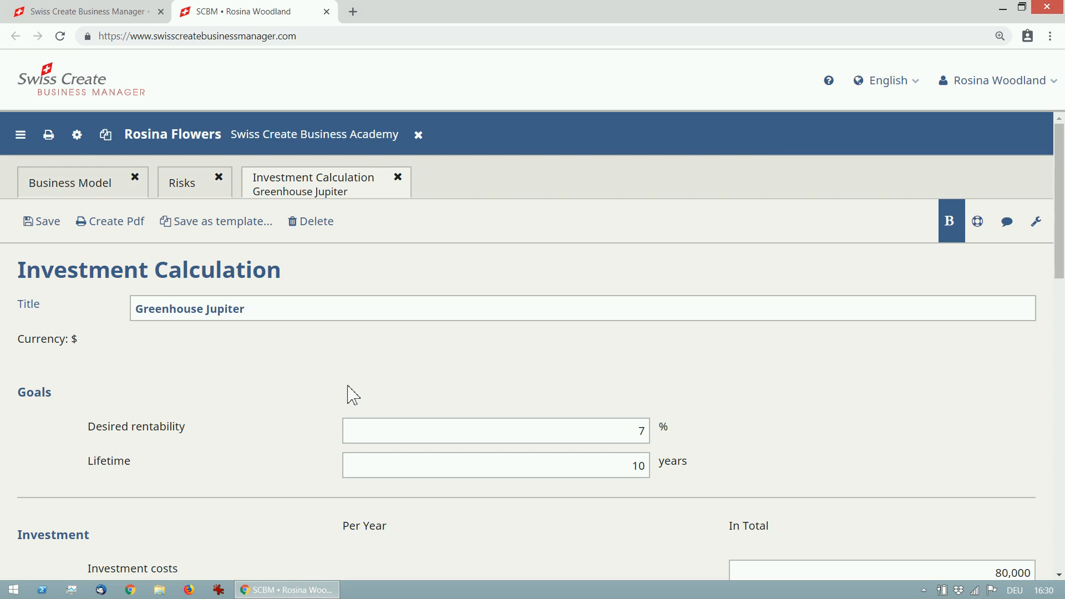
pyautogui.moveTo(338, 406)
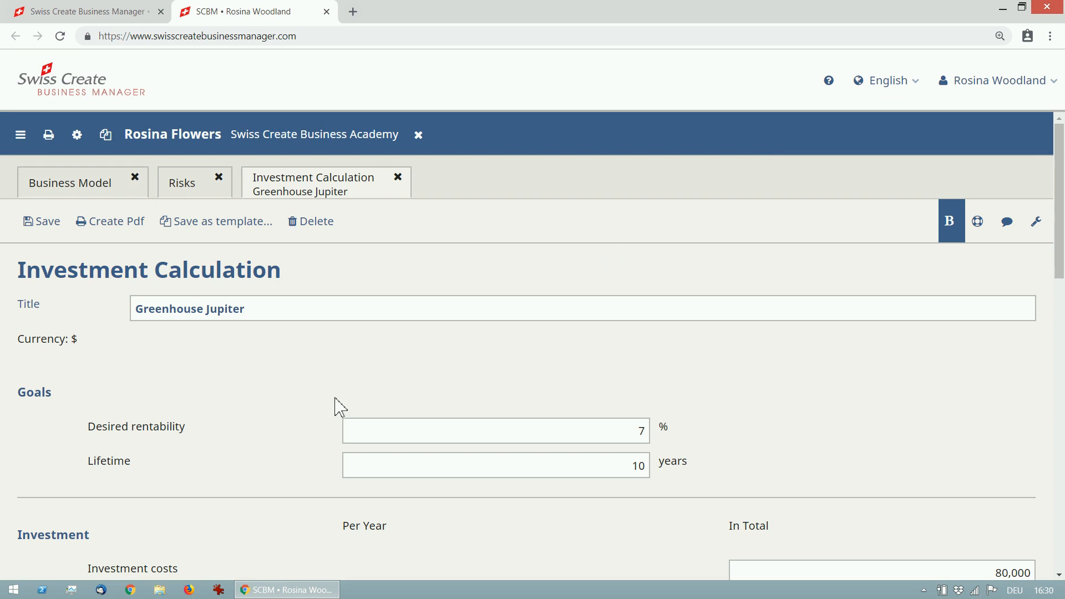
pyautogui.scroll(-3)
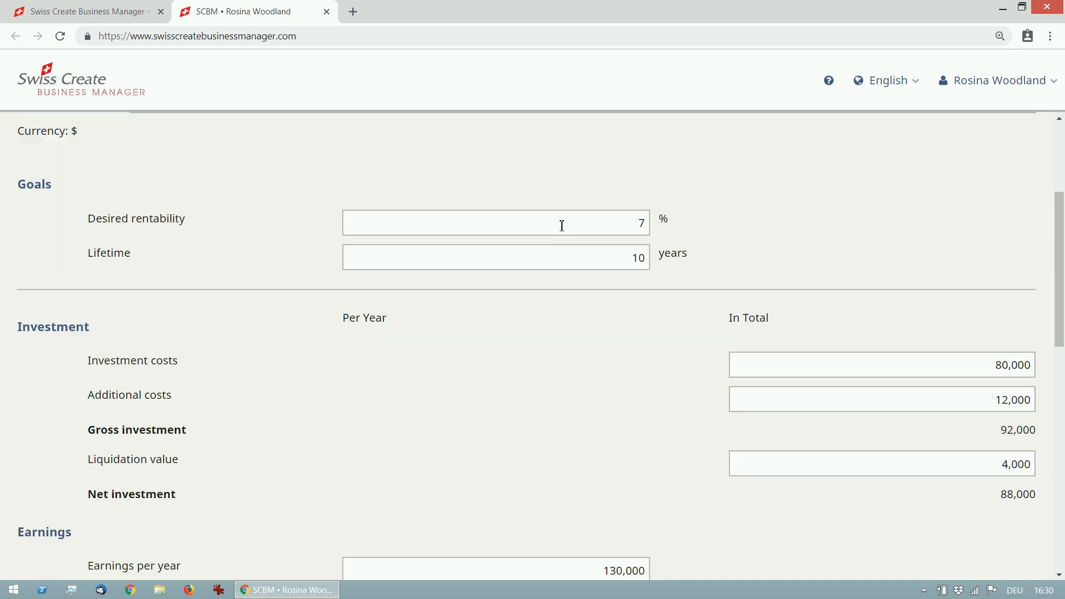
pyautogui.doubleClick(135, 218)
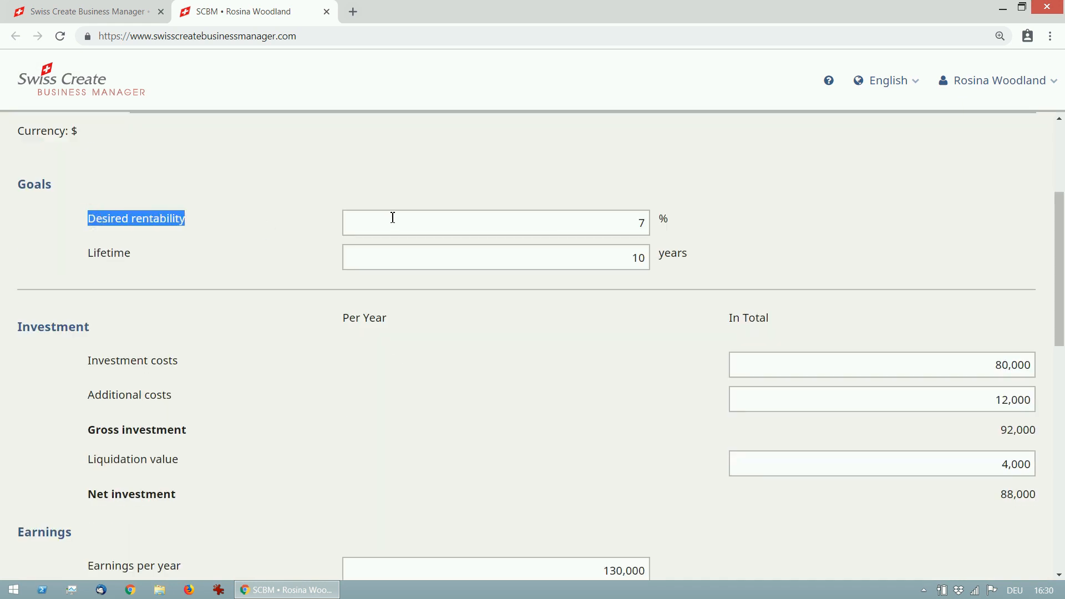
pyautogui.click(826, 365)
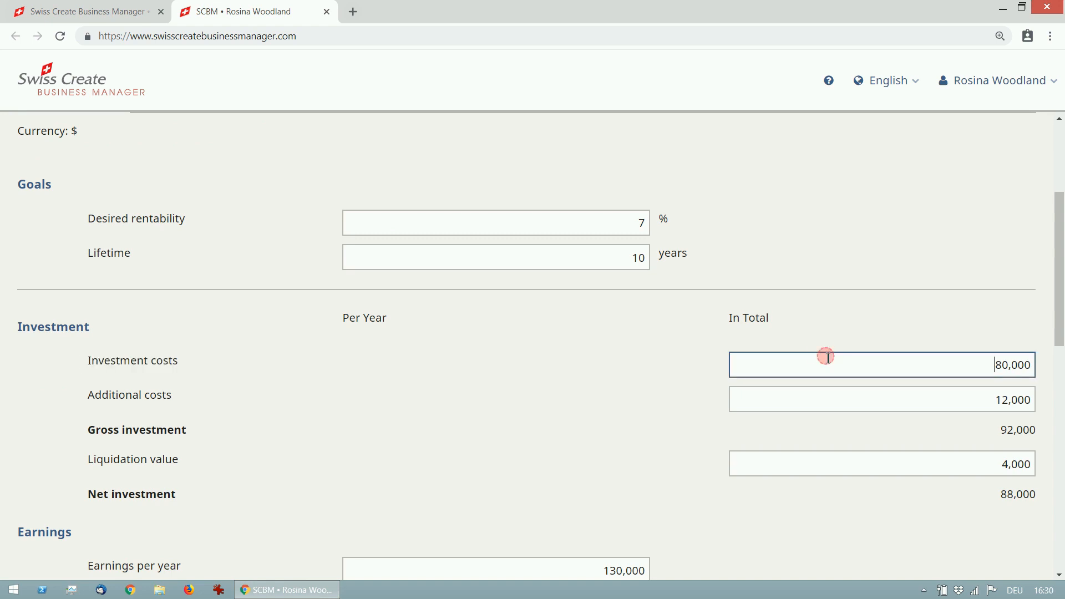
pyautogui.scroll(-3)
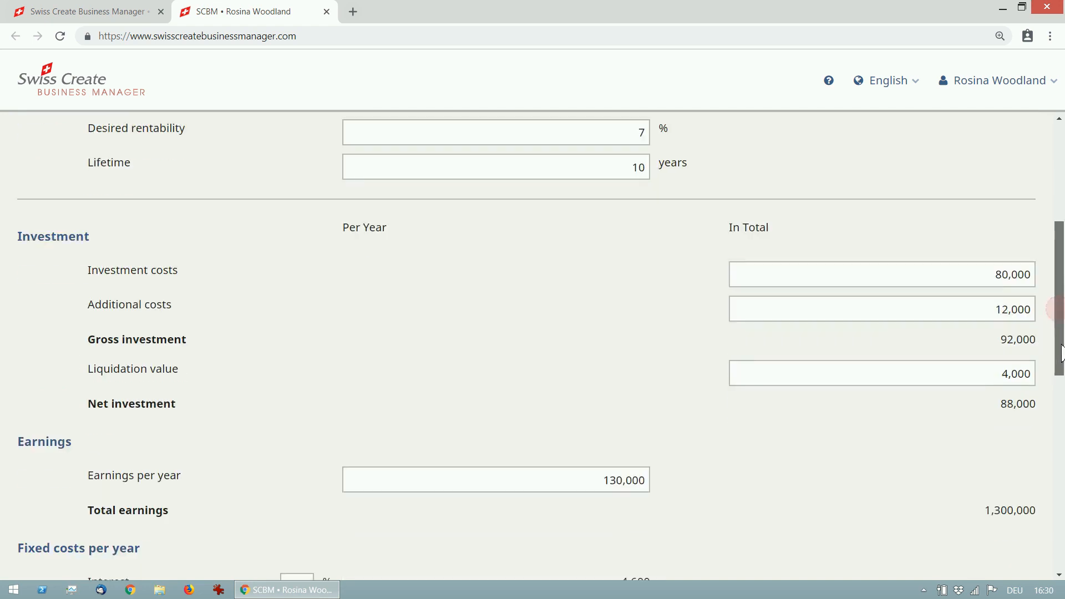
pyautogui.scroll(-3)
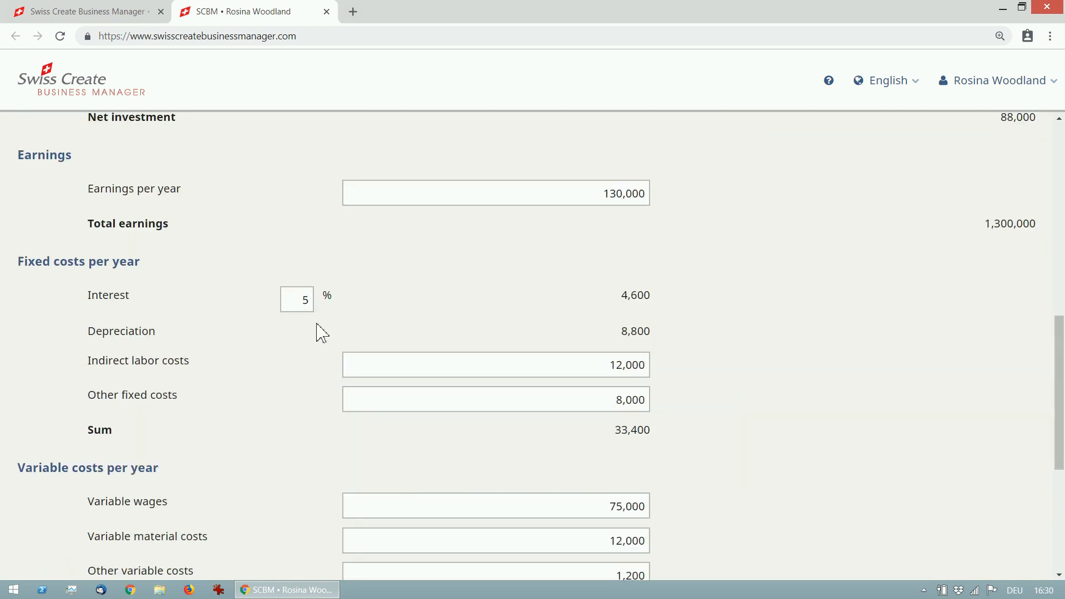
pyautogui.moveTo(883, 406)
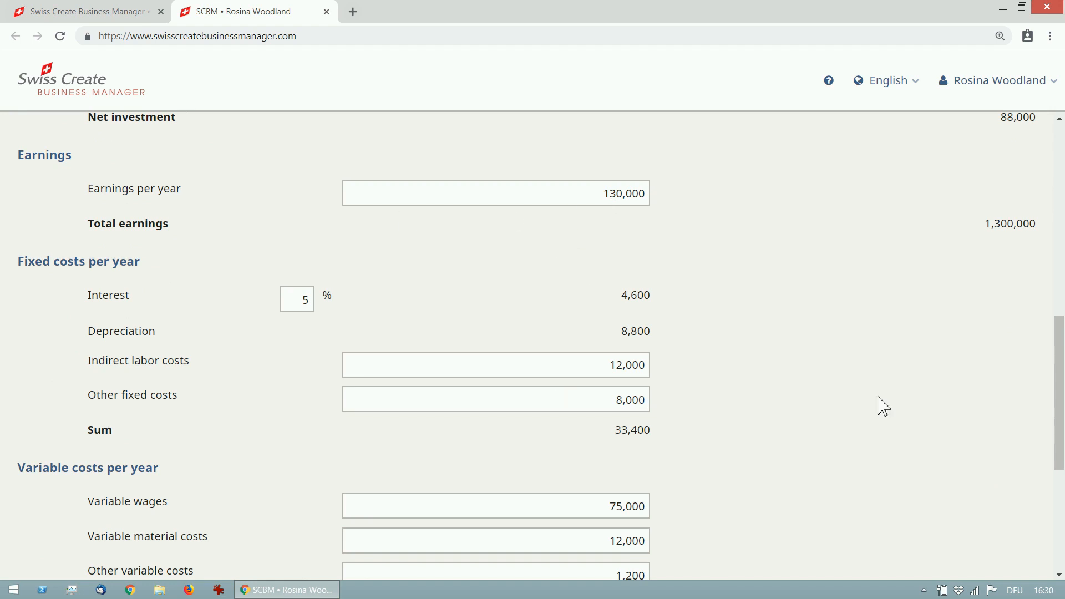
pyautogui.scroll(-3)
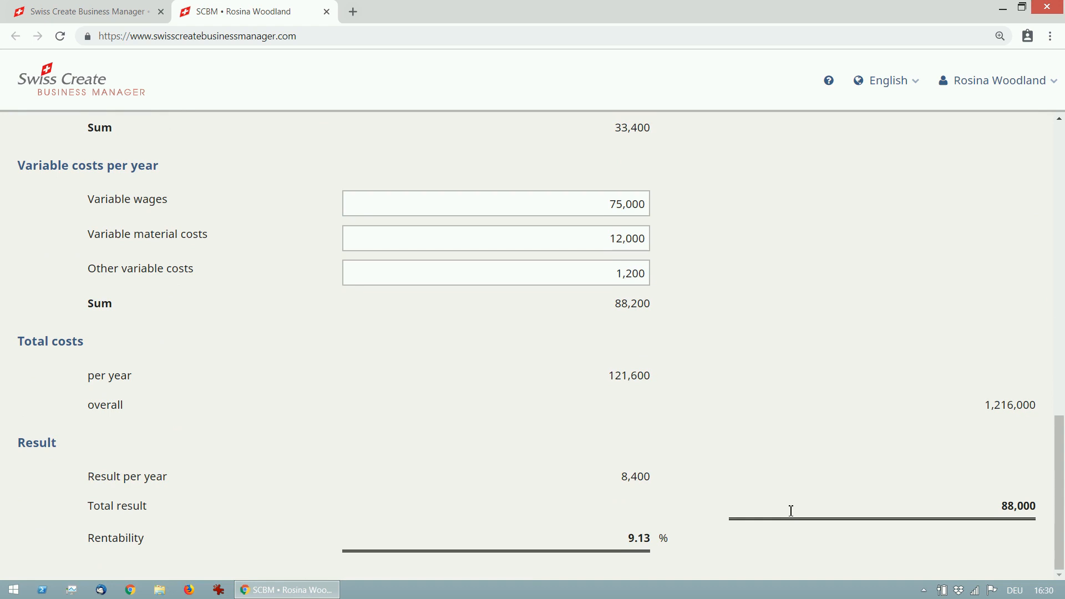
pyautogui.moveTo(601, 567)
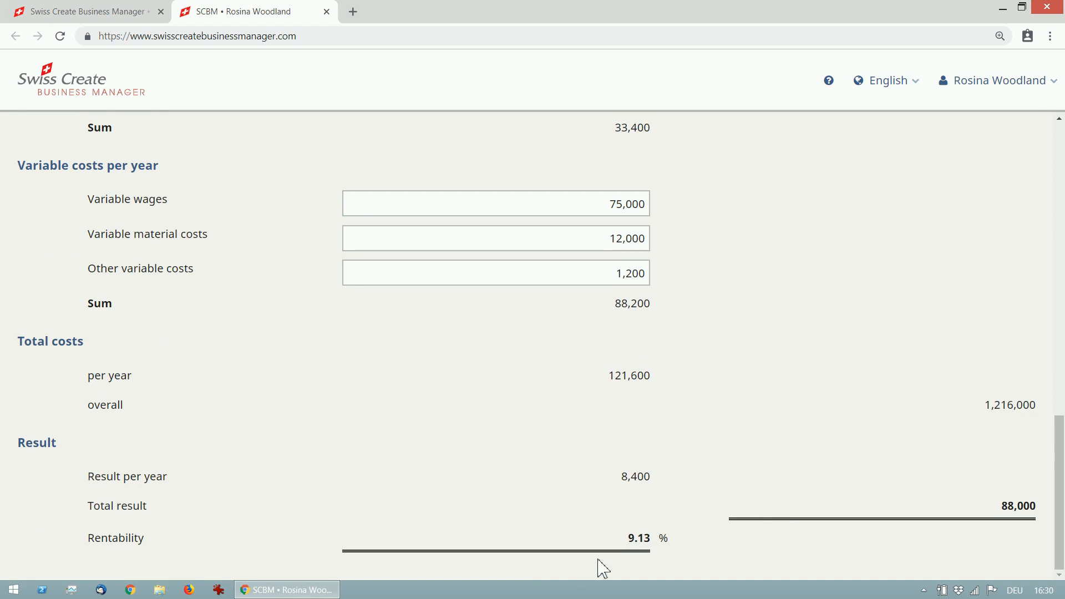
pyautogui.moveTo(624, 573)
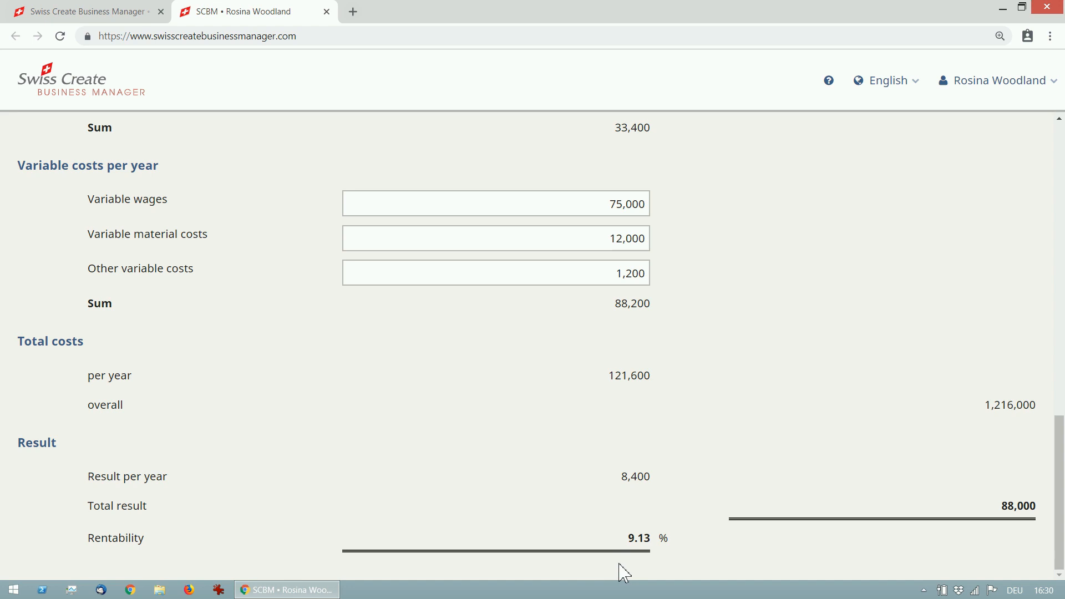
pyautogui.moveTo(628, 273)
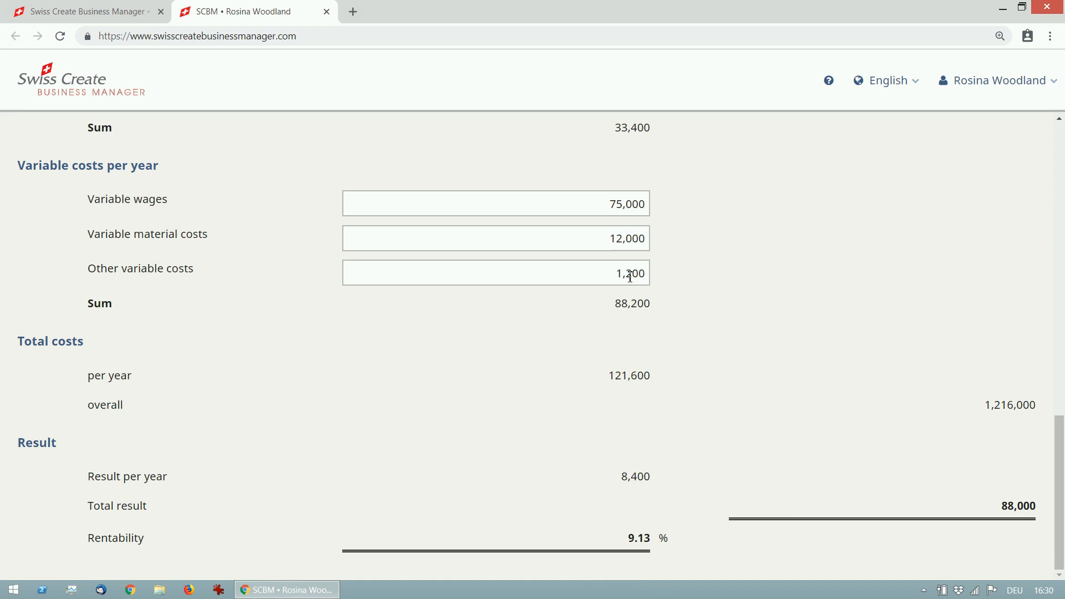
pyautogui.moveTo(619, 452)
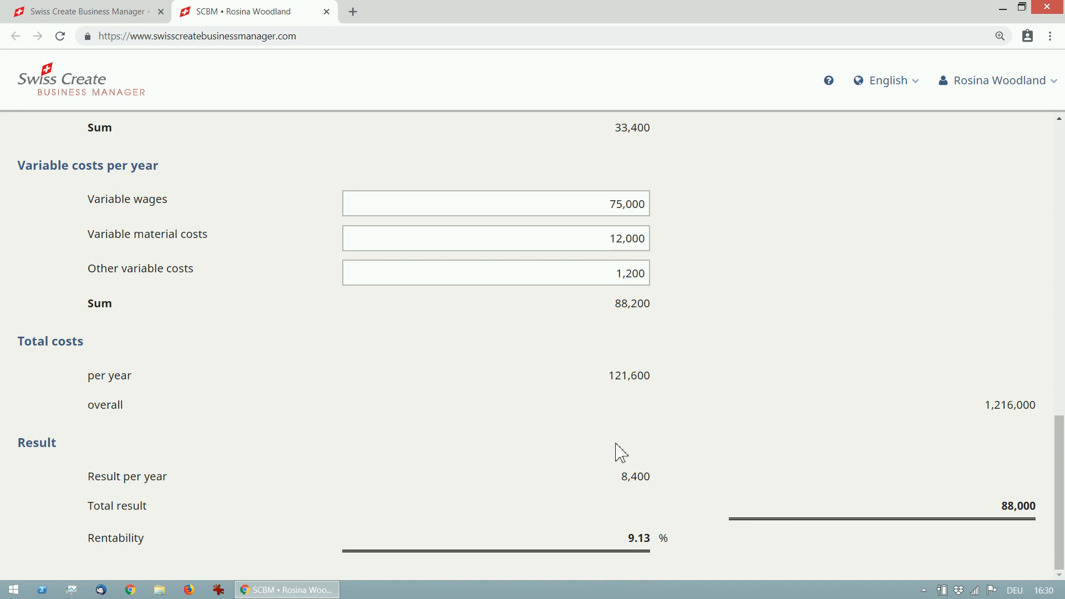
pyautogui.moveTo(641, 539)
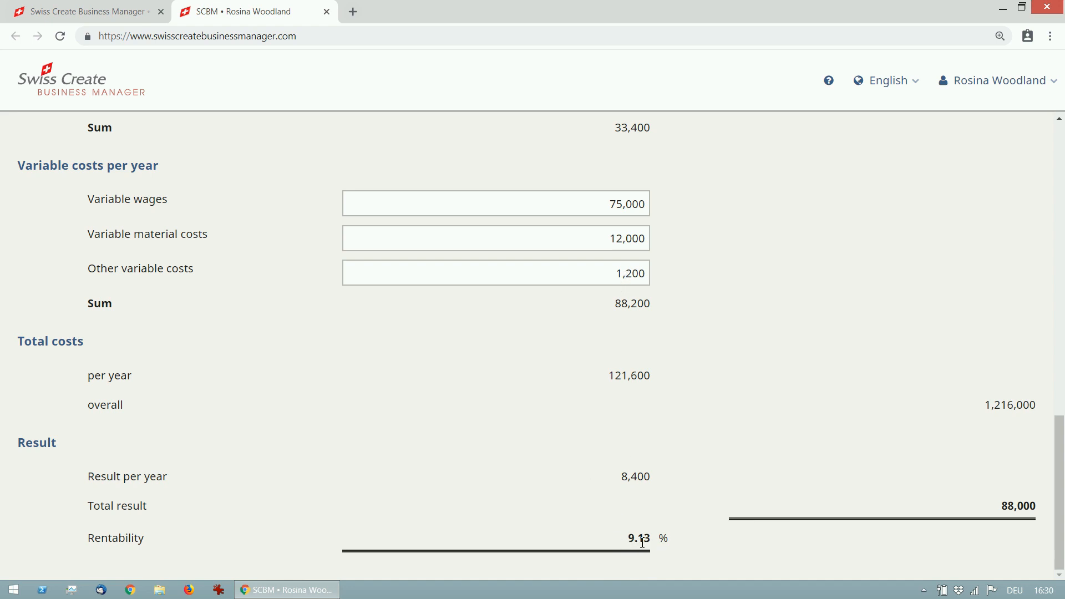
# Set other variable costs to 3000, dropping the result to 70,000 and rentability to 7.17%
pyautogui.doubleClick(628, 273)
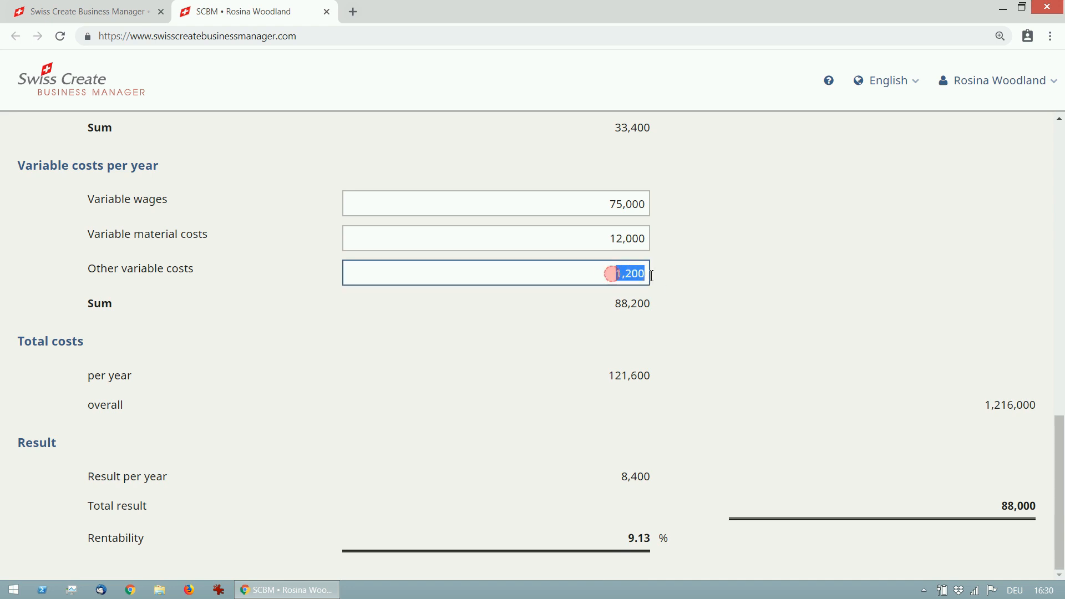
pyautogui.write('3000')
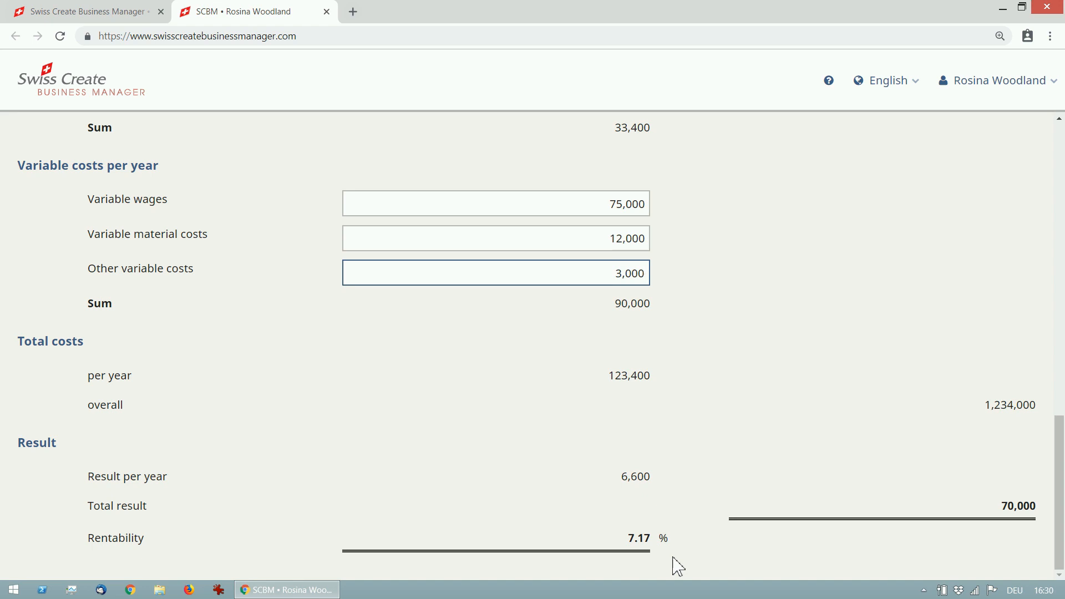
pyautogui.scroll(3)
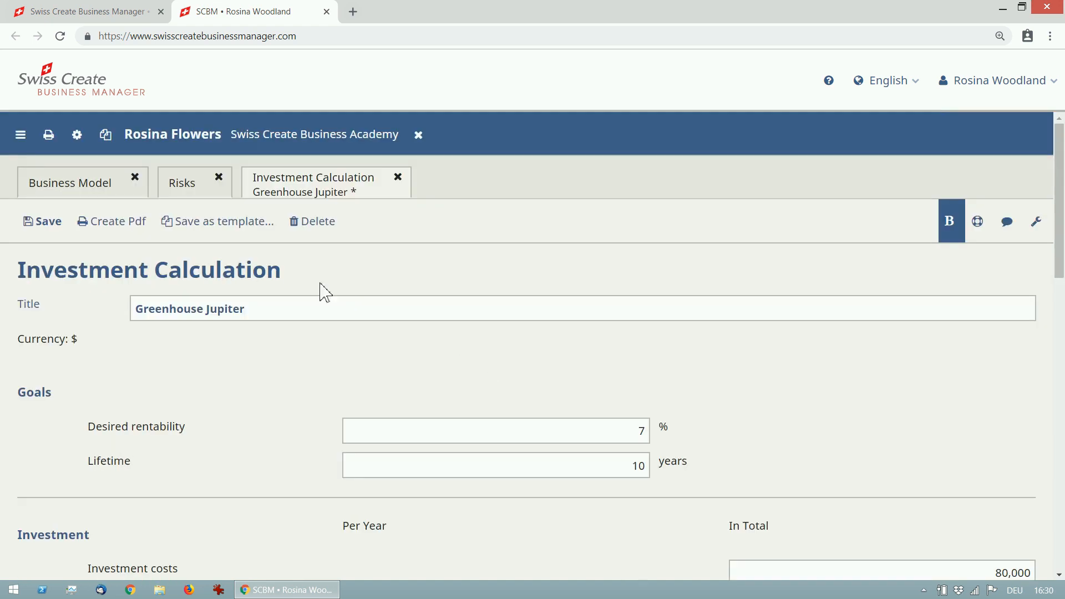
# Open the CEO's Behavioral Styles assessment dated 27.6.18 from the HR modules
pyautogui.click(20, 134)
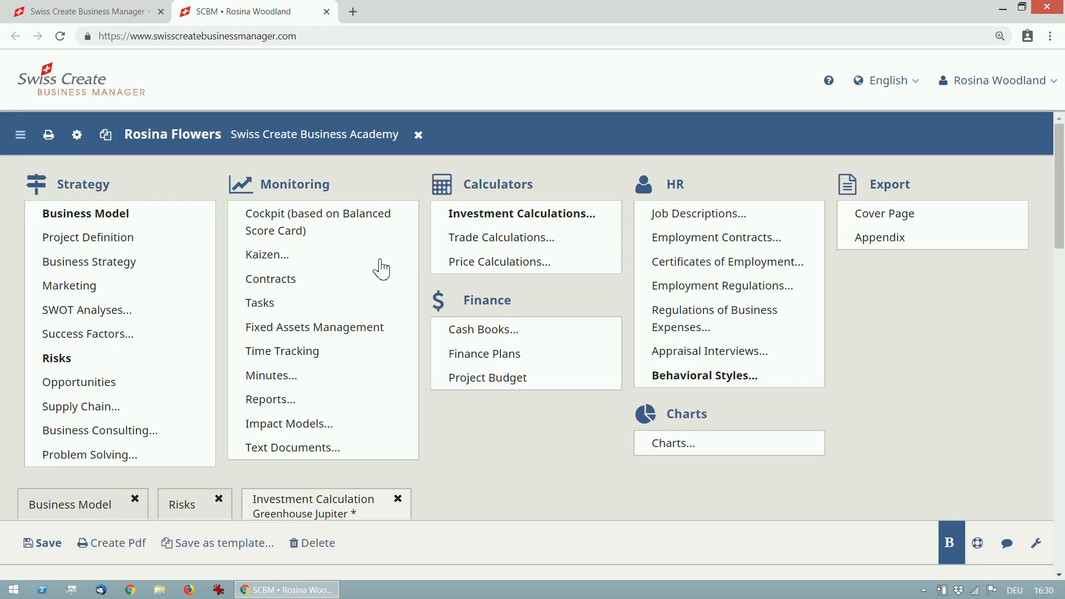
pyautogui.moveTo(690, 385)
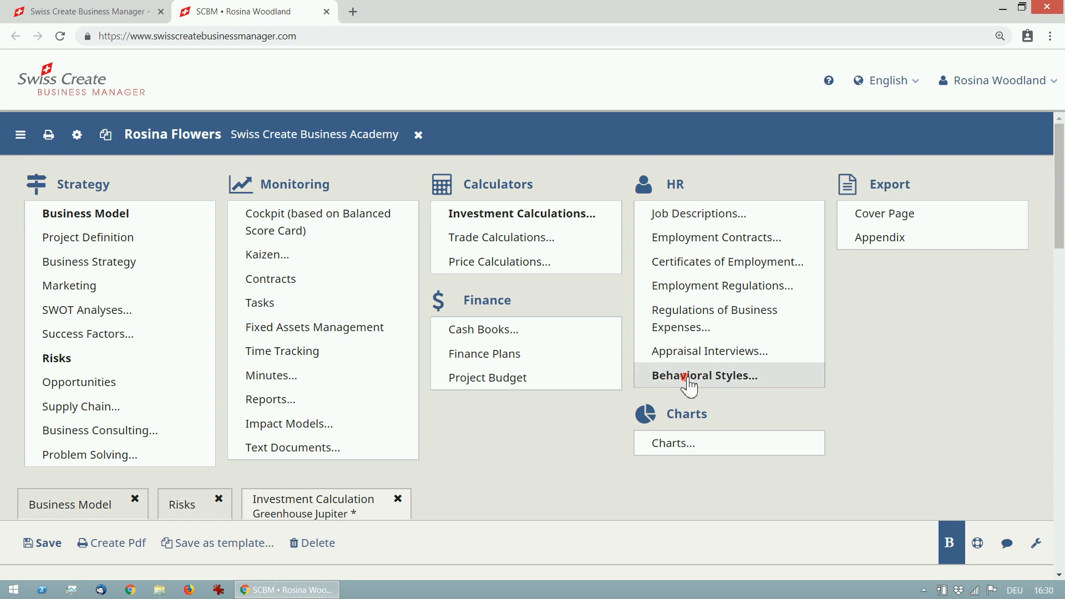
pyautogui.click(706, 375)
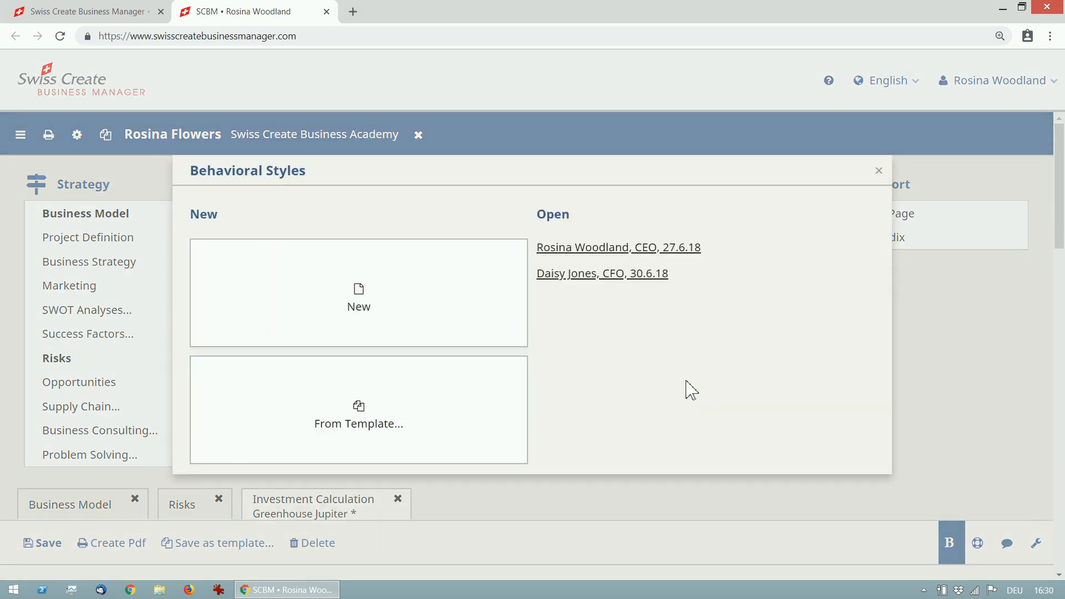
pyautogui.moveTo(682, 379)
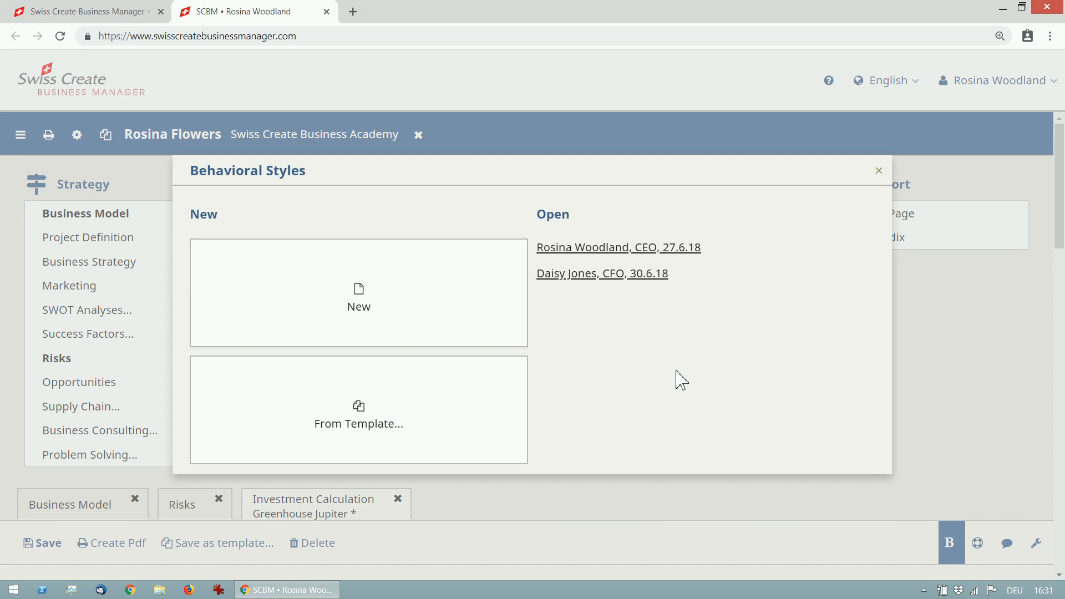
pyautogui.moveTo(738, 316)
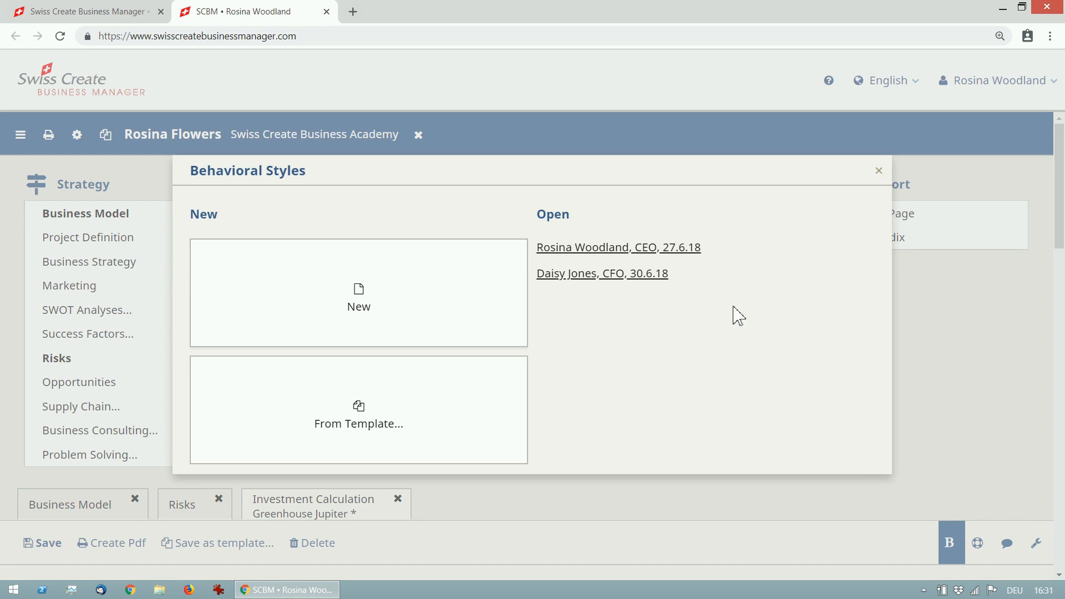
pyautogui.moveTo(692, 259)
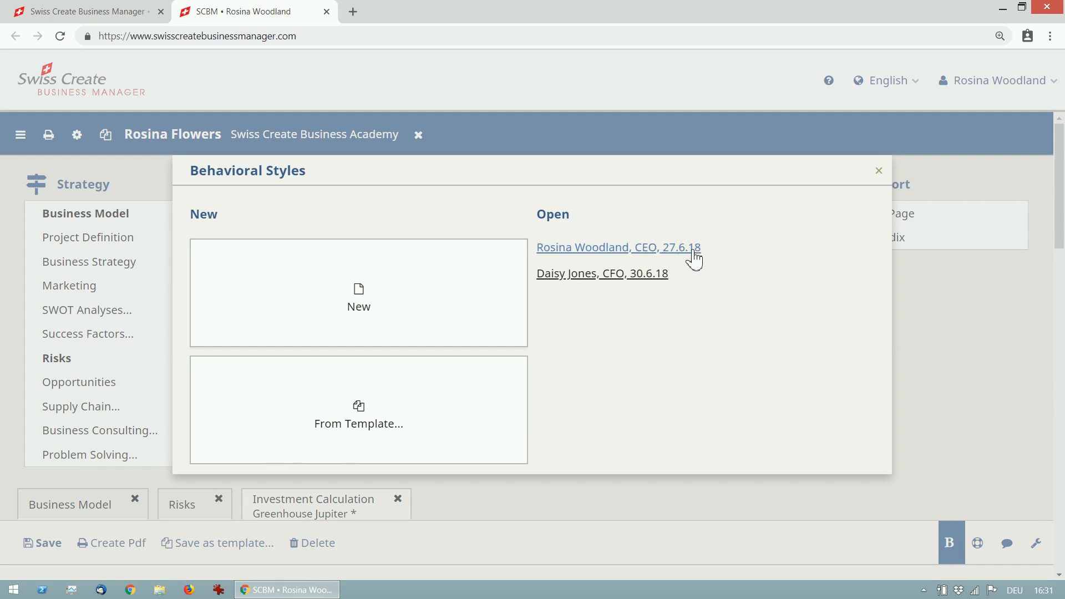
pyautogui.click(618, 248)
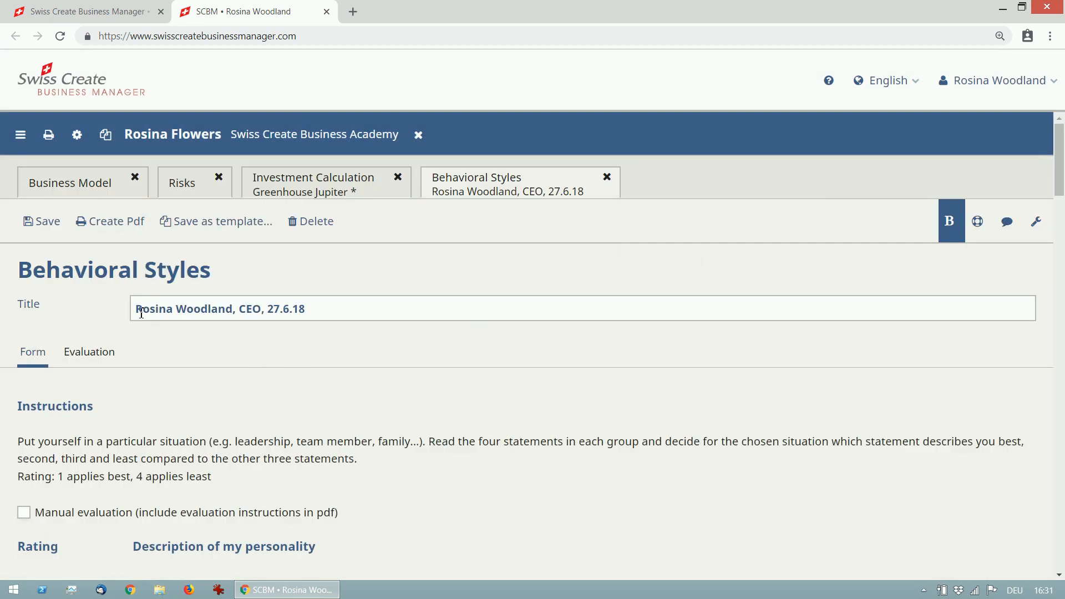
pyautogui.moveTo(246, 339)
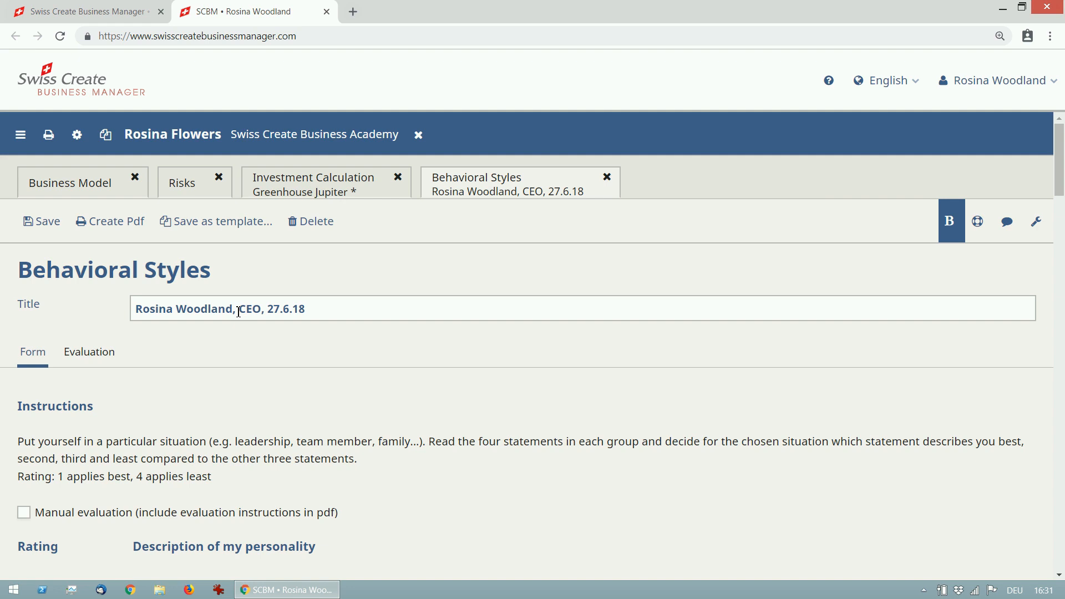
# Review the assessment title and its ranked 1–4 statement groups further down
pyautogui.doubleClick(246, 310)
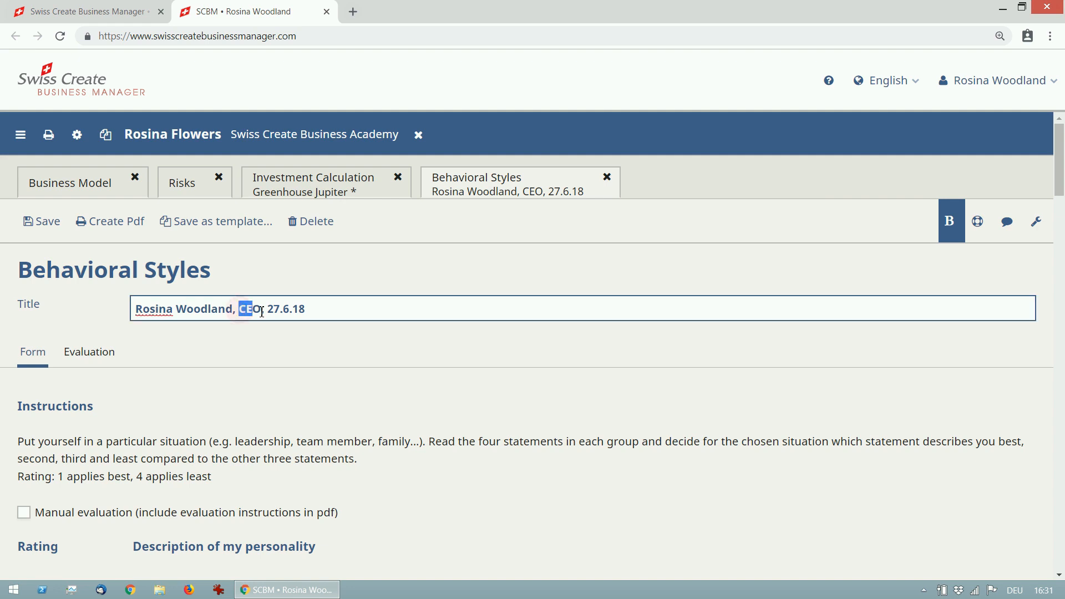
pyautogui.doubleClick(247, 309)
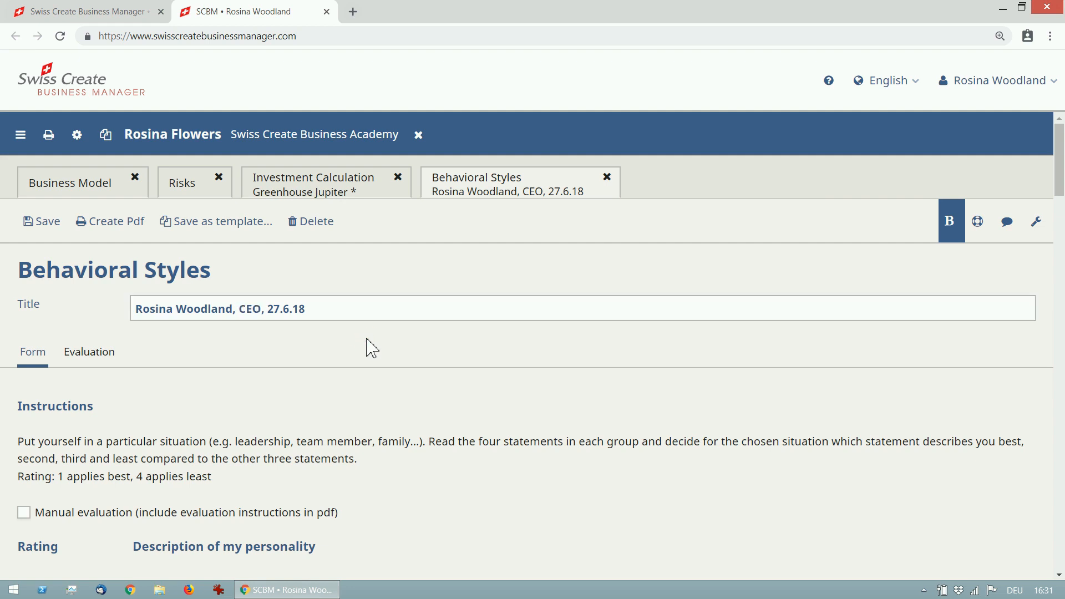
pyautogui.scroll(-3)
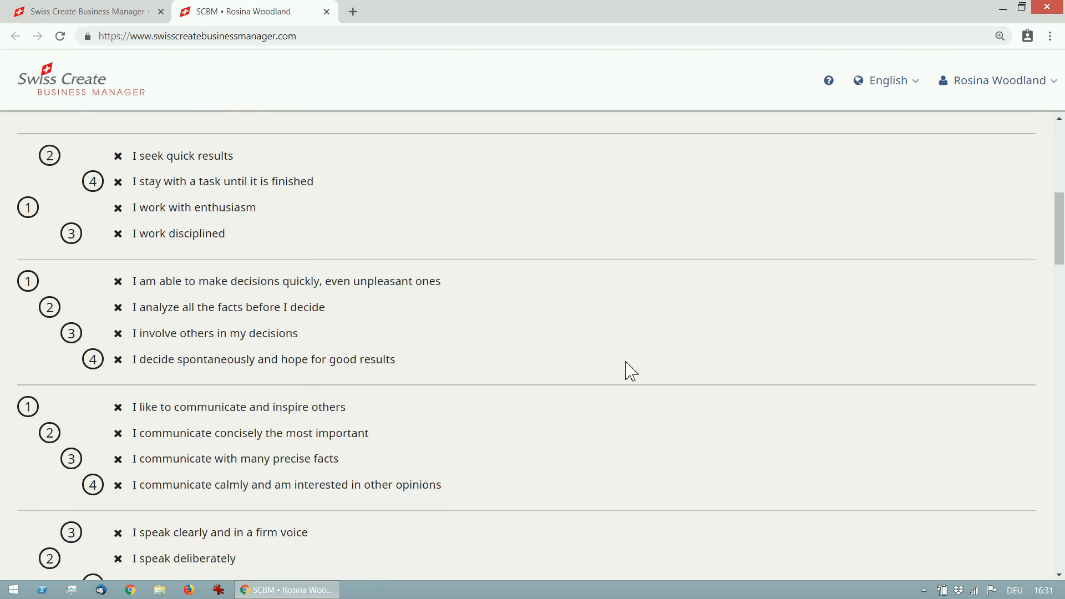
pyautogui.moveTo(624, 367)
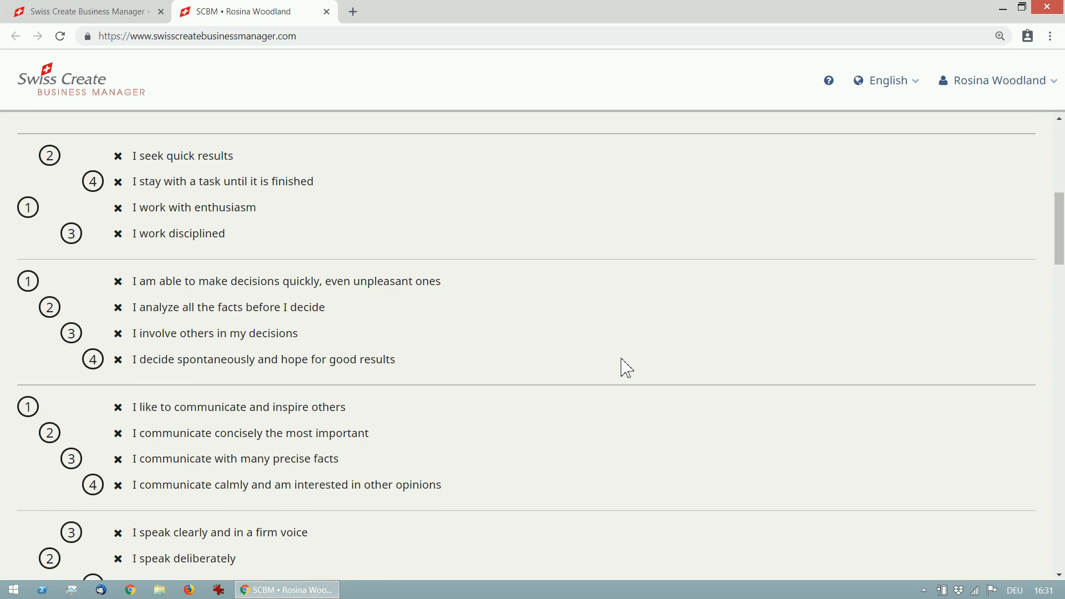
pyautogui.moveTo(272, 339)
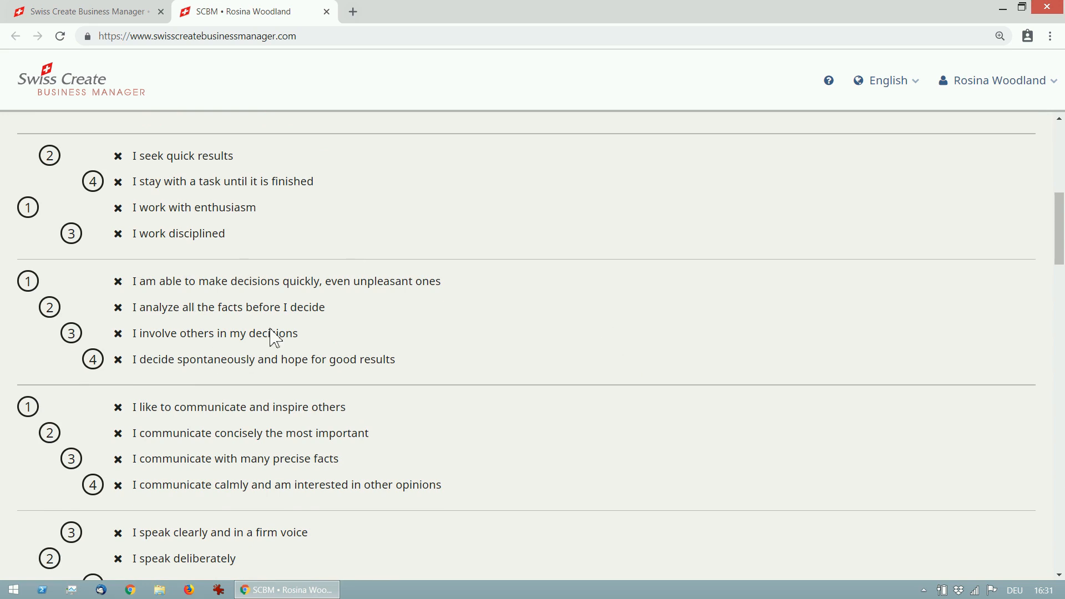
pyautogui.moveTo(85, 307)
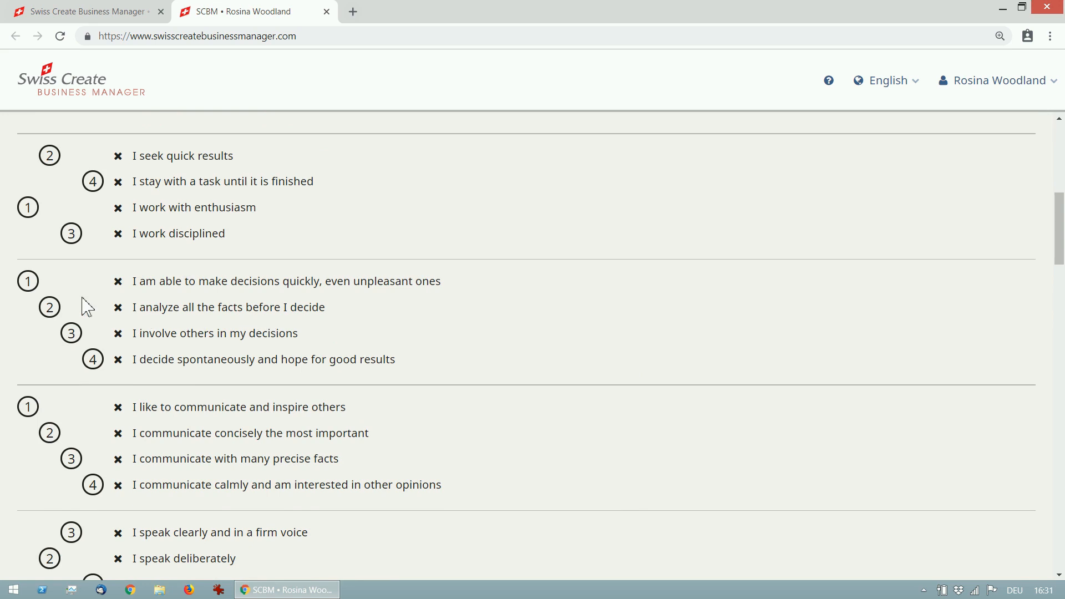
pyautogui.moveTo(150, 373)
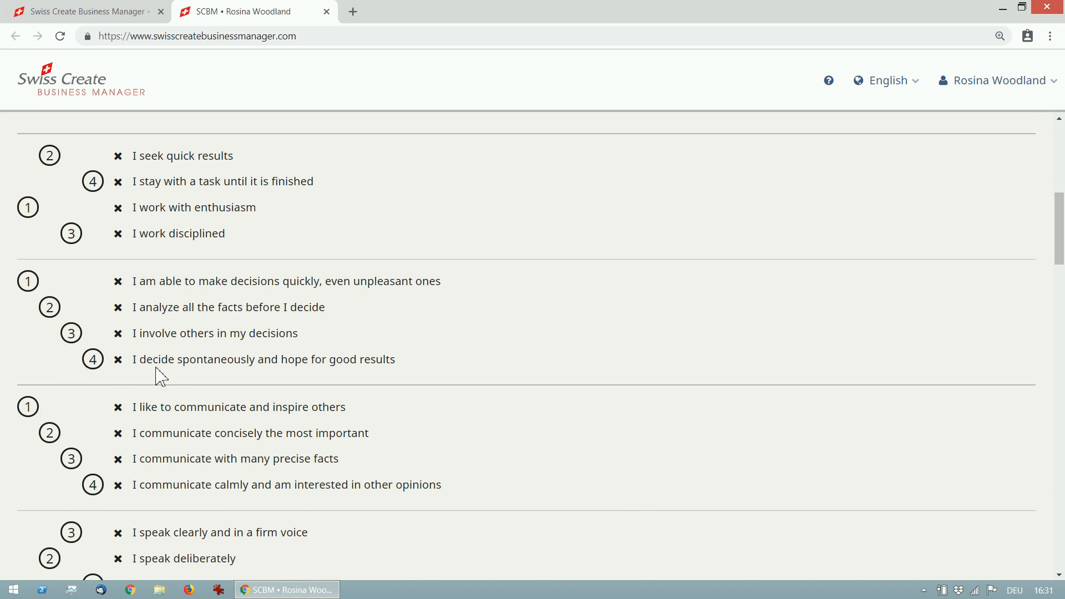
pyautogui.scroll(-3)
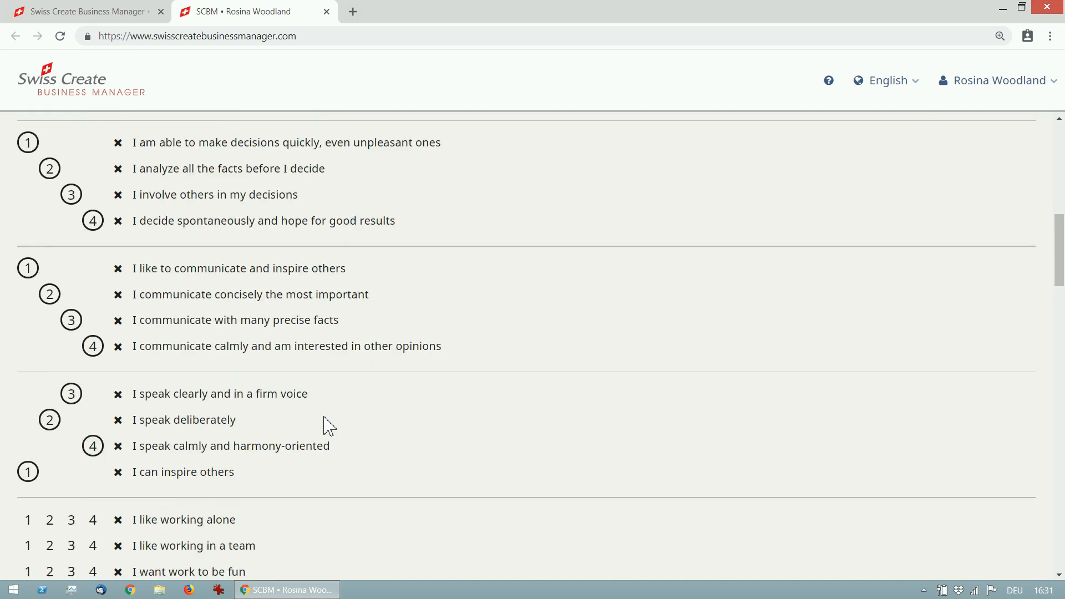
pyautogui.click(89, 352)
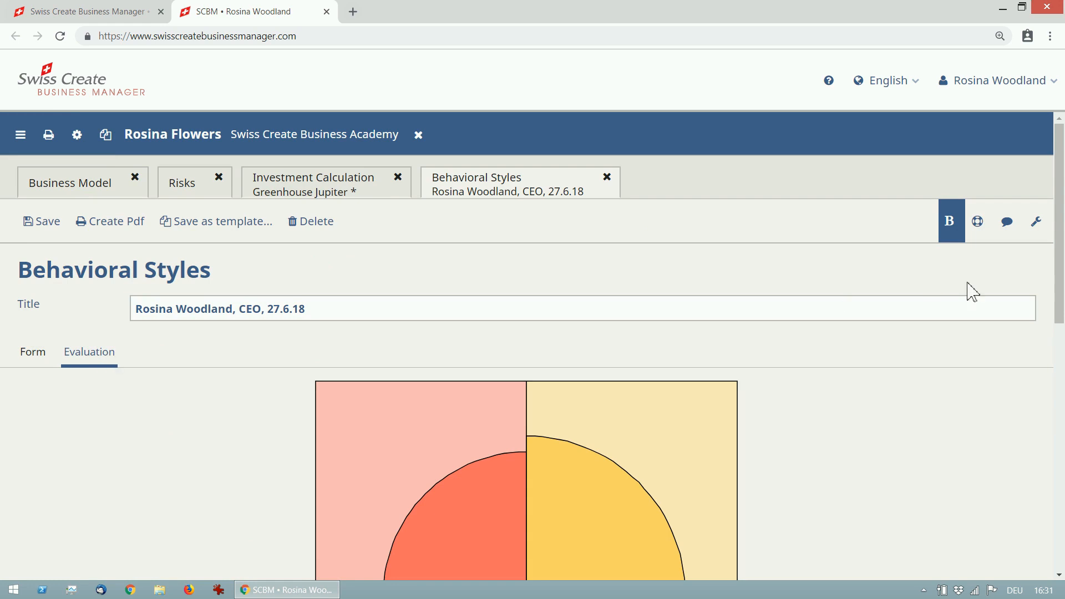
pyautogui.scroll(-3)
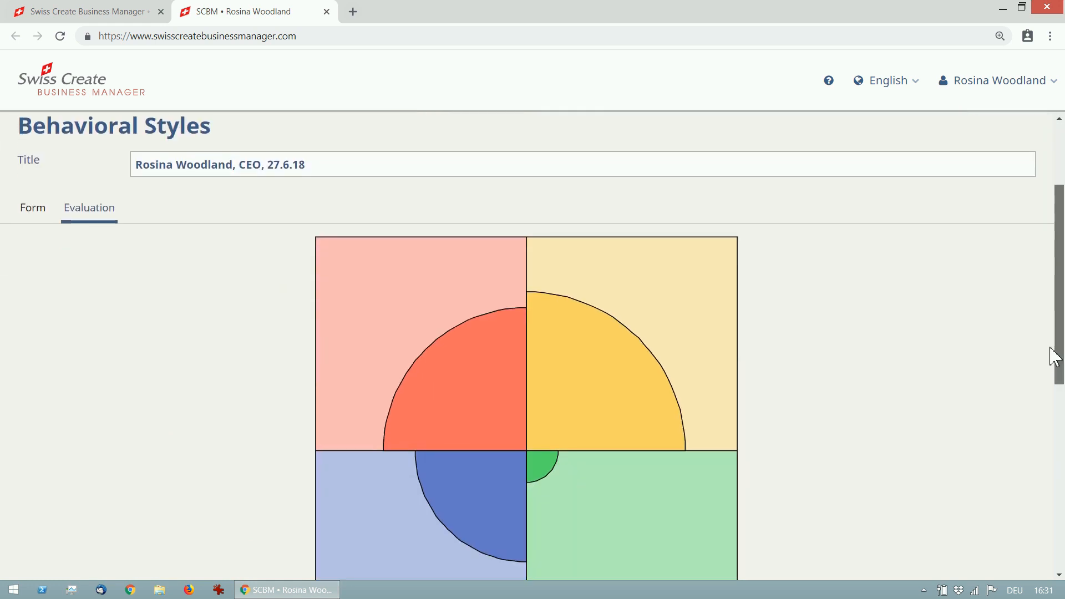
pyautogui.scroll(-3)
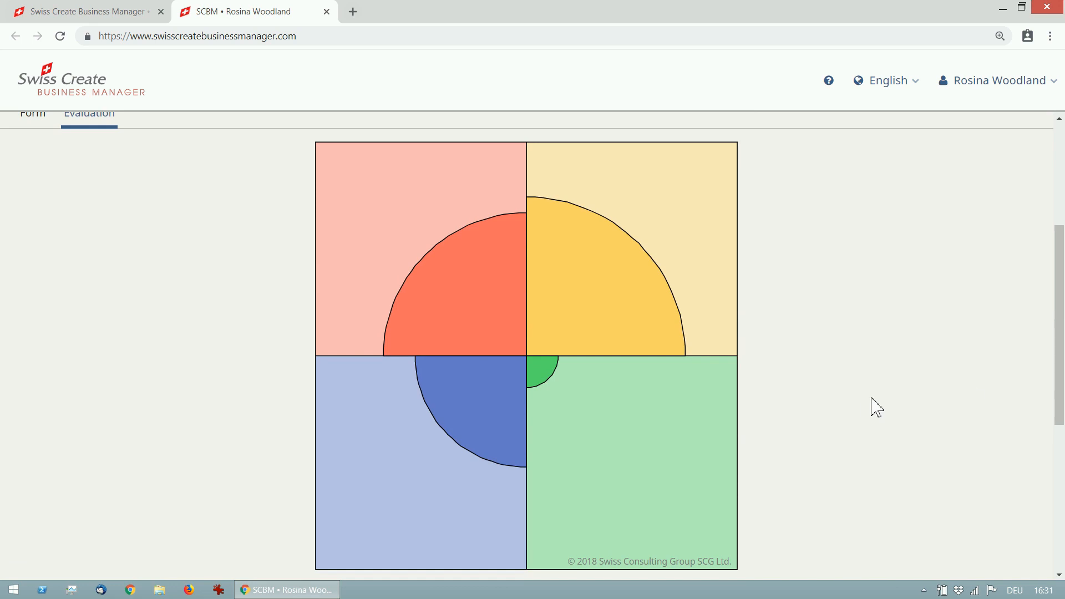
pyautogui.scroll(-3)
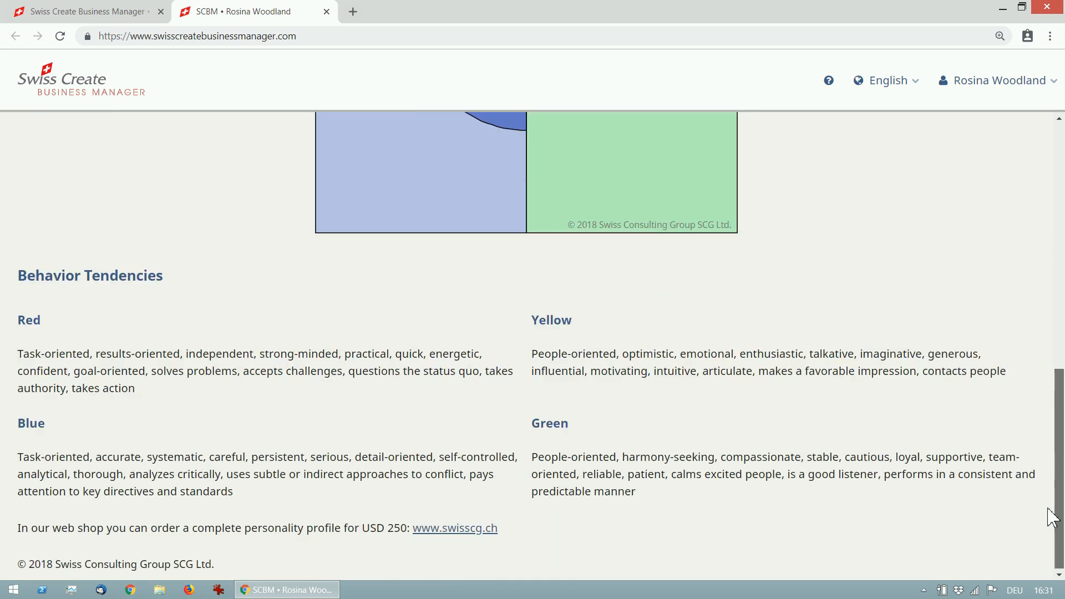
pyautogui.scroll(3)
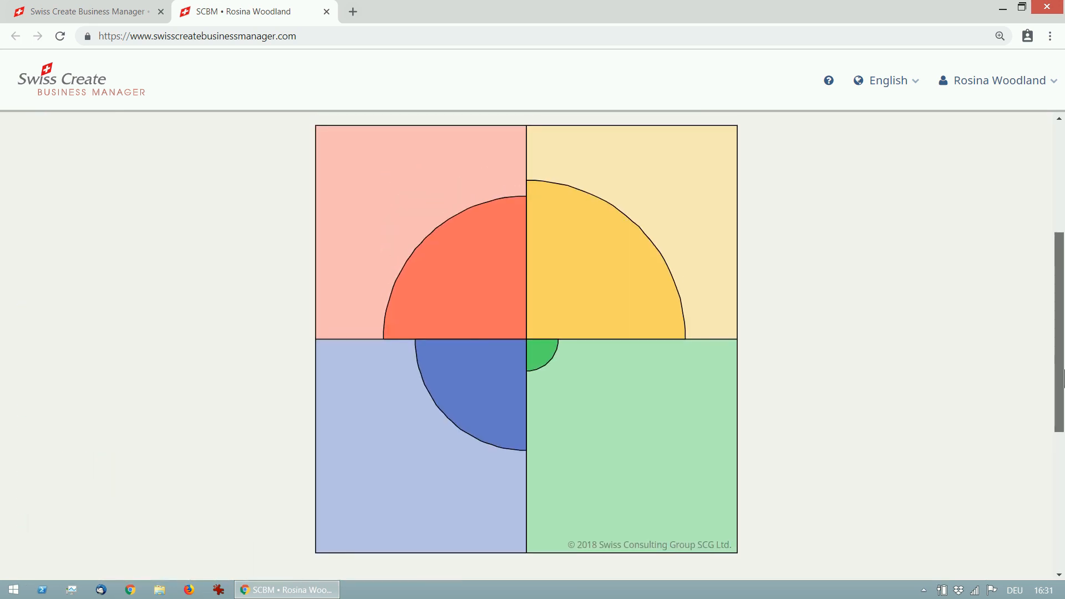
pyautogui.scroll(3)
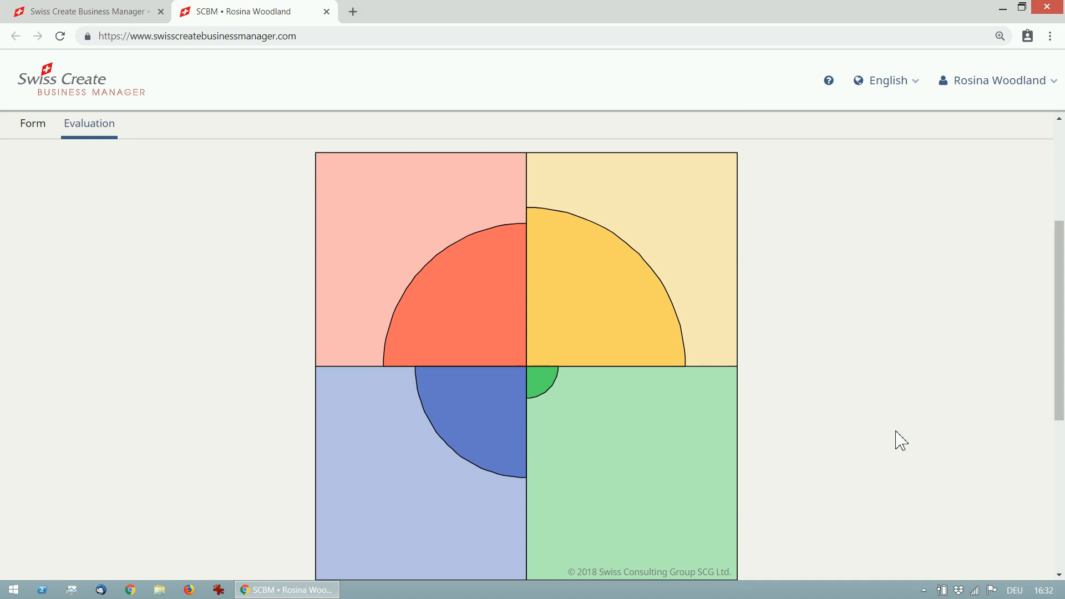
pyautogui.moveTo(548, 397)
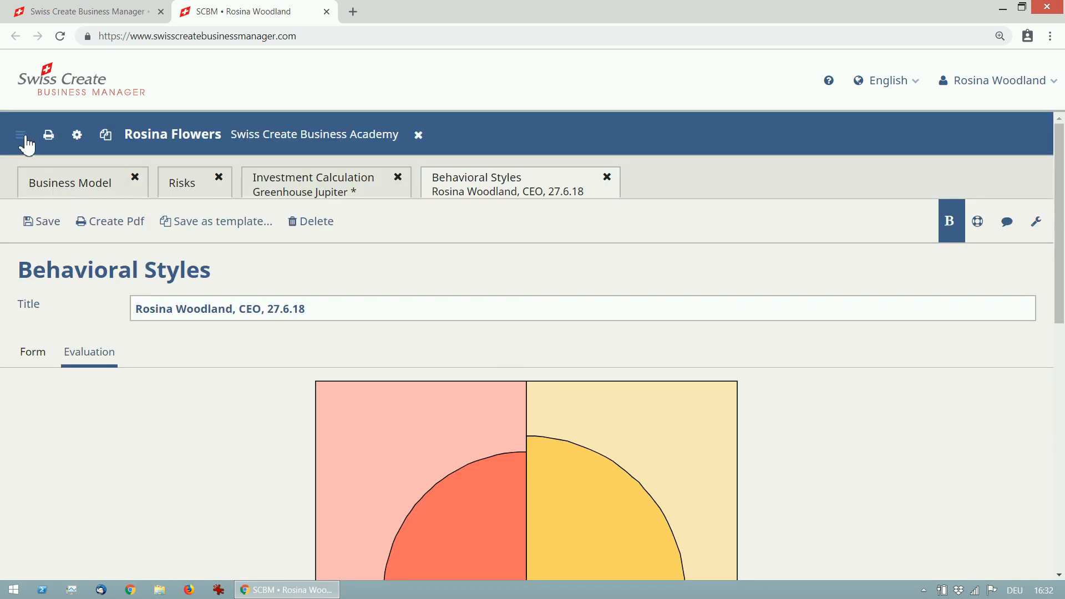
# Save and close the Rosina Flowers project, then reopen it to its module overview
pyautogui.click(20, 134)
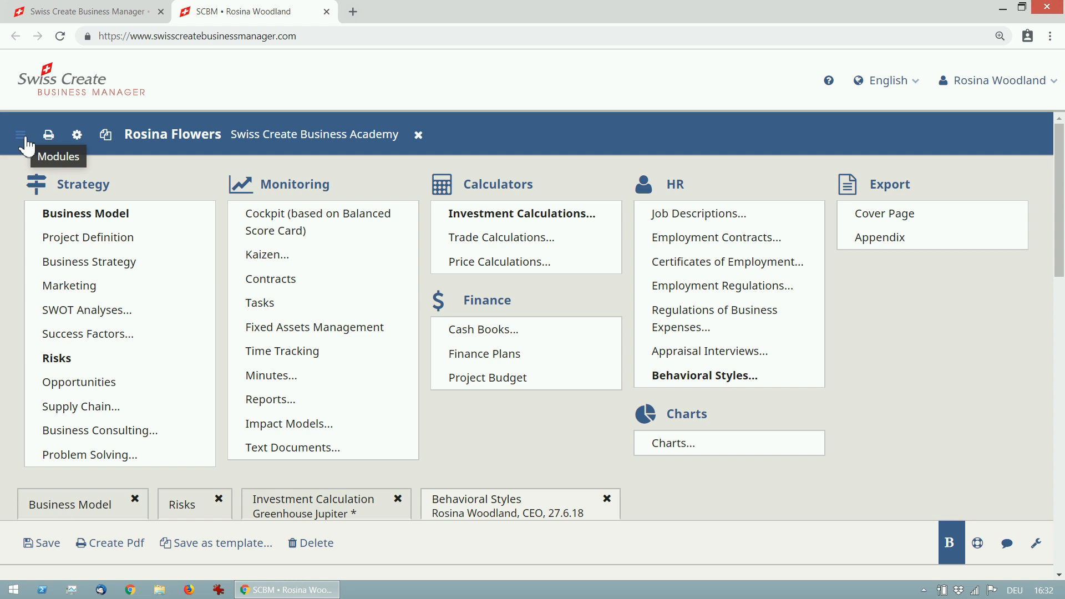
pyautogui.moveTo(456, 189)
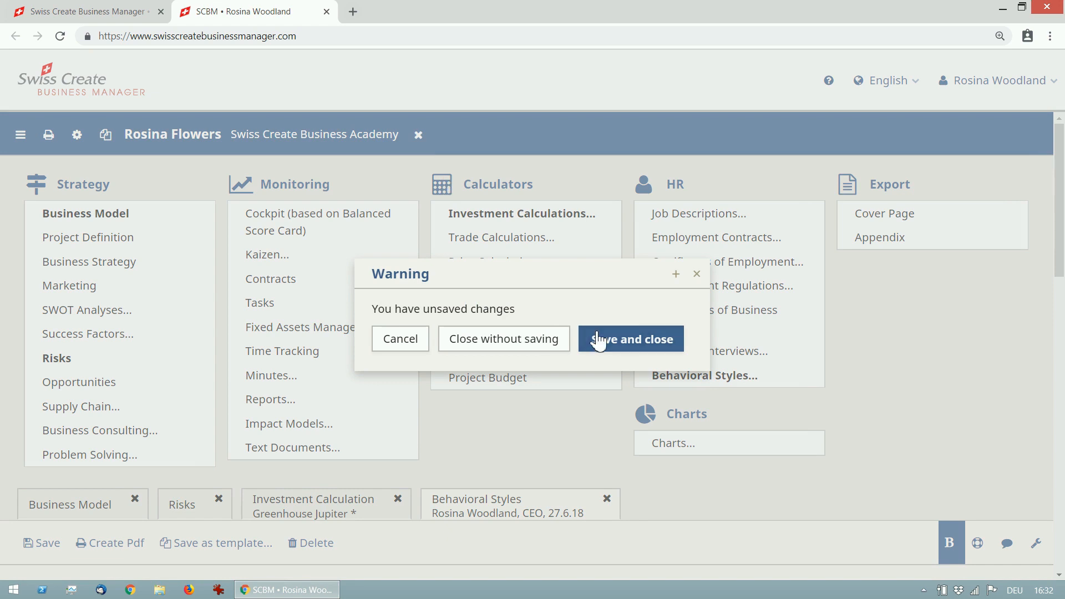
pyautogui.click(630, 339)
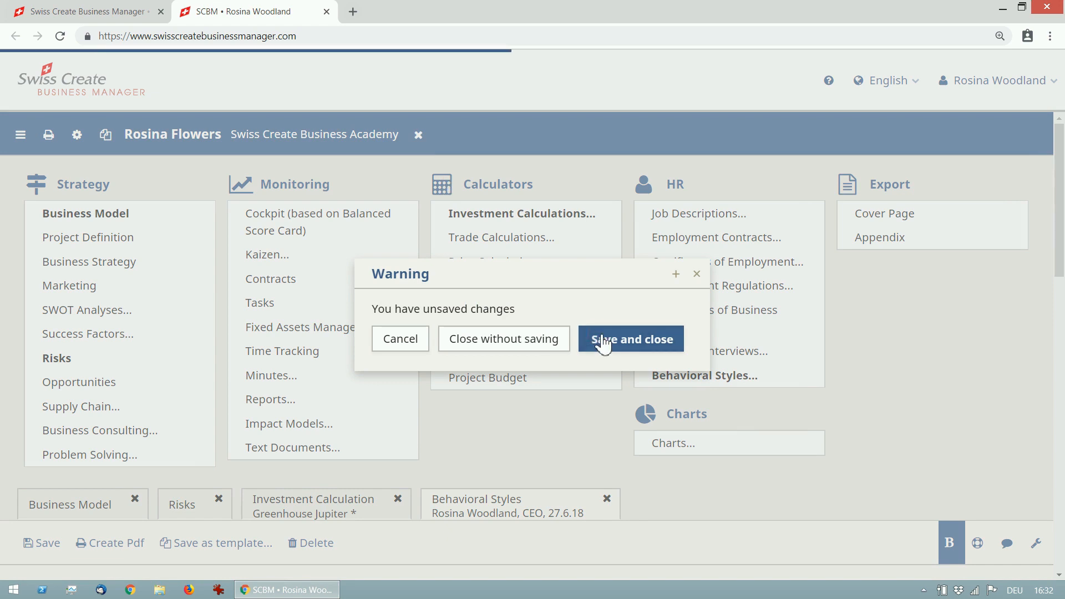
pyautogui.click(629, 340)
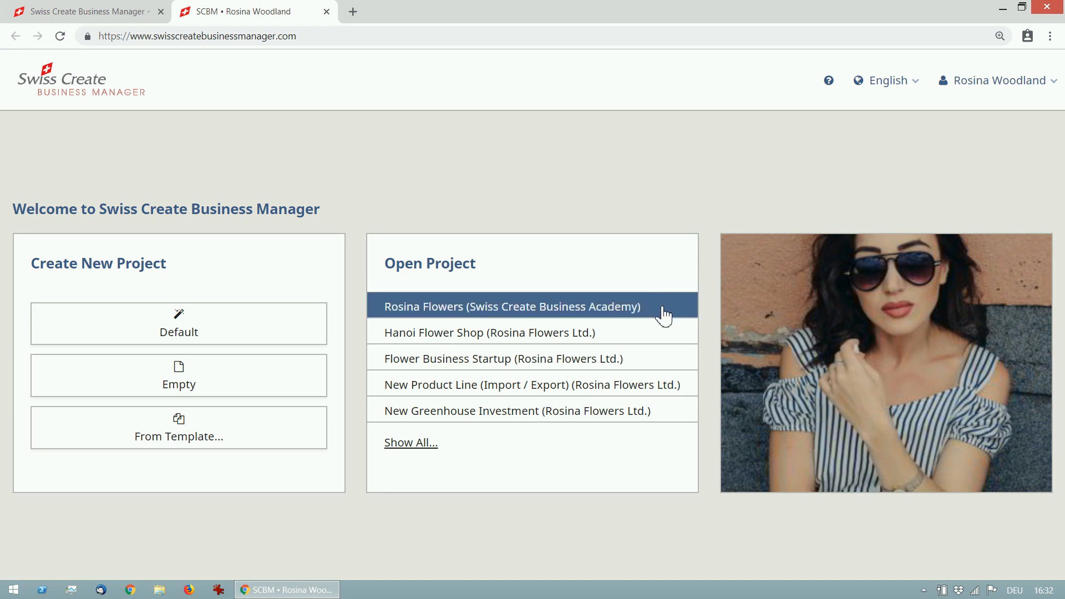
pyautogui.click(511, 307)
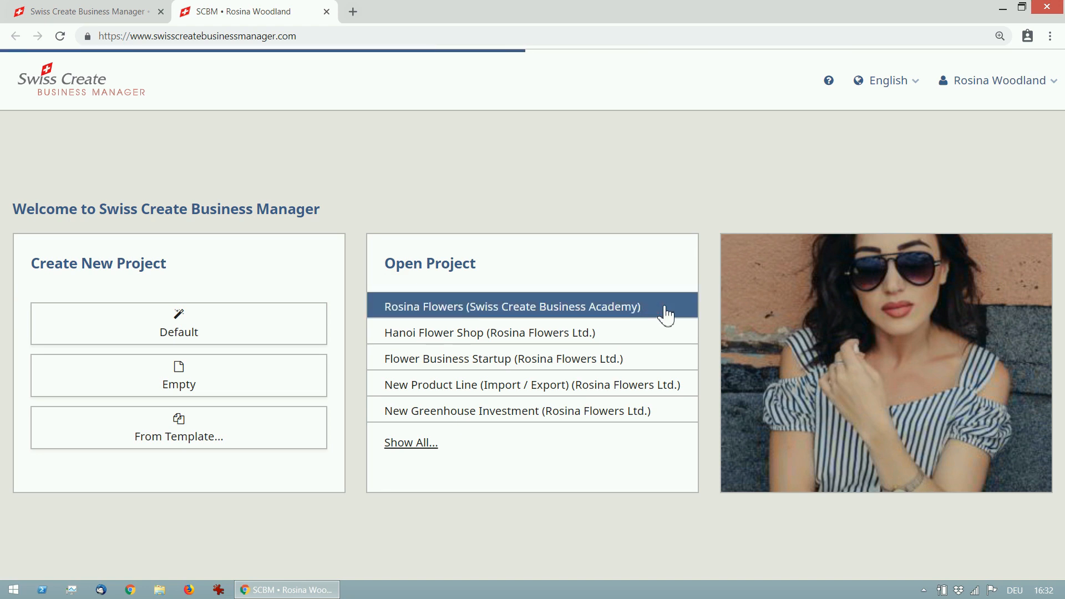
pyautogui.click(511, 306)
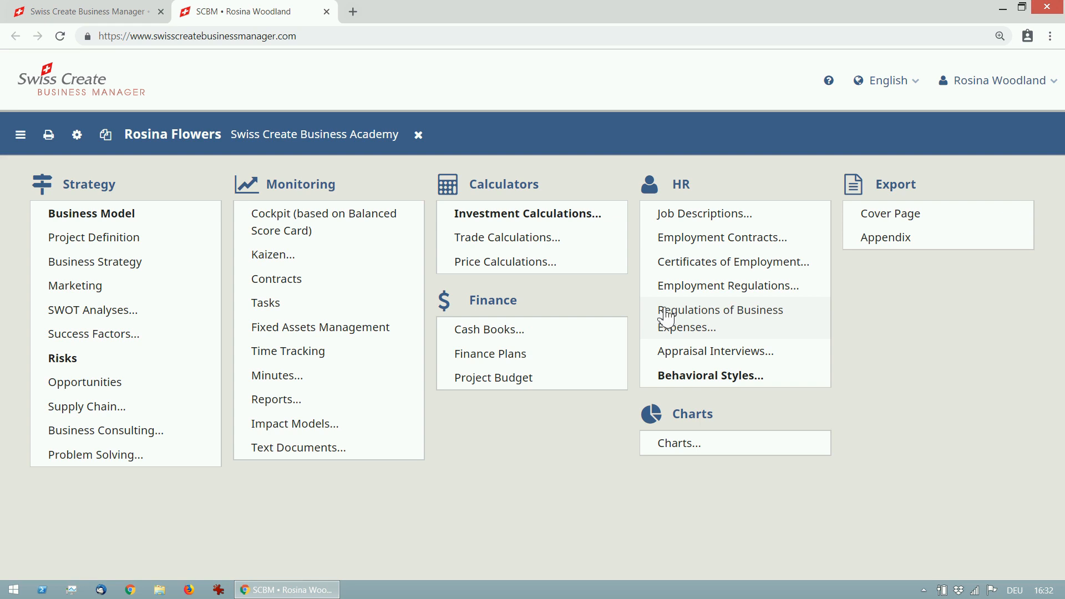
pyautogui.moveTo(54, 143)
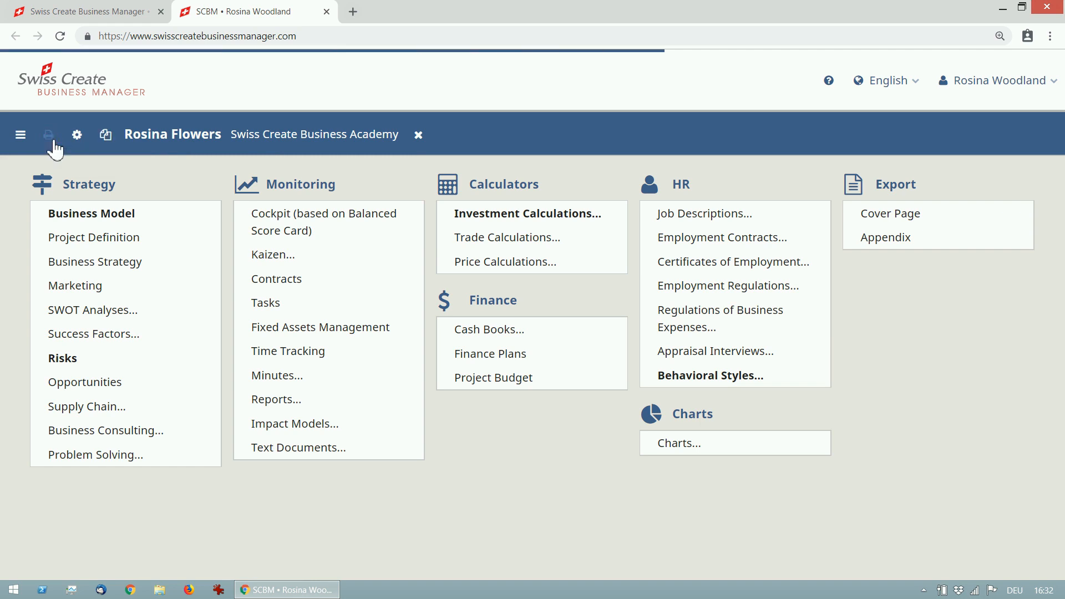
# Start a Create Export with Strategy expanded to show Business Model and Risks checked
pyautogui.click(48, 134)
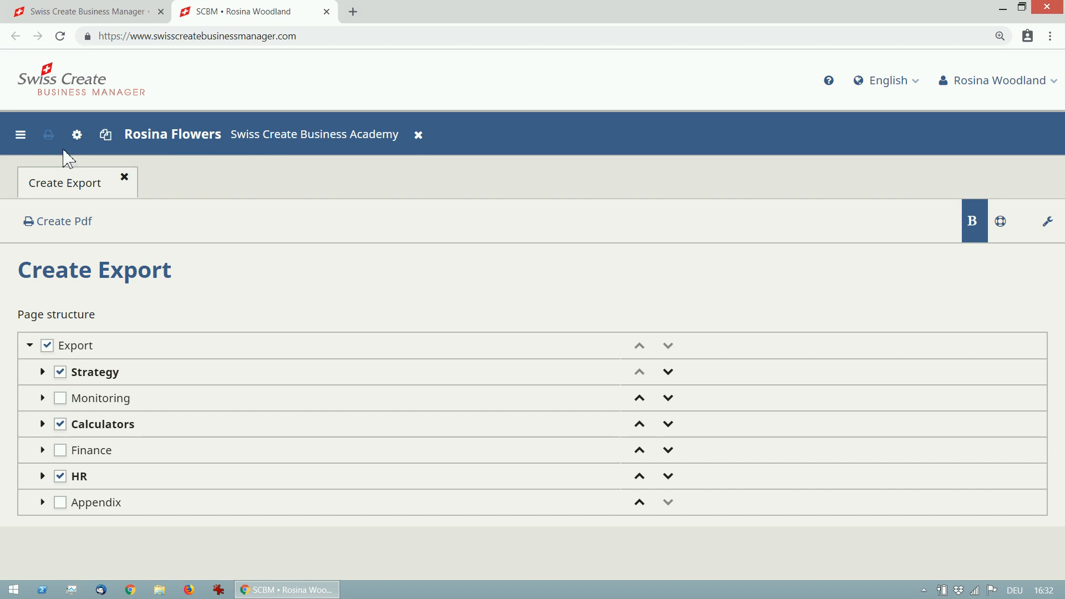
pyautogui.moveTo(252, 392)
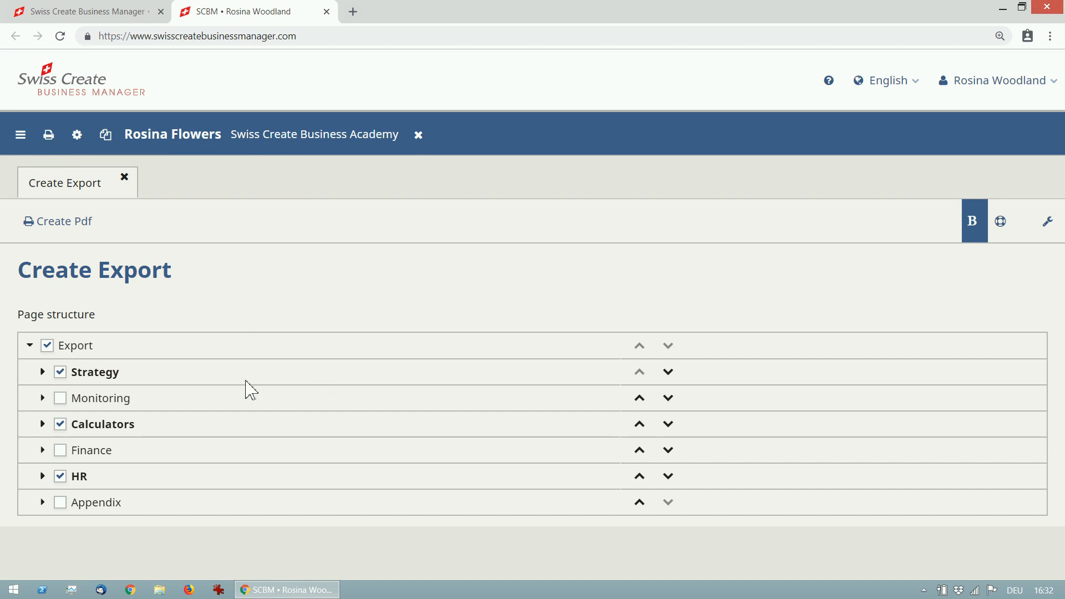
pyautogui.click(41, 372)
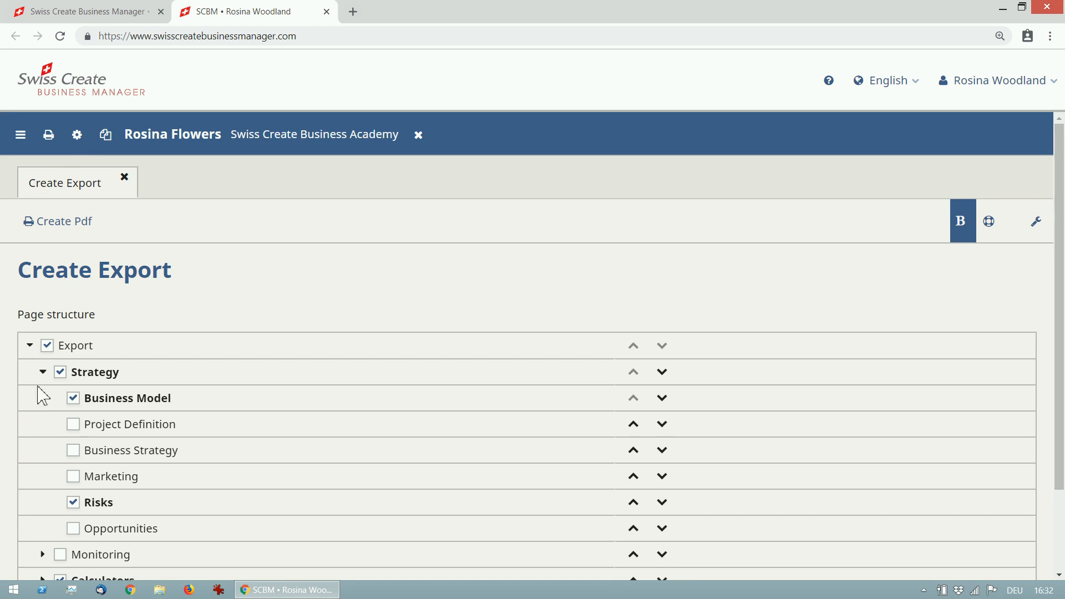
pyautogui.moveTo(135, 418)
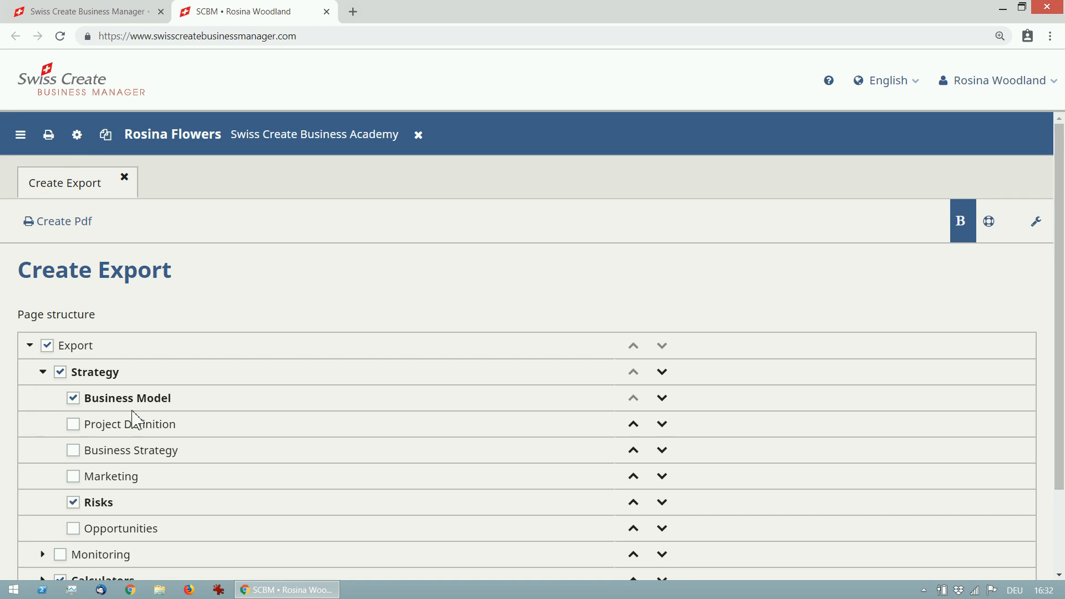
pyautogui.moveTo(74, 237)
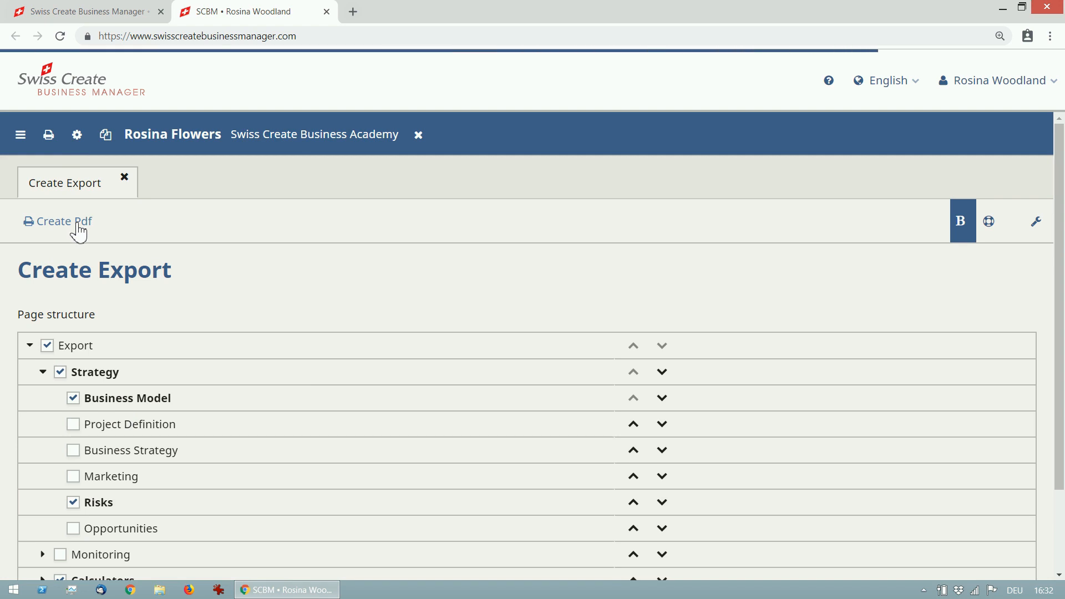
# Generate and download the 14-page Rosina Flowers PDF and page through it to the Risk Chart
pyautogui.click(56, 221)
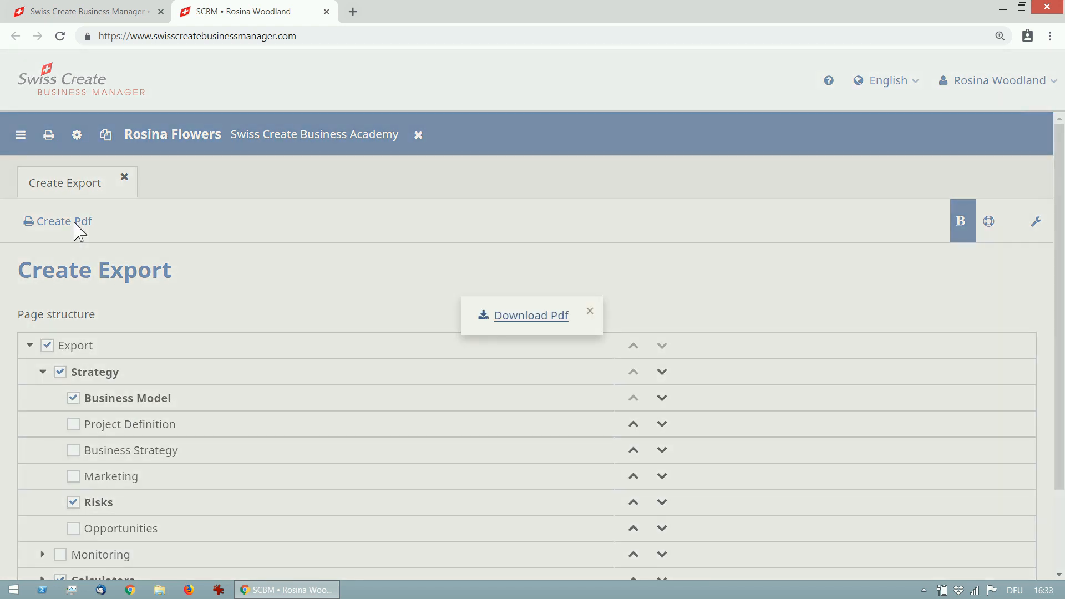
pyautogui.click(530, 315)
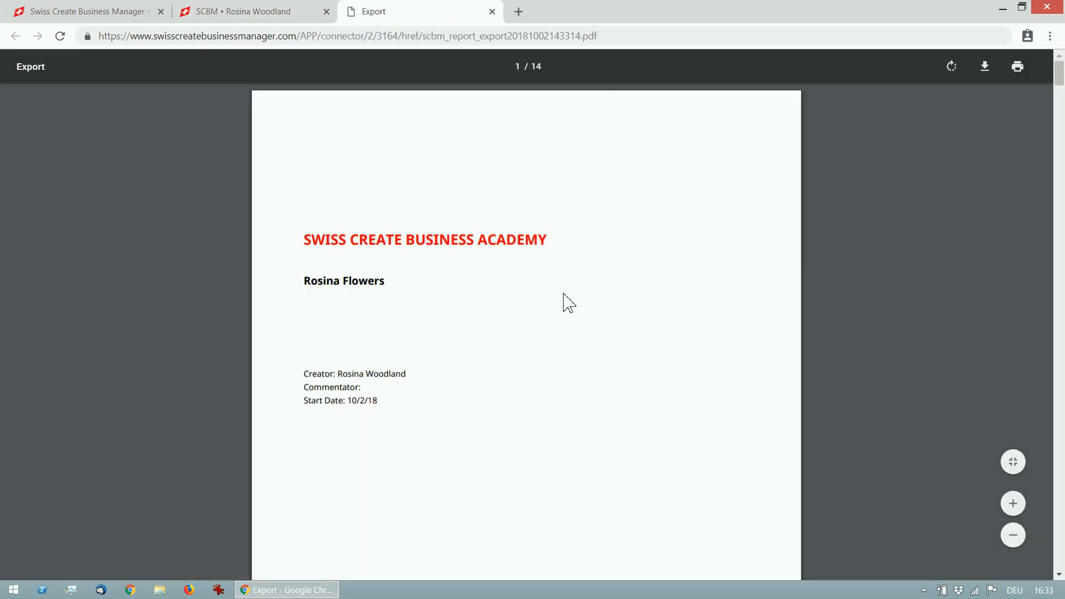
pyautogui.moveTo(835, 289)
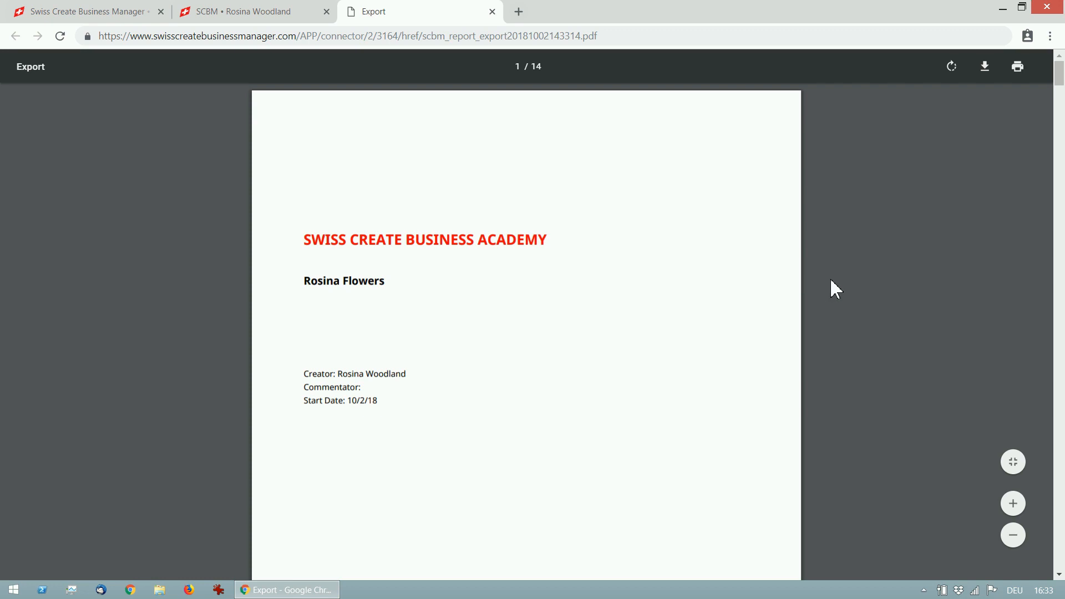
pyautogui.scroll(-3)
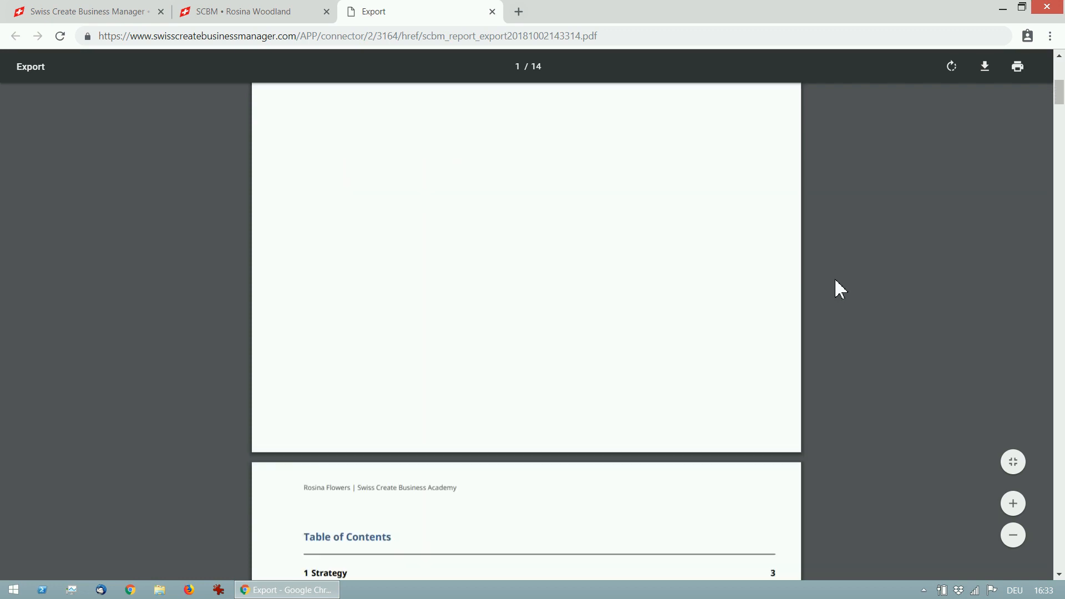
pyautogui.scroll(-3)
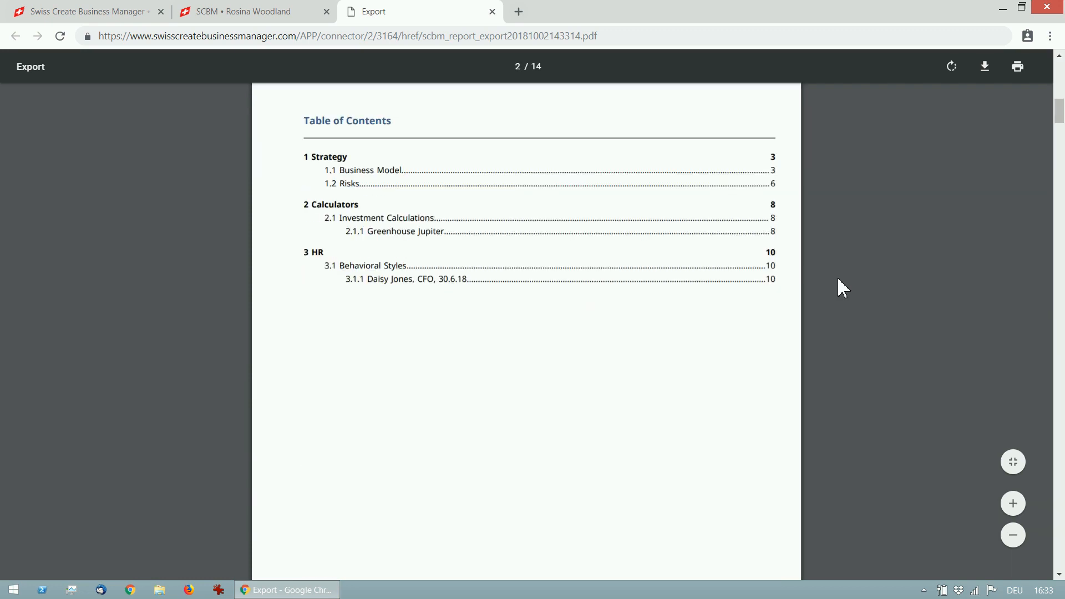
pyautogui.scroll(3)
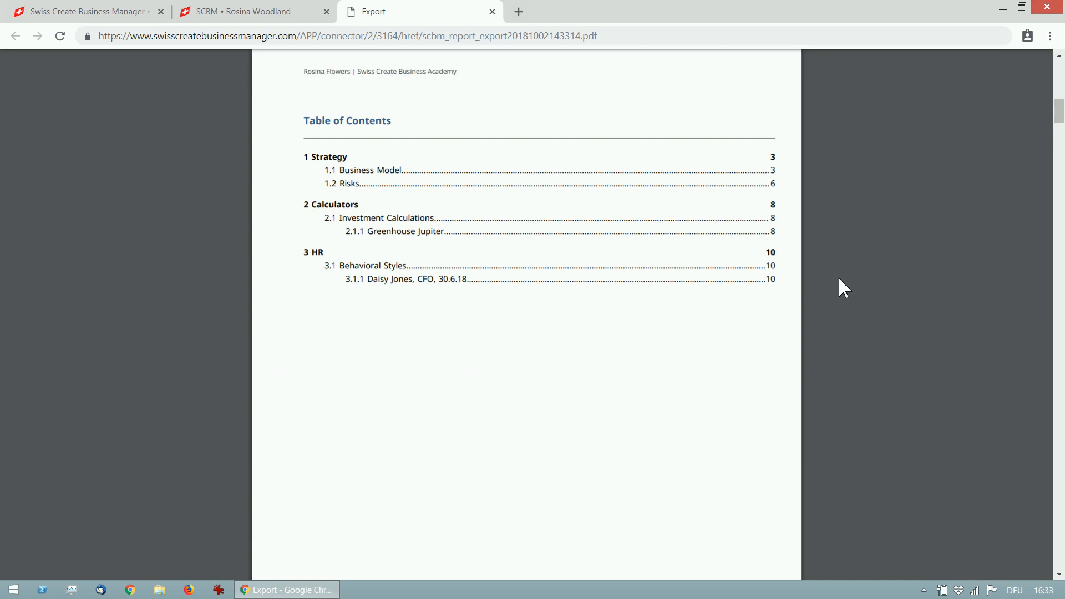
pyautogui.scroll(-3)
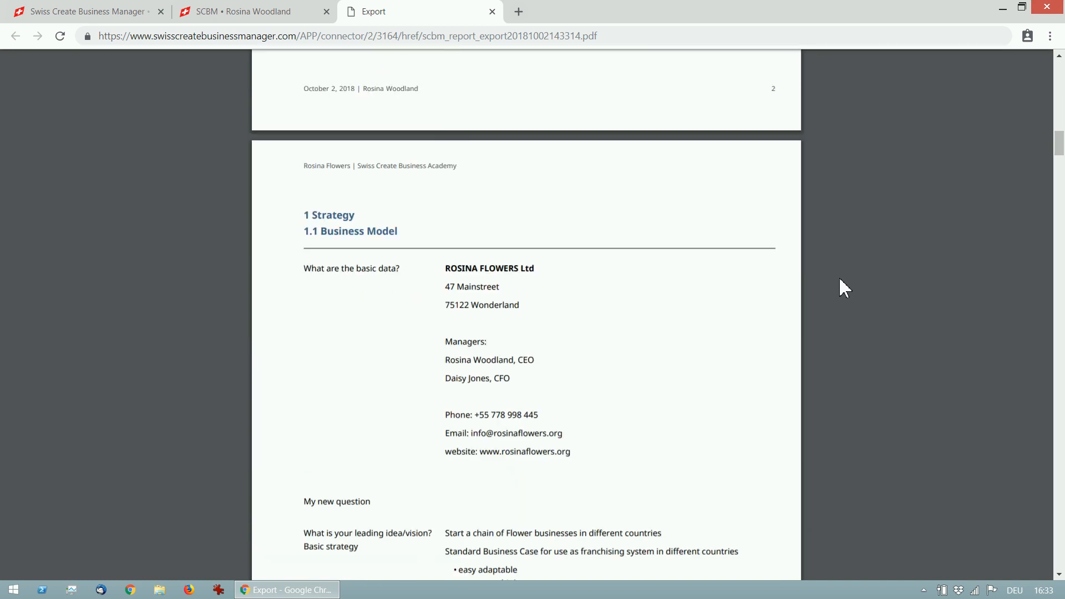
pyautogui.scroll(-3)
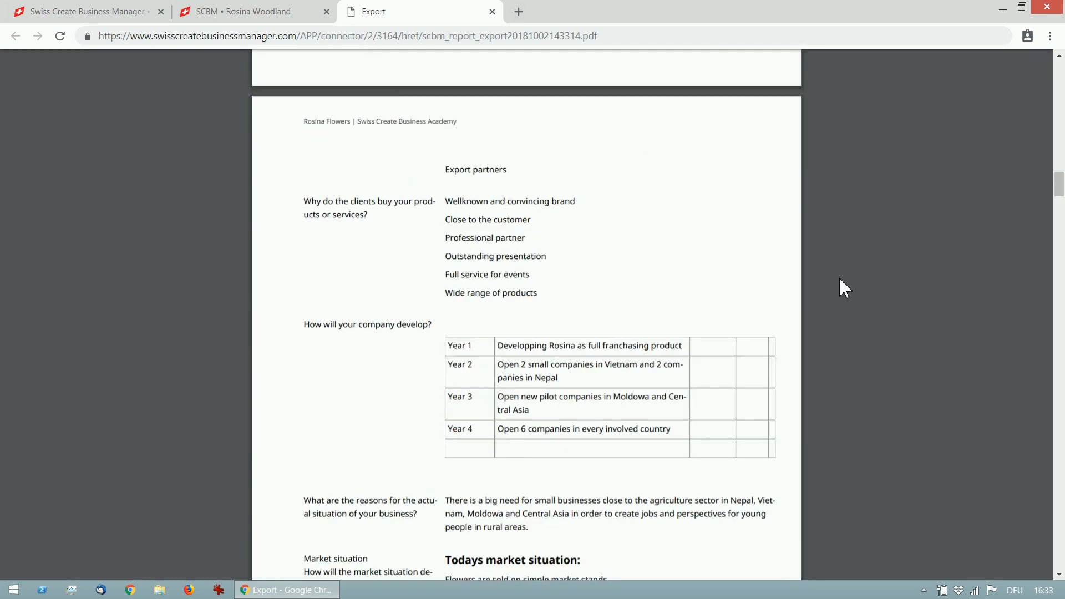
pyautogui.scroll(-3)
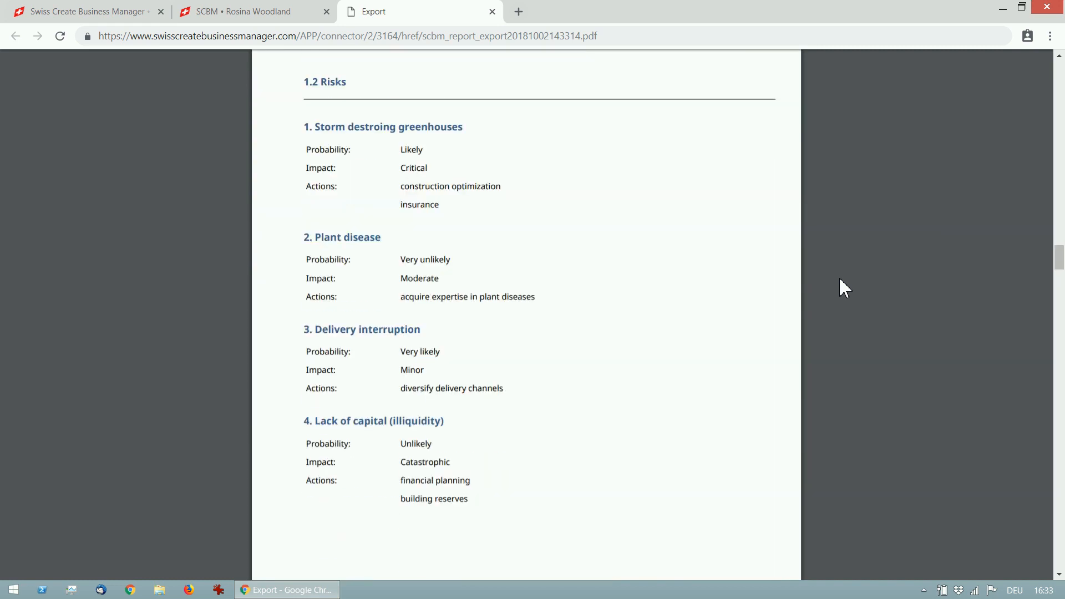
pyautogui.scroll(-3)
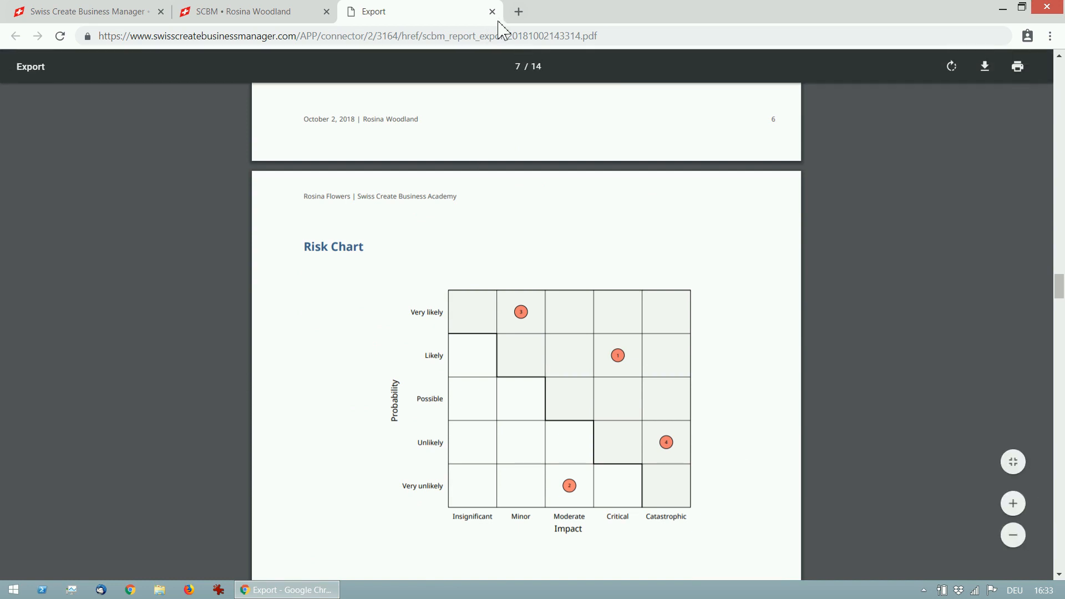
# Dismiss the export and reopen the Greenhouse Jupiter investment calculation
pyautogui.click(492, 11)
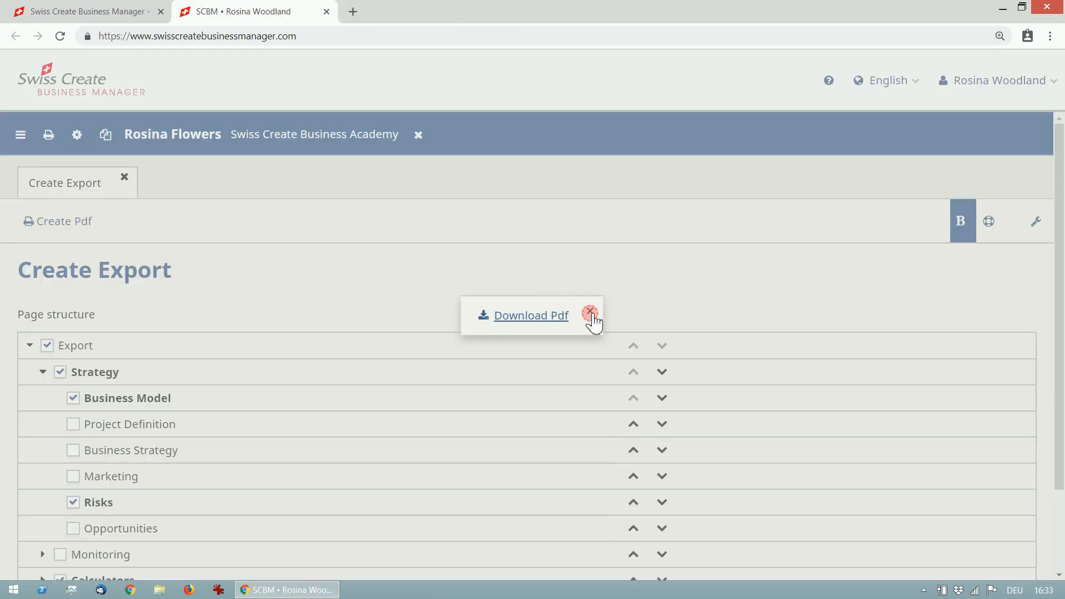
pyautogui.click(592, 313)
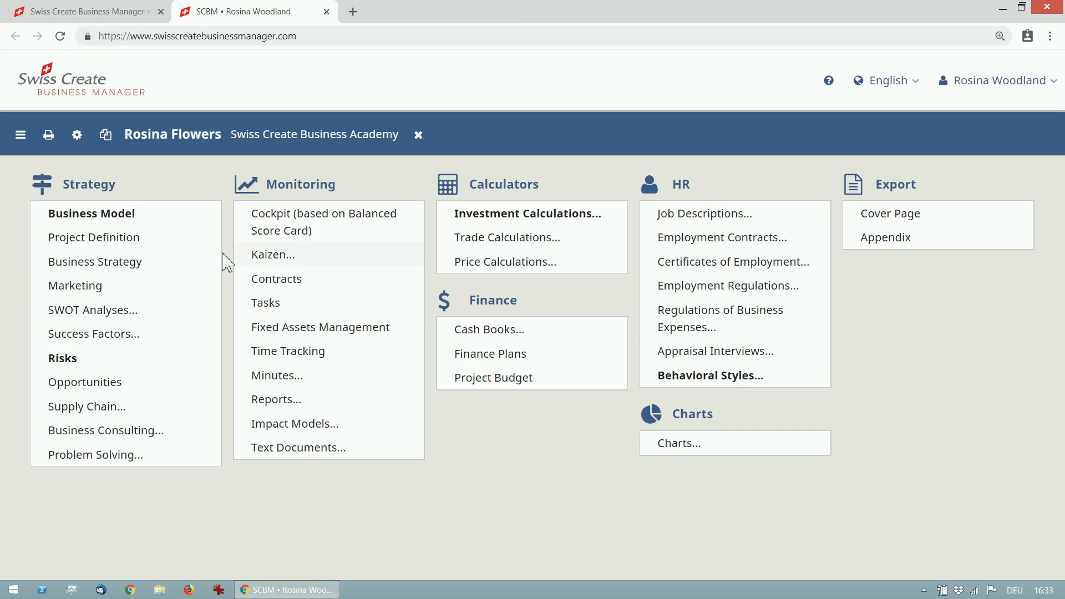
pyautogui.moveTo(480, 224)
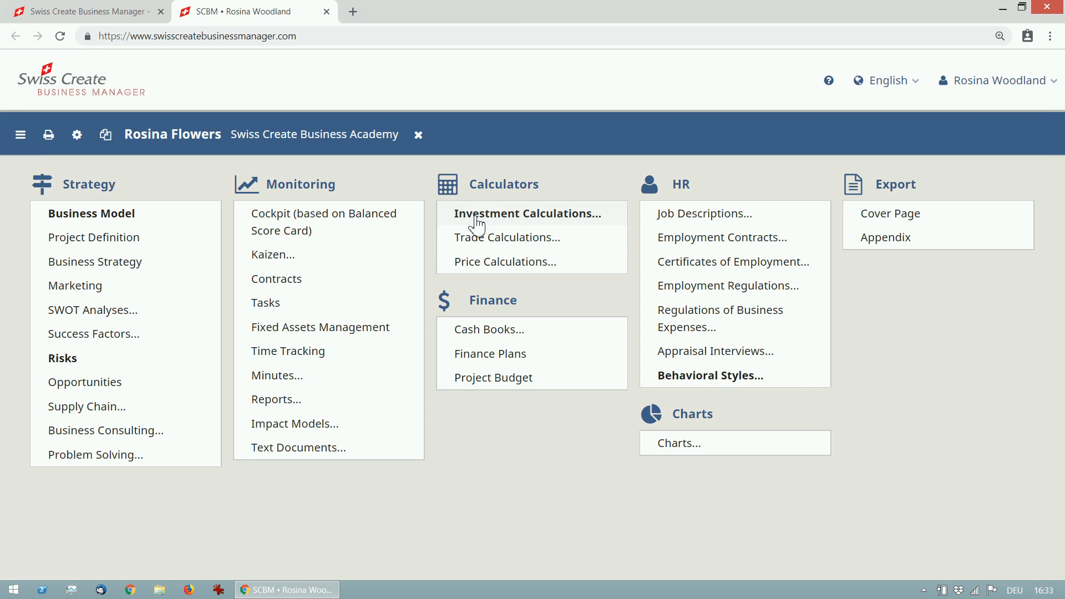
pyautogui.click(526, 213)
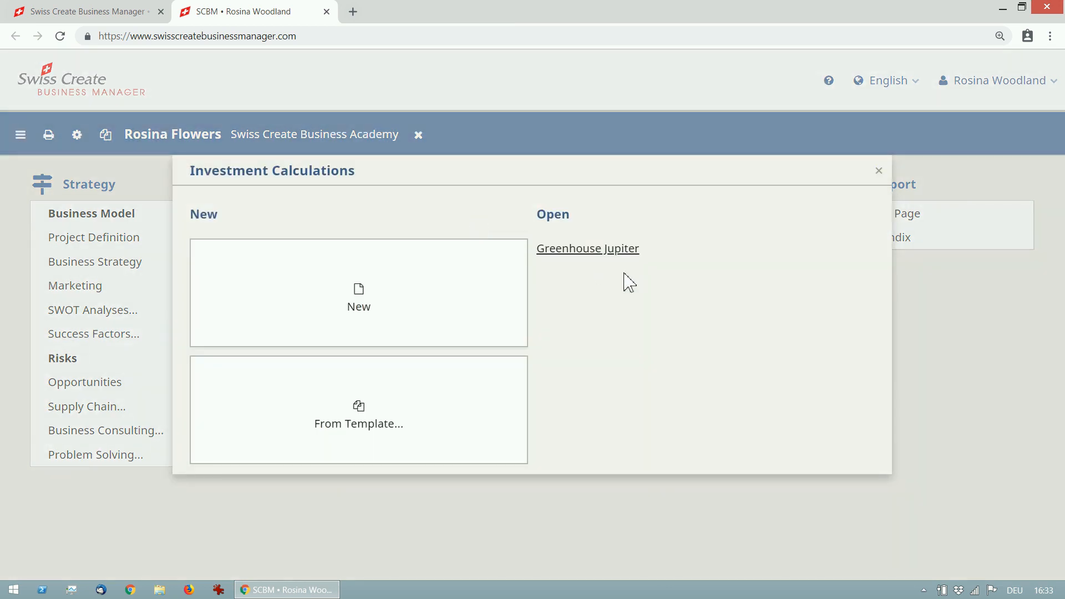
pyautogui.click(587, 249)
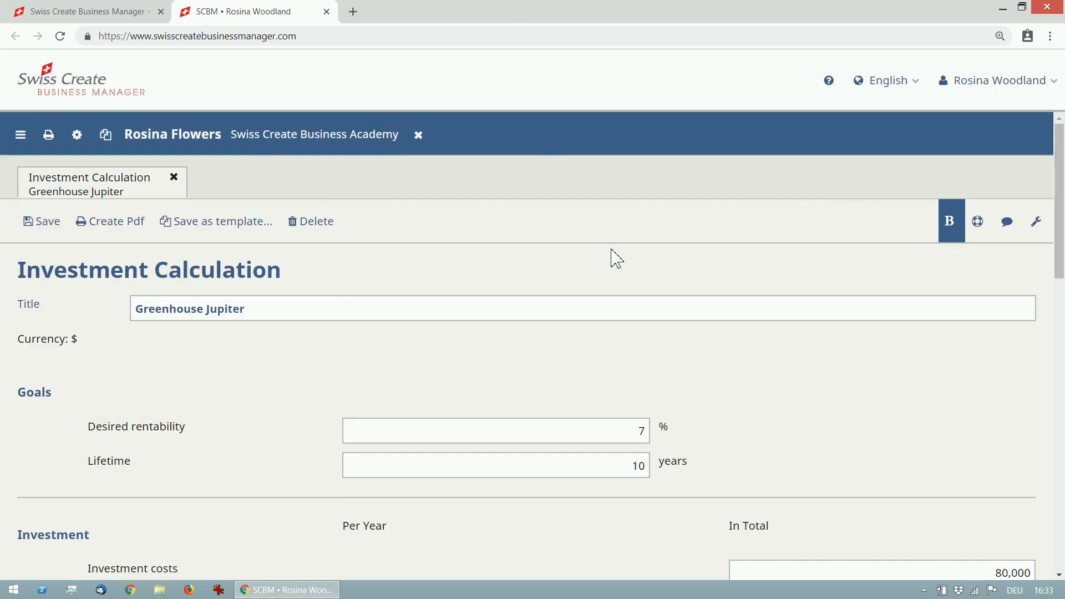
pyautogui.moveTo(713, 271)
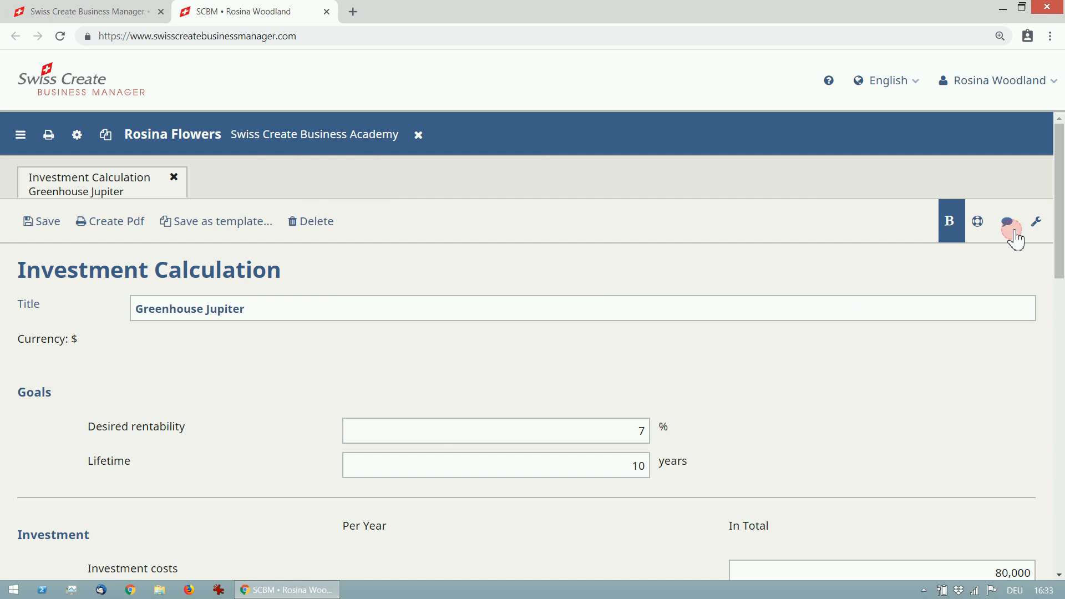
# Add the comment 'Well done!' to Greenhouse Jupiter and save the calculation
pyautogui.click(1009, 221)
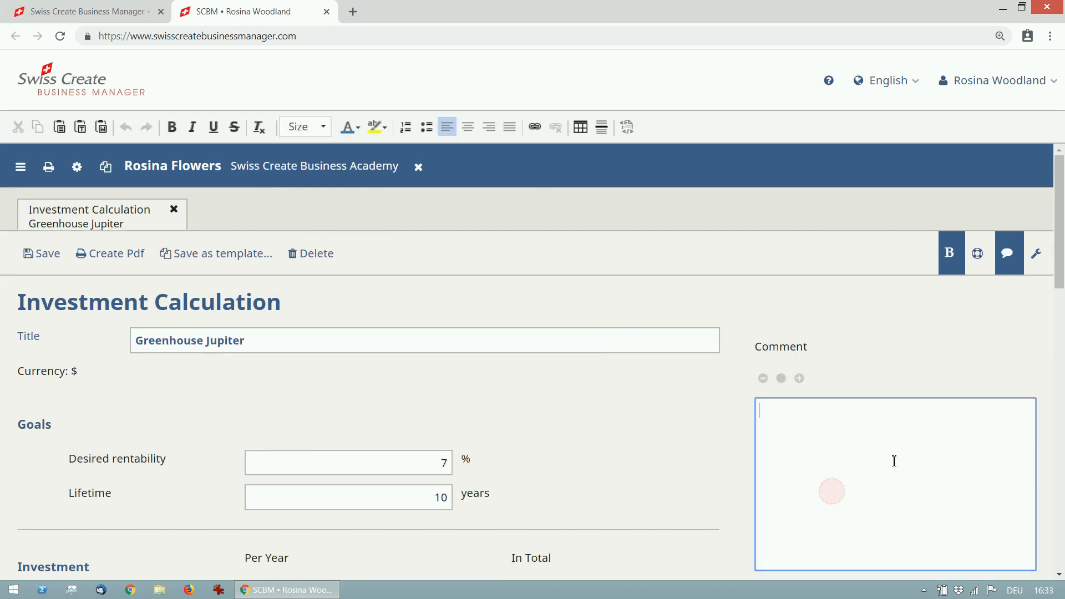
pyautogui.write('Well')
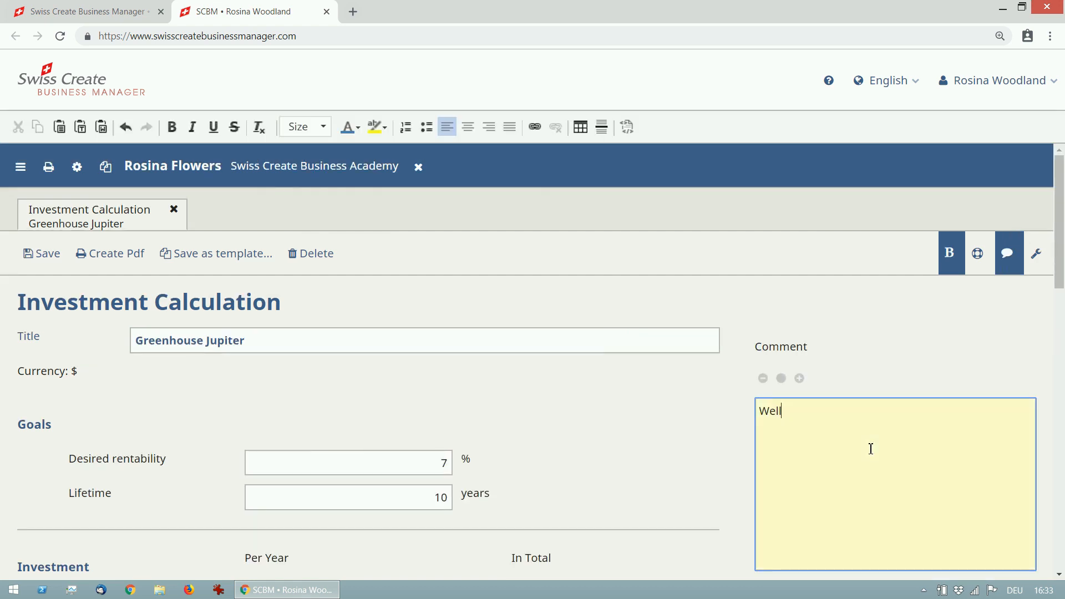
pyautogui.write('done!')
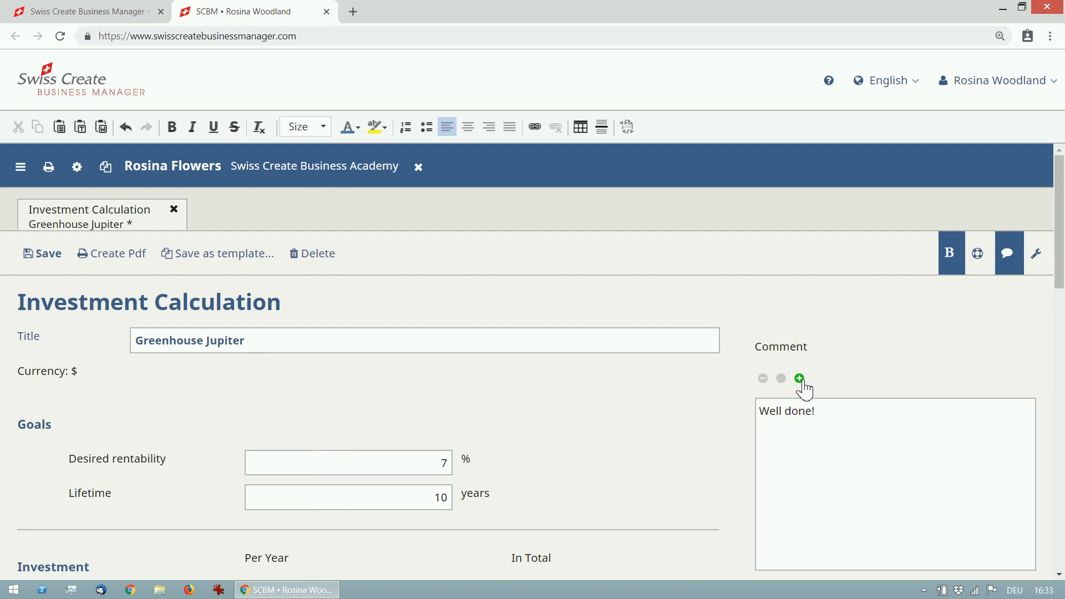
pyautogui.moveTo(81, 284)
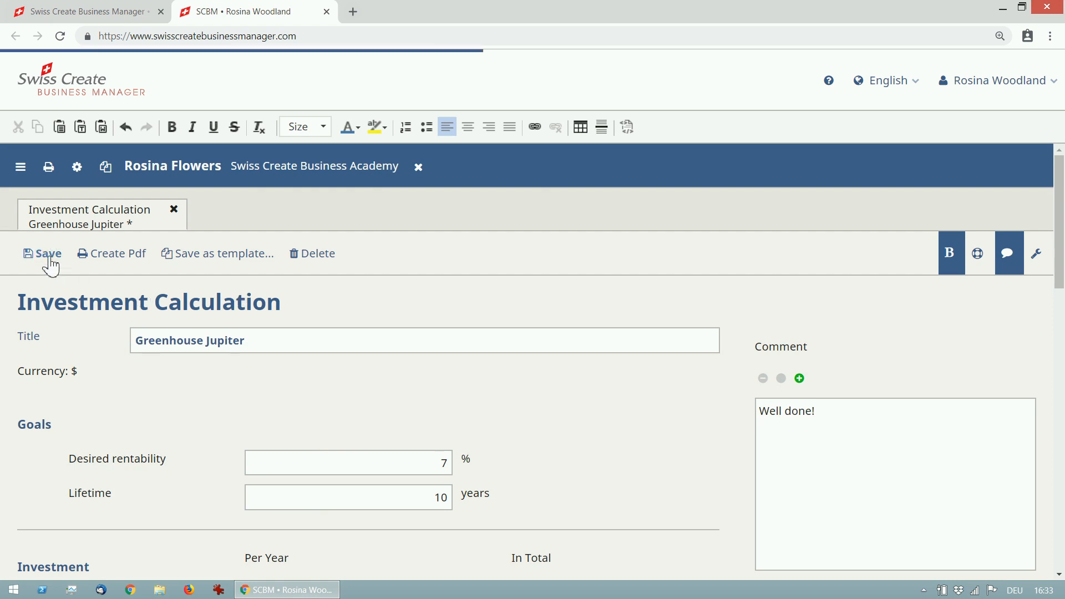
pyautogui.click(47, 253)
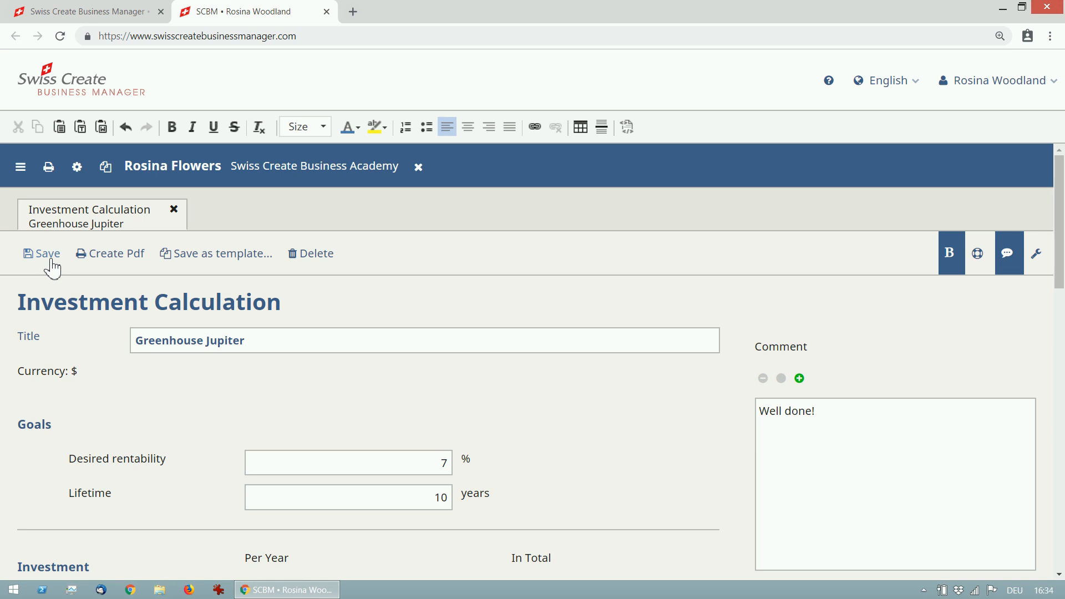
pyautogui.moveTo(76, 282)
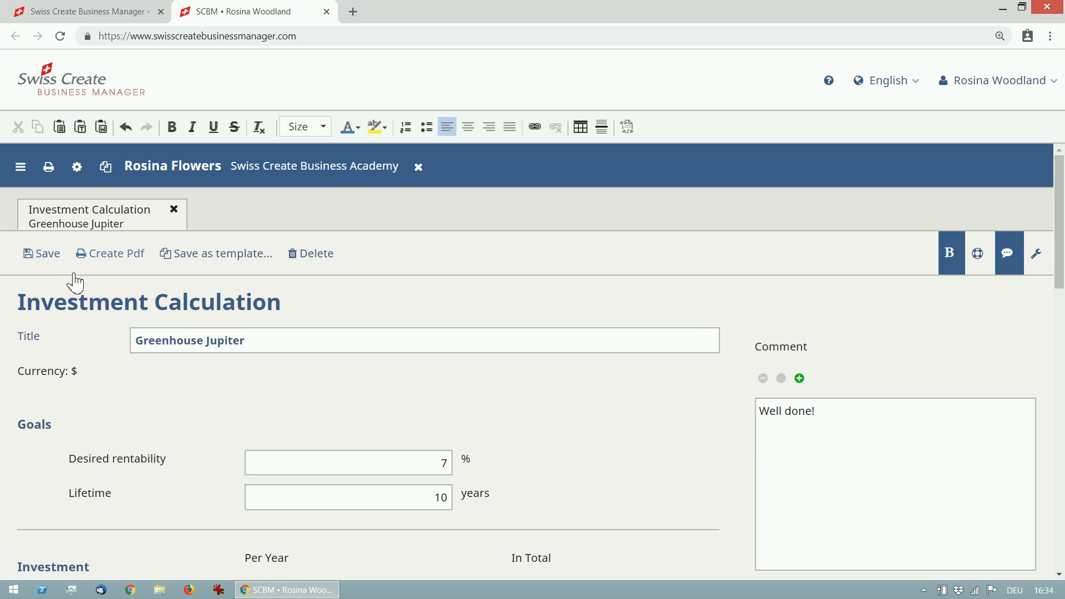
pyautogui.moveTo(76, 166)
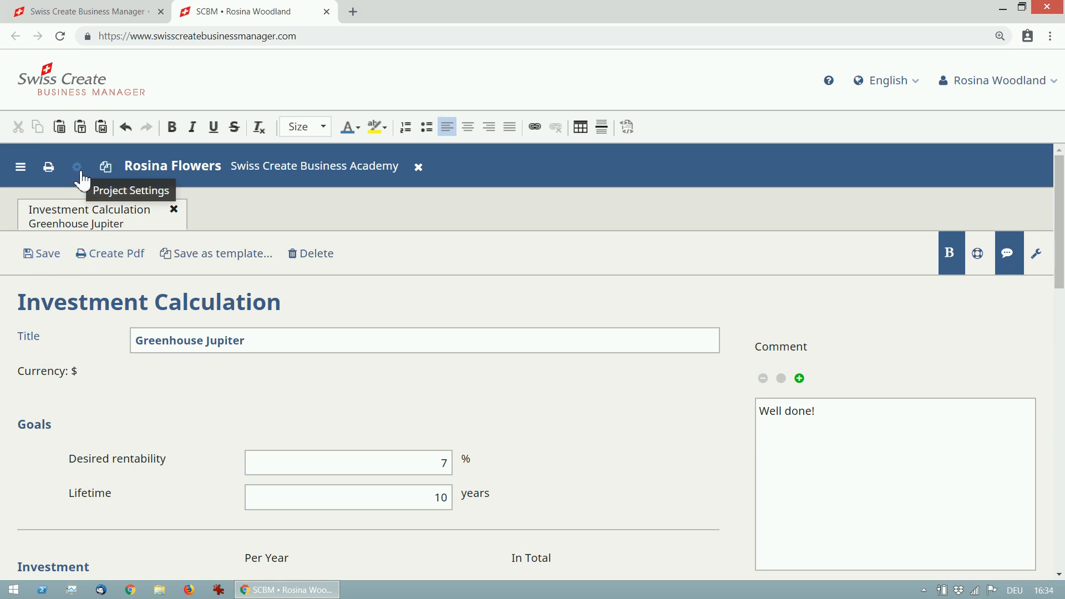
pyautogui.click(77, 166)
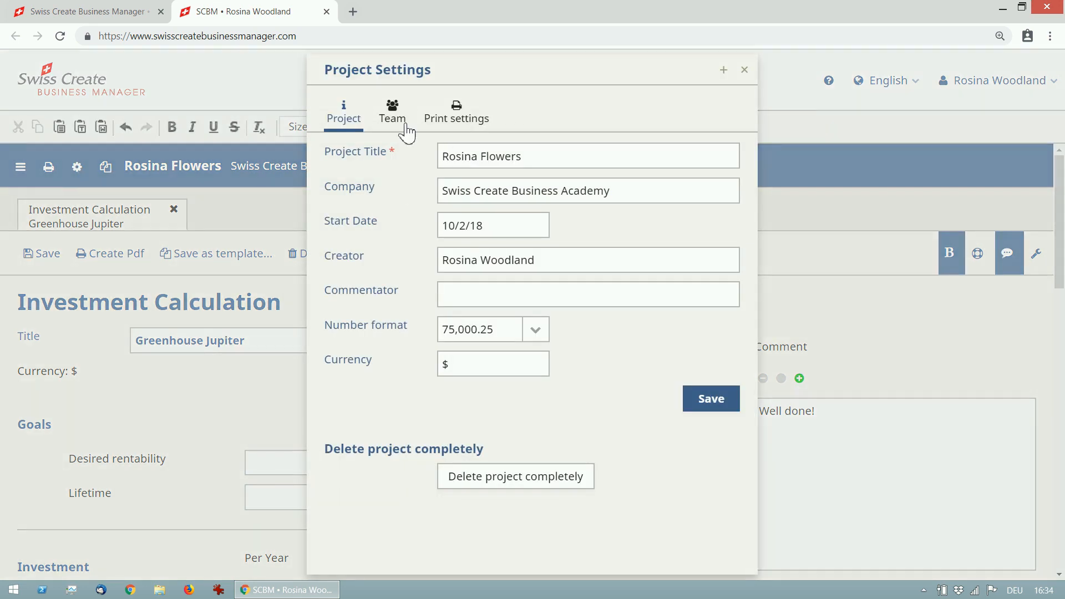
pyautogui.click(391, 111)
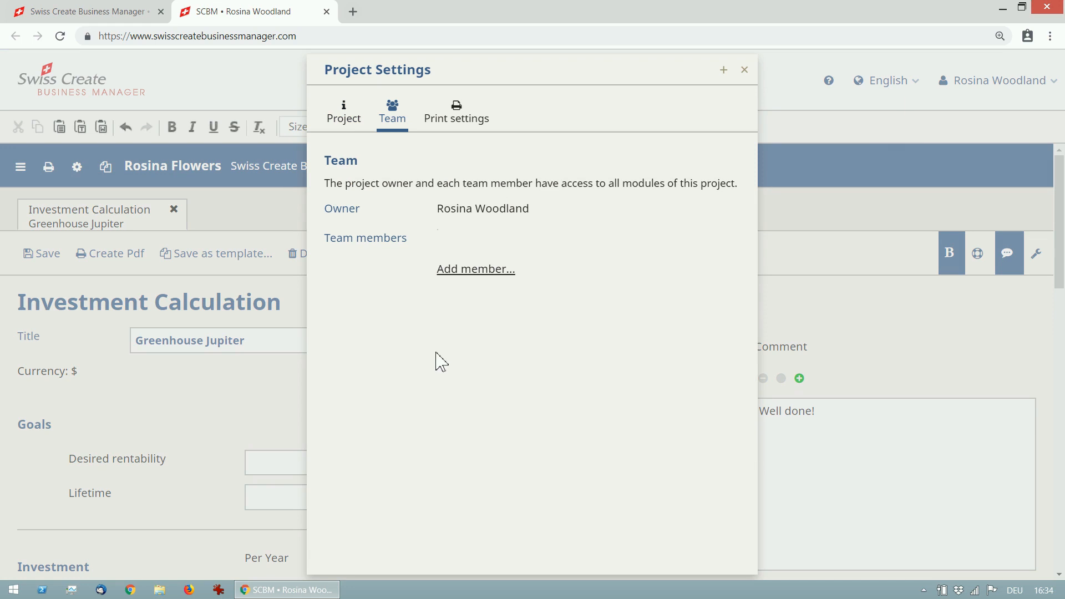
pyautogui.moveTo(476, 269)
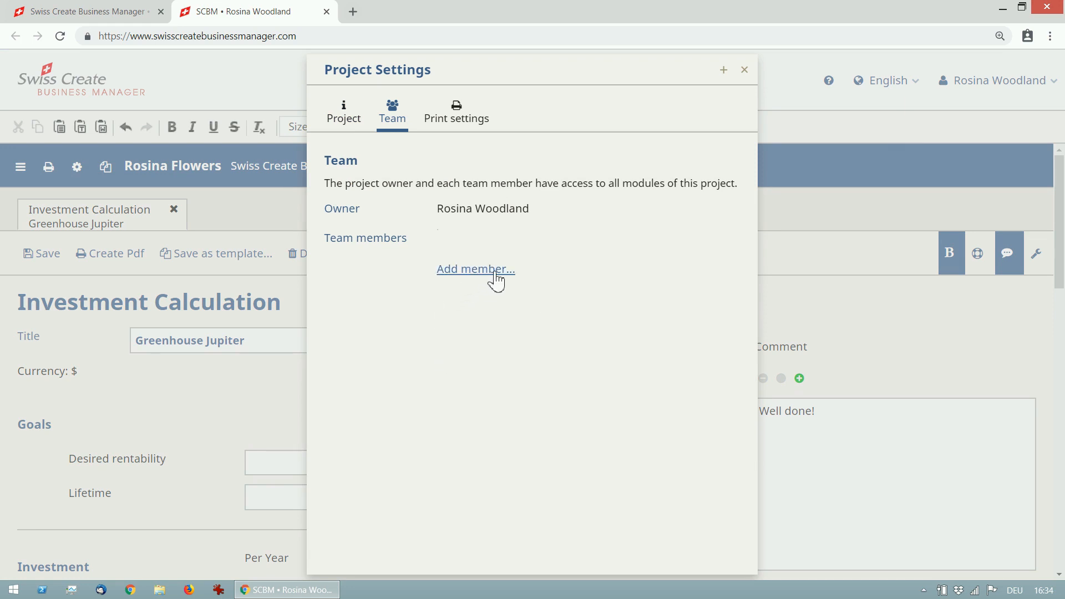
pyautogui.click(476, 268)
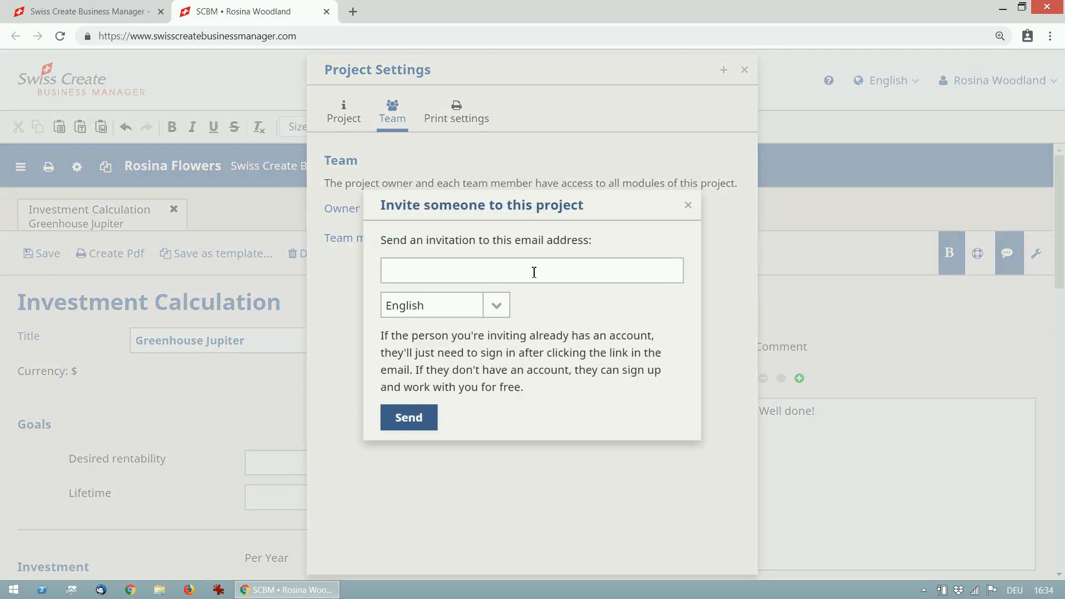
pyautogui.click(532, 271)
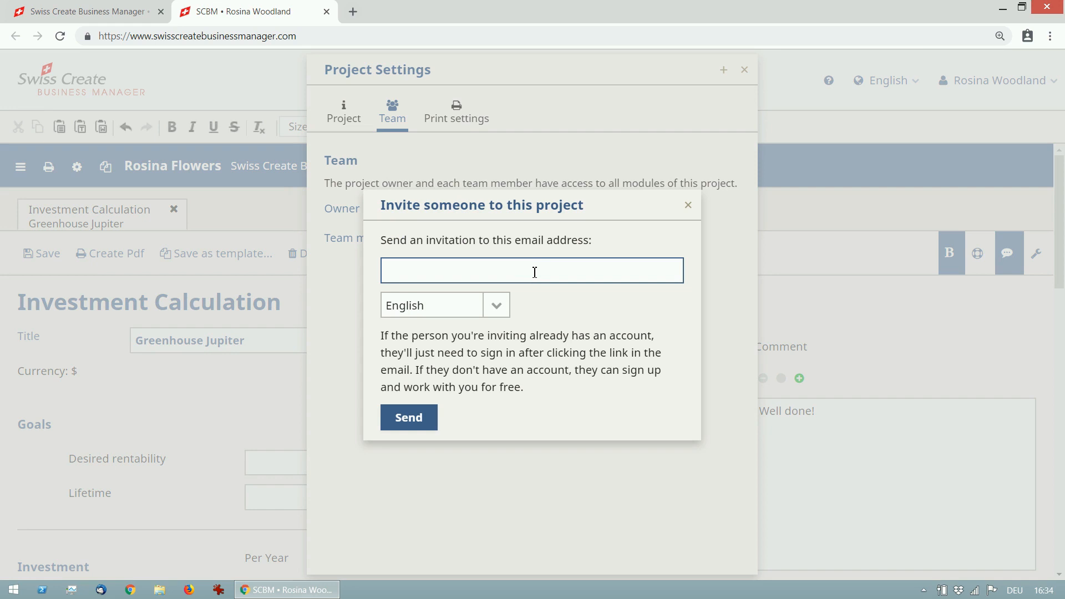
pyautogui.moveTo(671, 221)
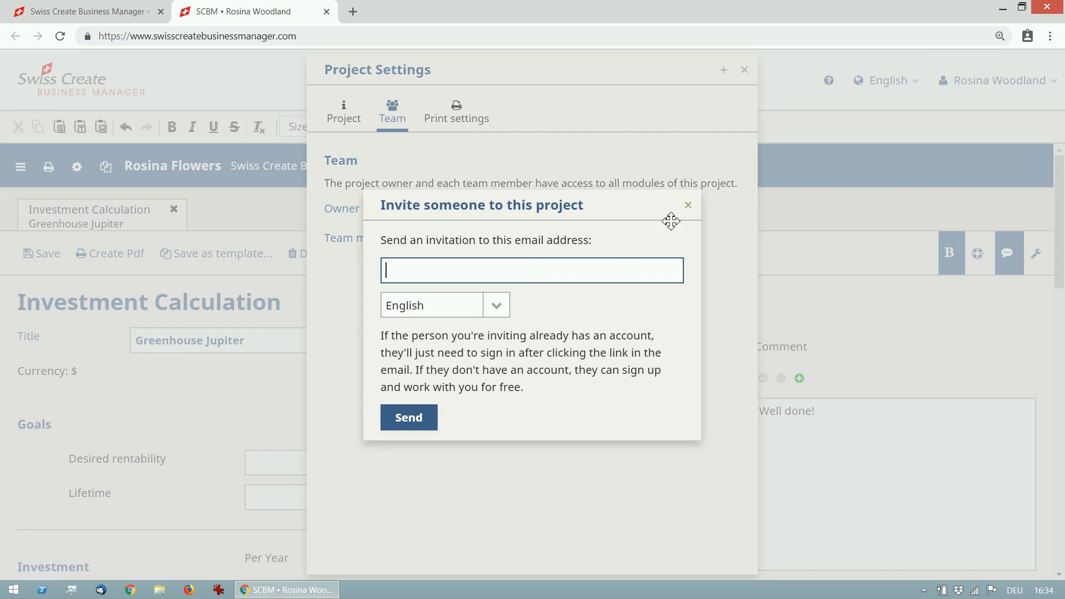
pyautogui.click(687, 206)
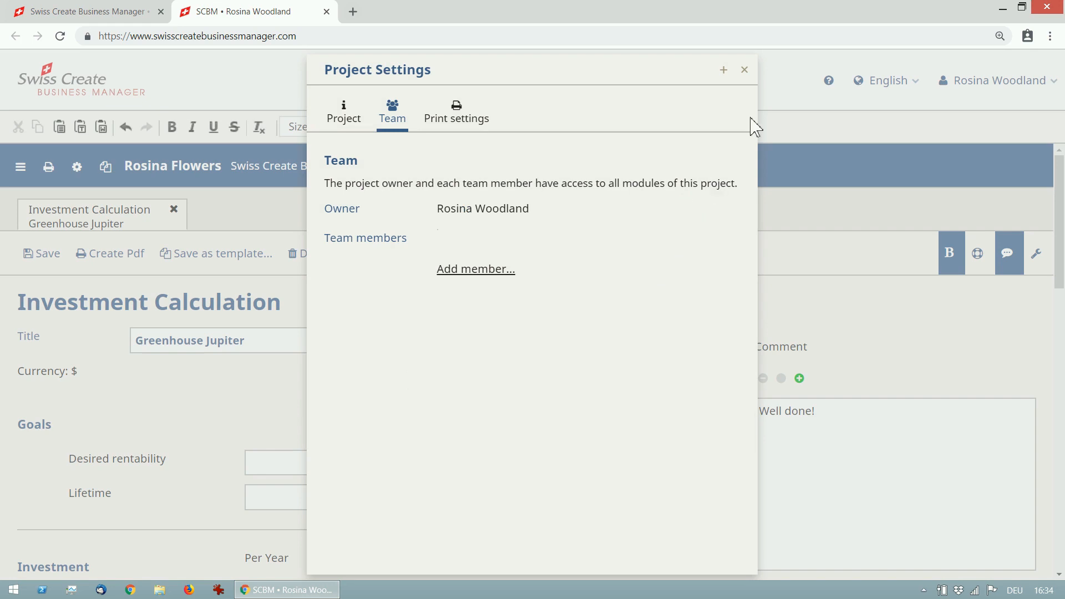
pyautogui.click(744, 68)
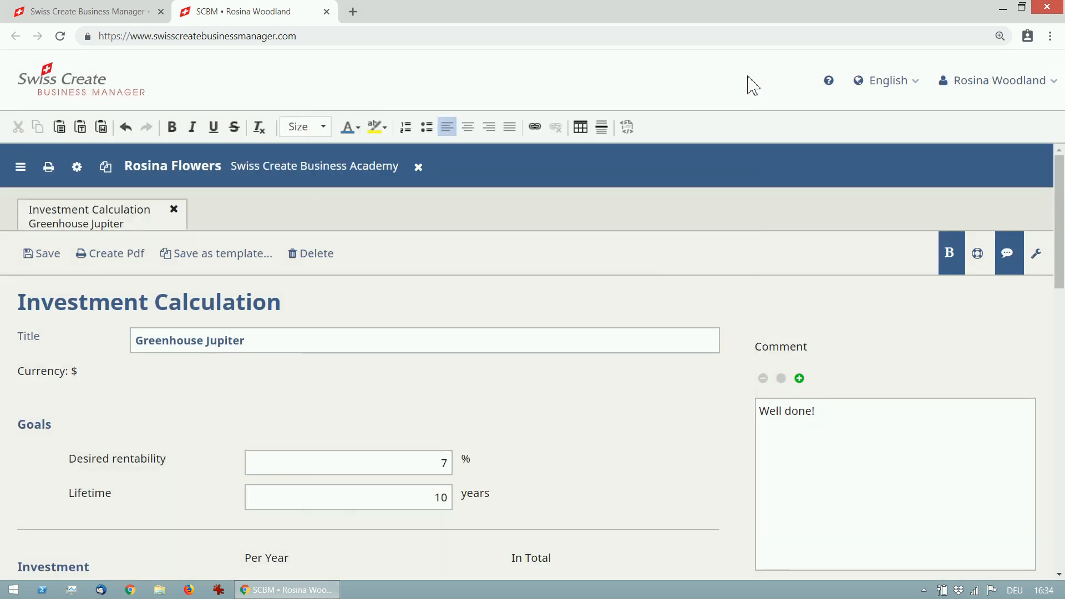
pyautogui.moveTo(728, 90)
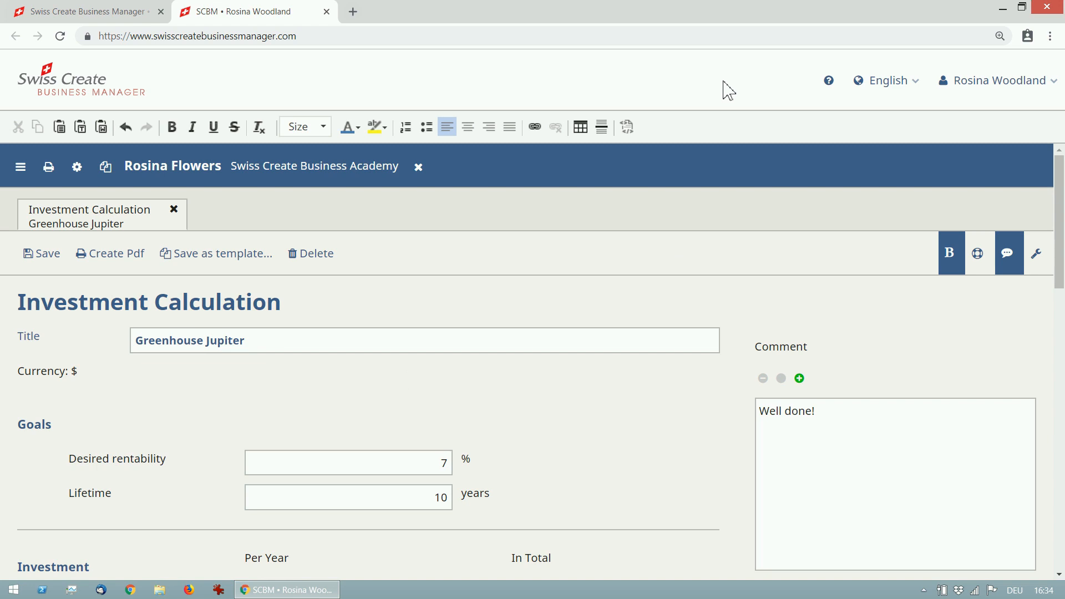
pyautogui.moveTo(105, 166)
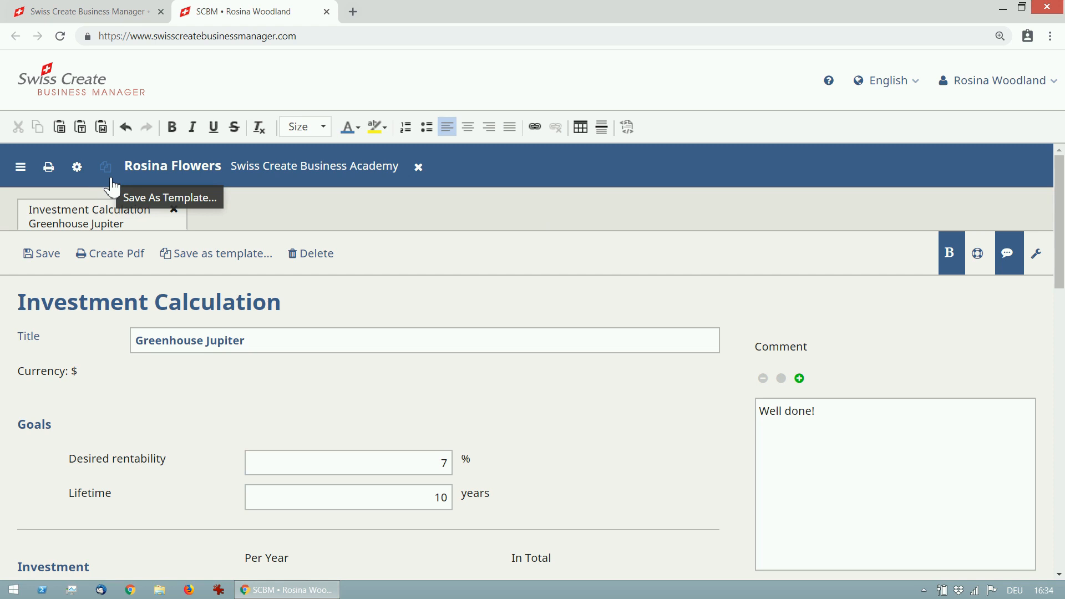
pyautogui.moveTo(976, 105)
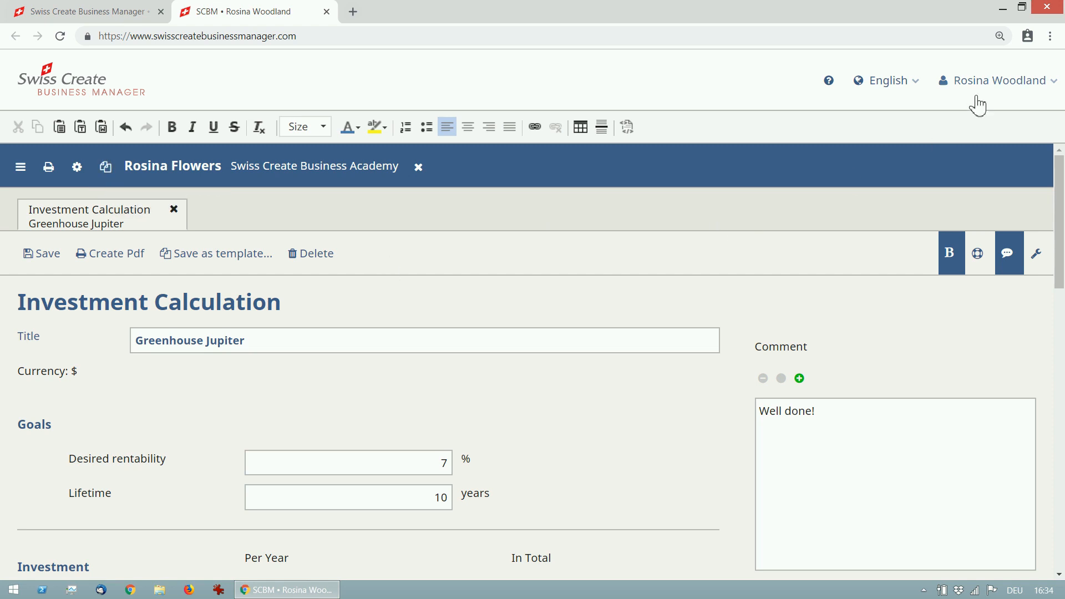
# Show the Rosina Woodland account menu with settings, licenses, downloads and logout
pyautogui.click(996, 80)
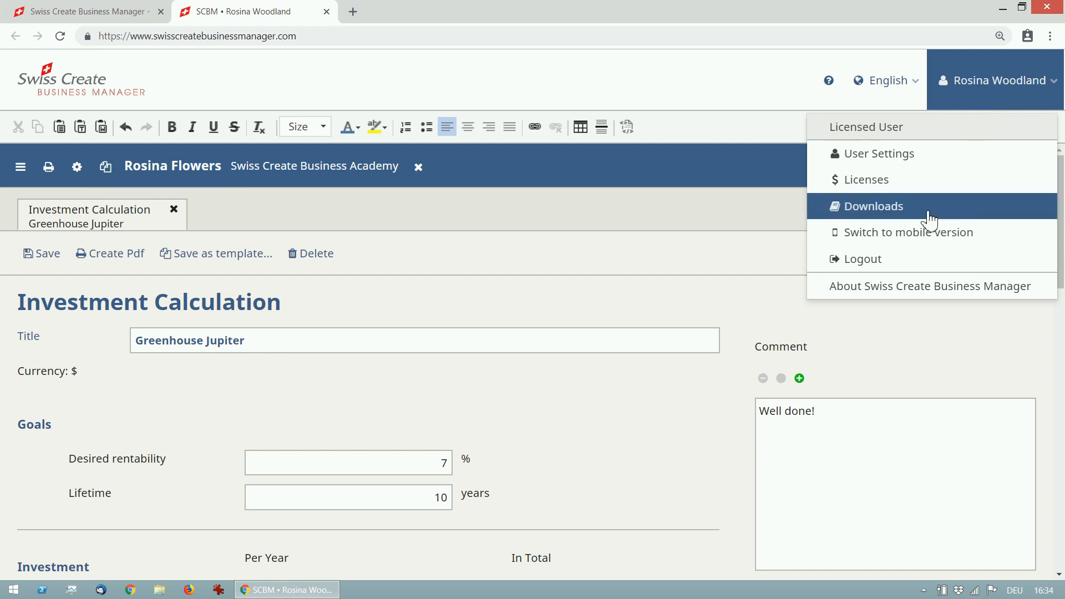
# Show the Downloads panel with The Ten Commandments for Entrepreneurs PDFs, whole and by chapter
pyautogui.click(874, 207)
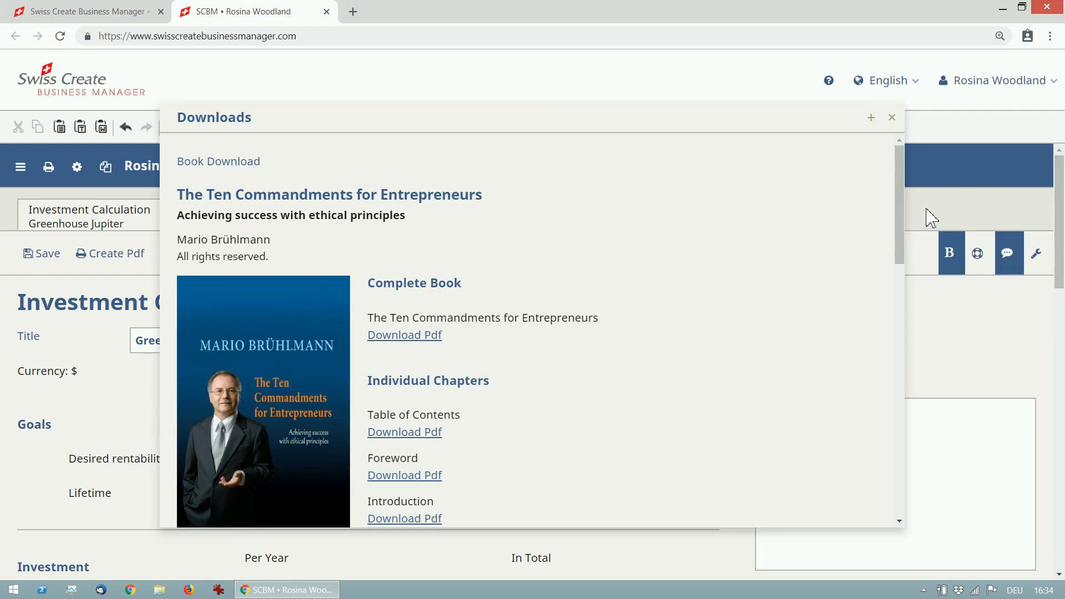
pyautogui.moveTo(581, 265)
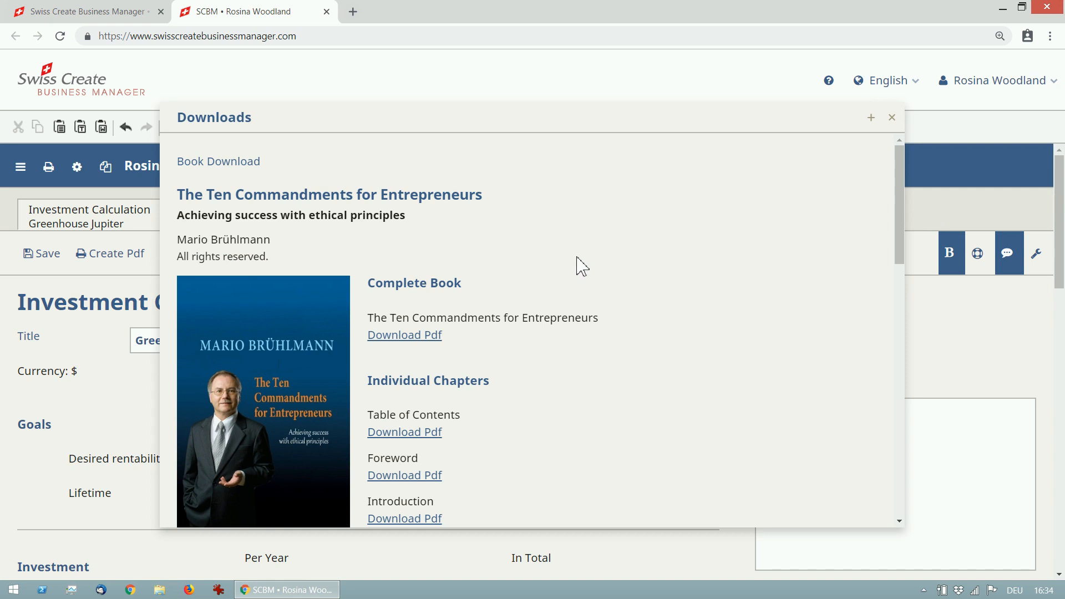
pyautogui.scroll(-3)
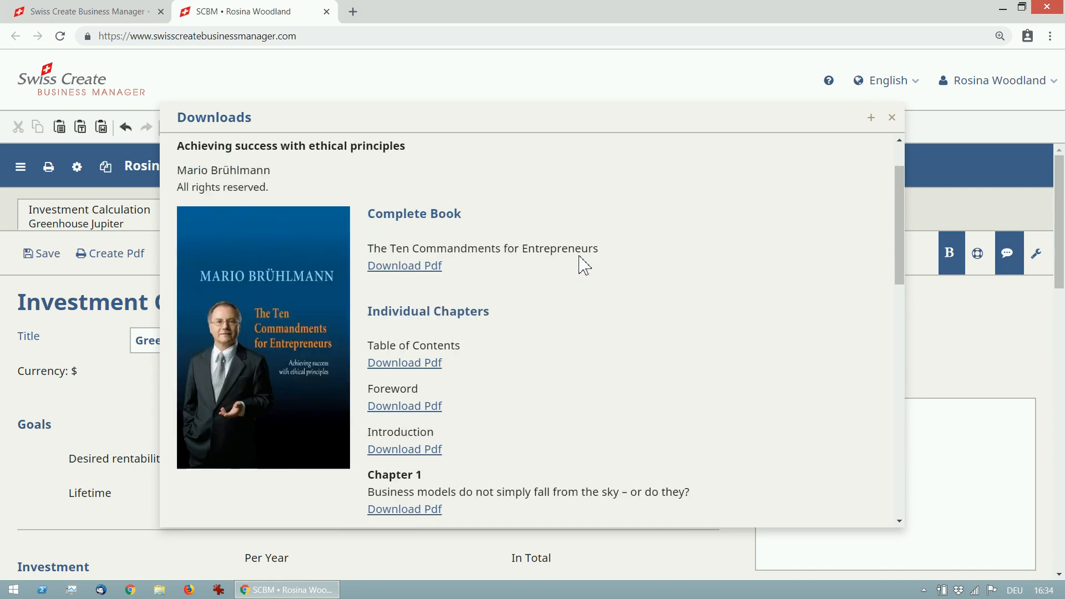